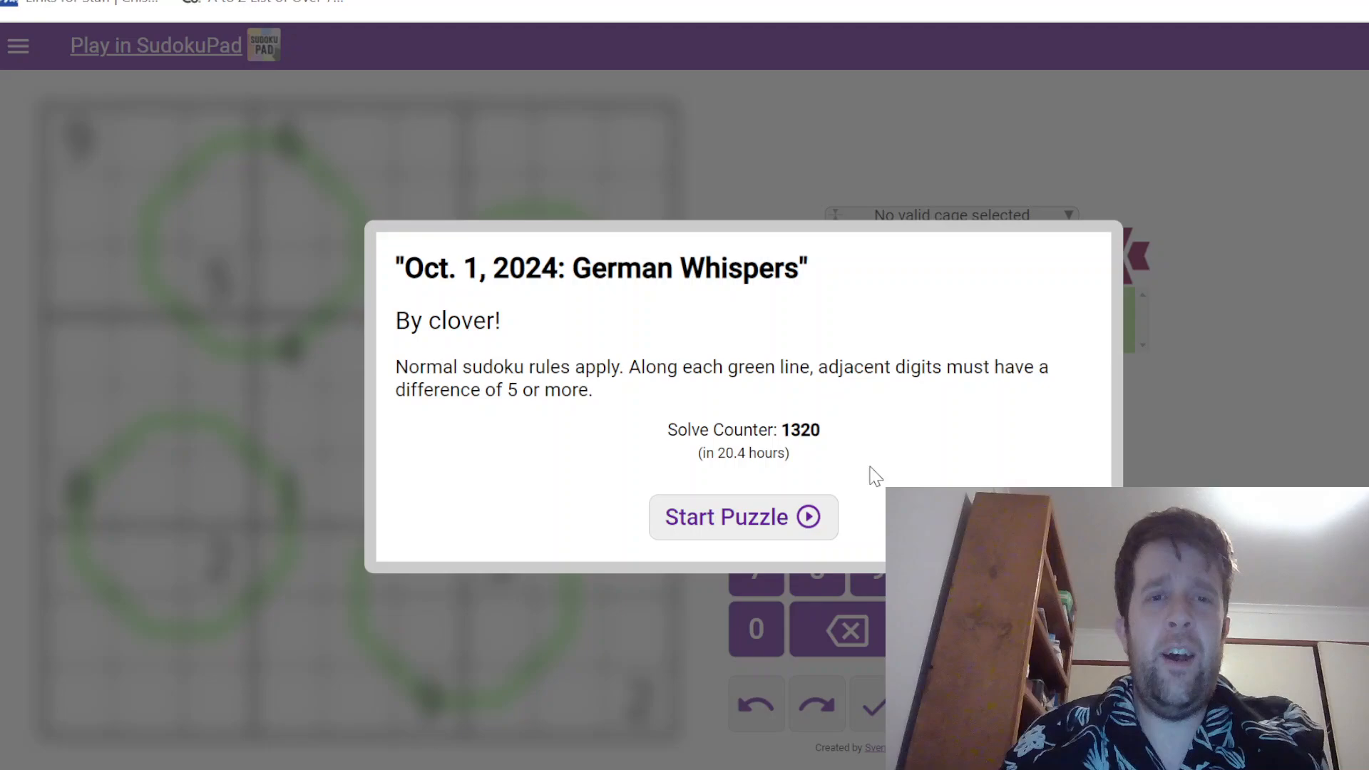
mouse_move(542, 383)
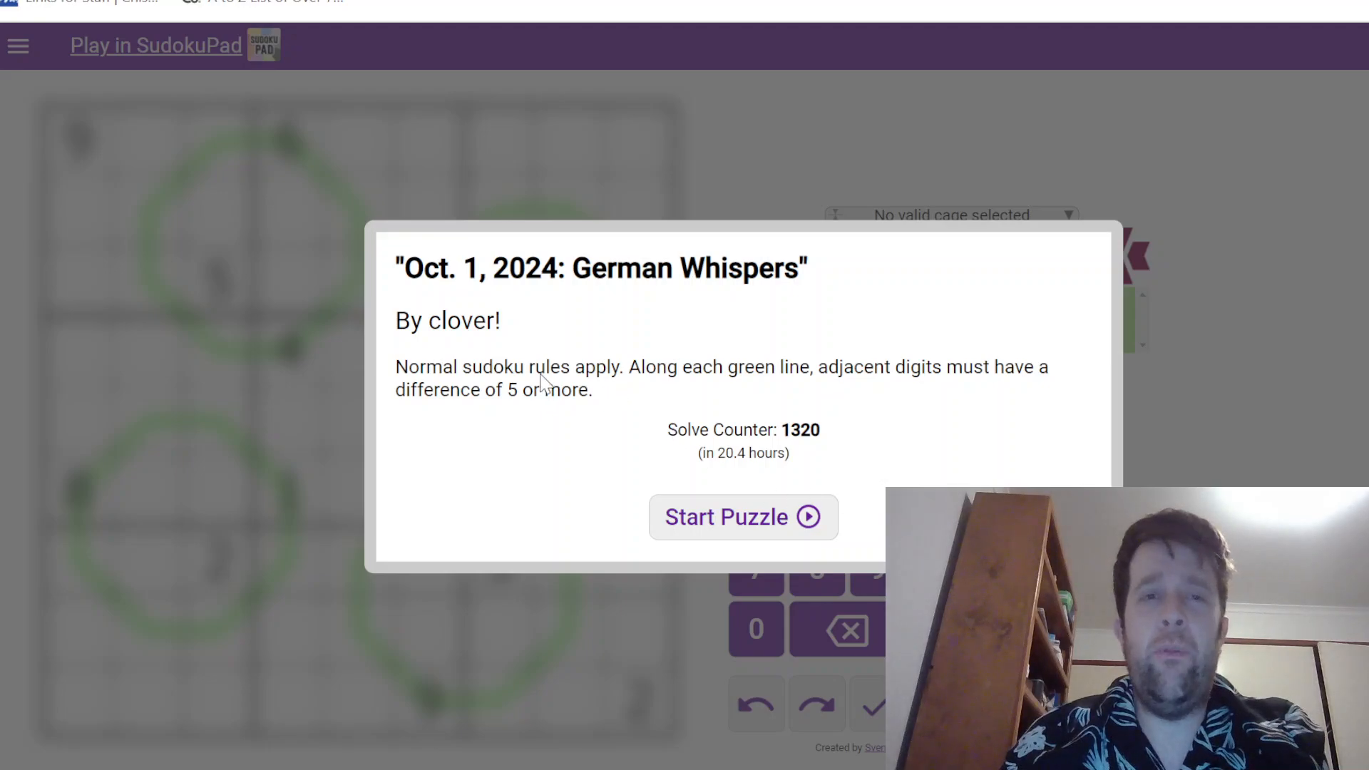
Dismiss the rules popup with Start Puzzle to reveal the German Whispers grid
click(742, 516)
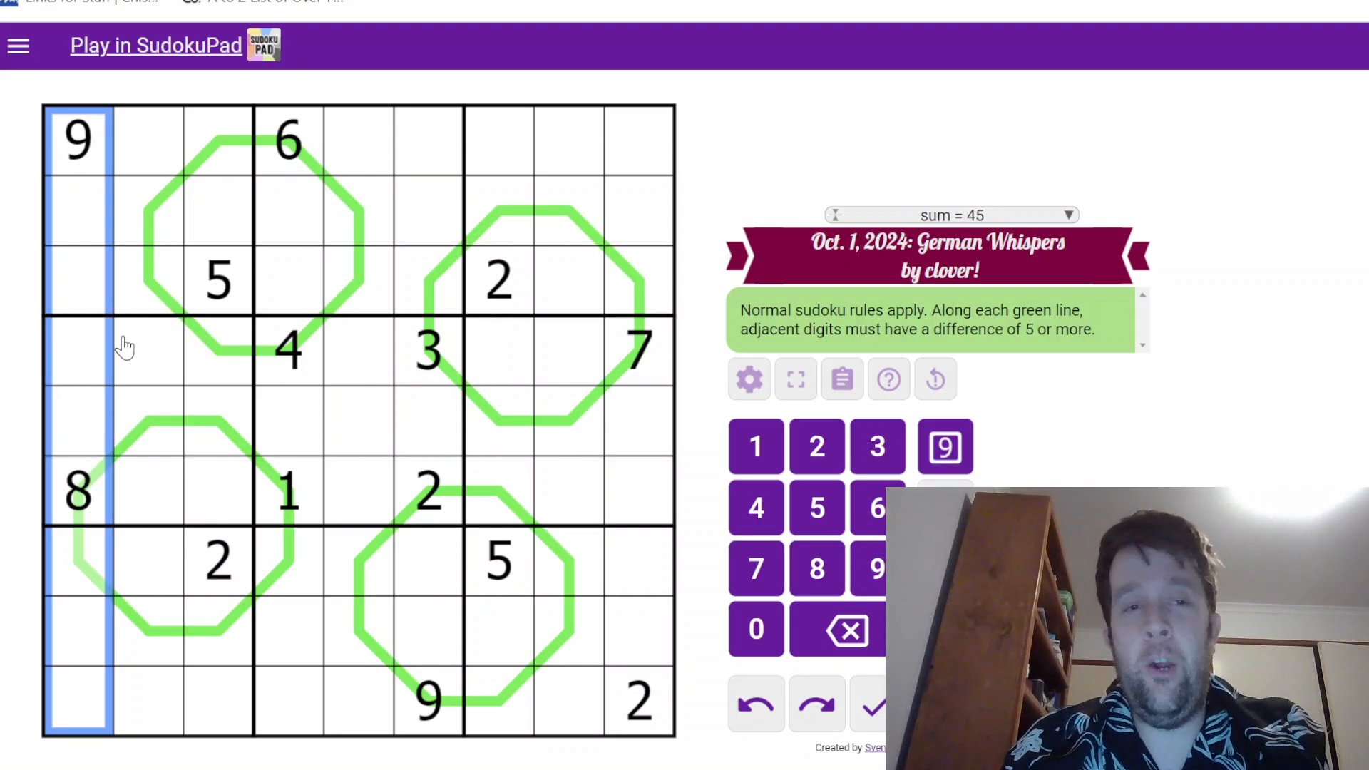
mouse_move(283, 323)
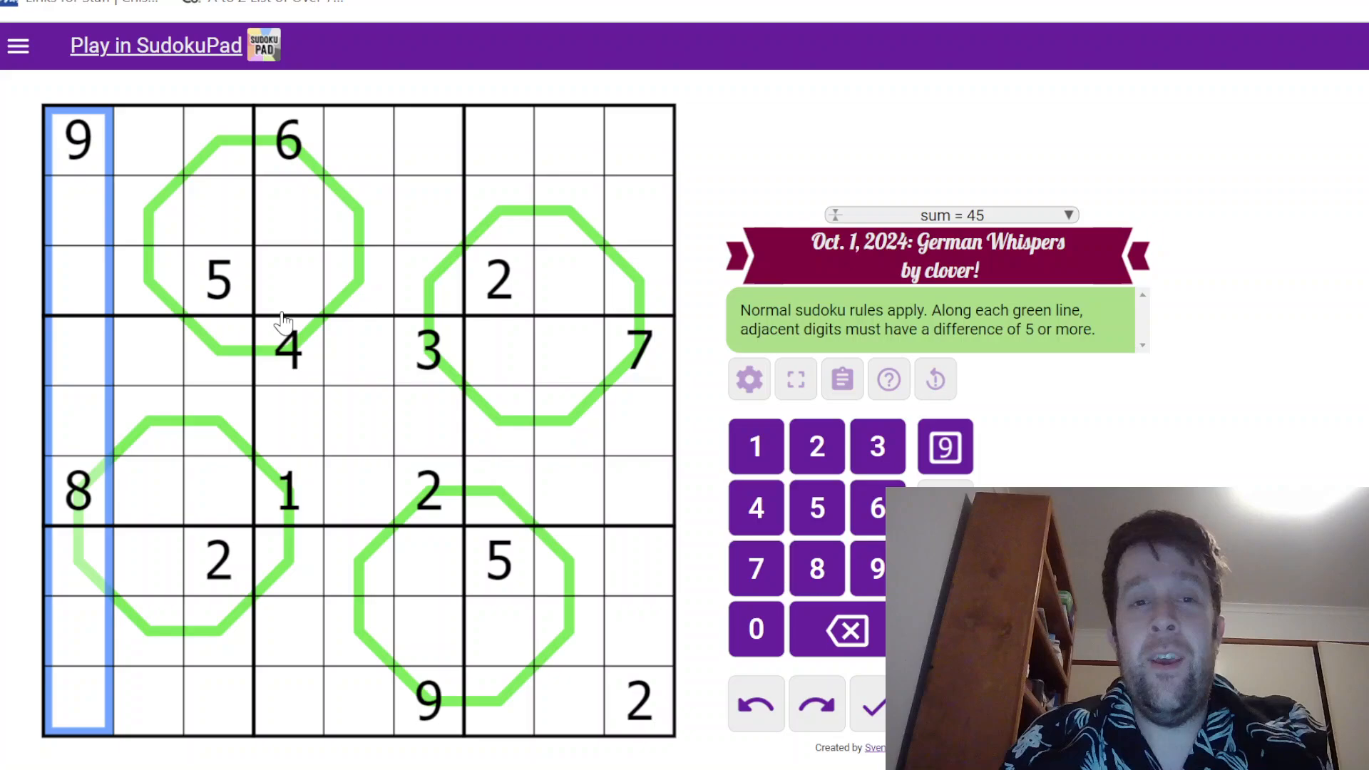
mouse_move(312, 301)
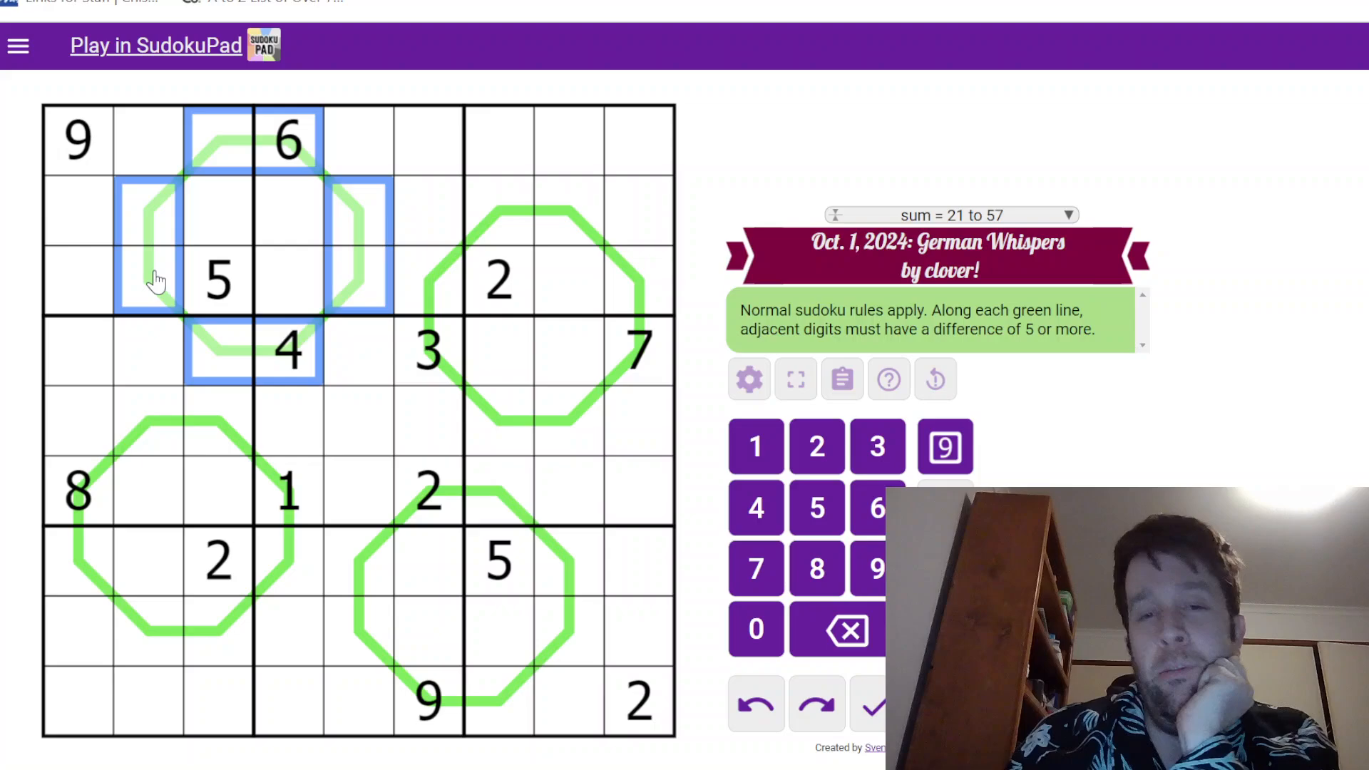
mouse_move(226, 325)
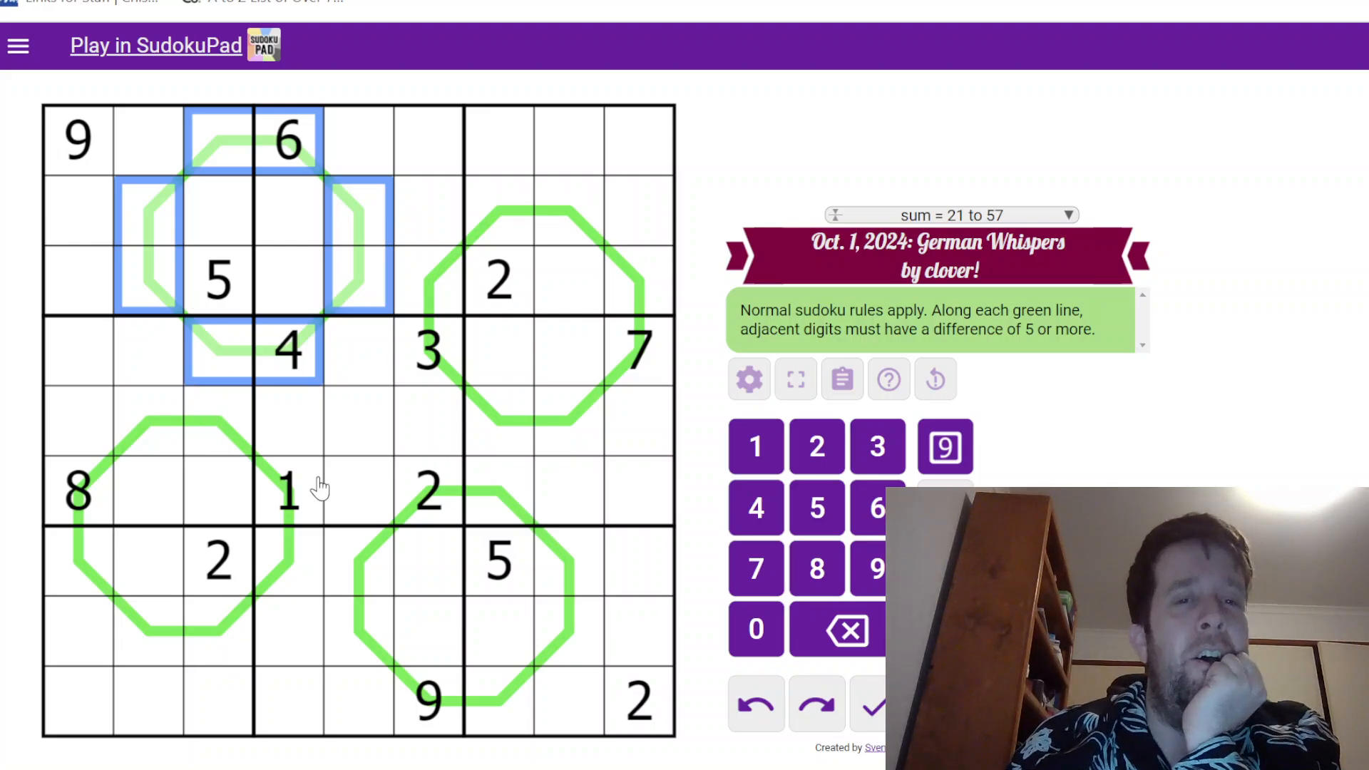
mouse_move(287, 428)
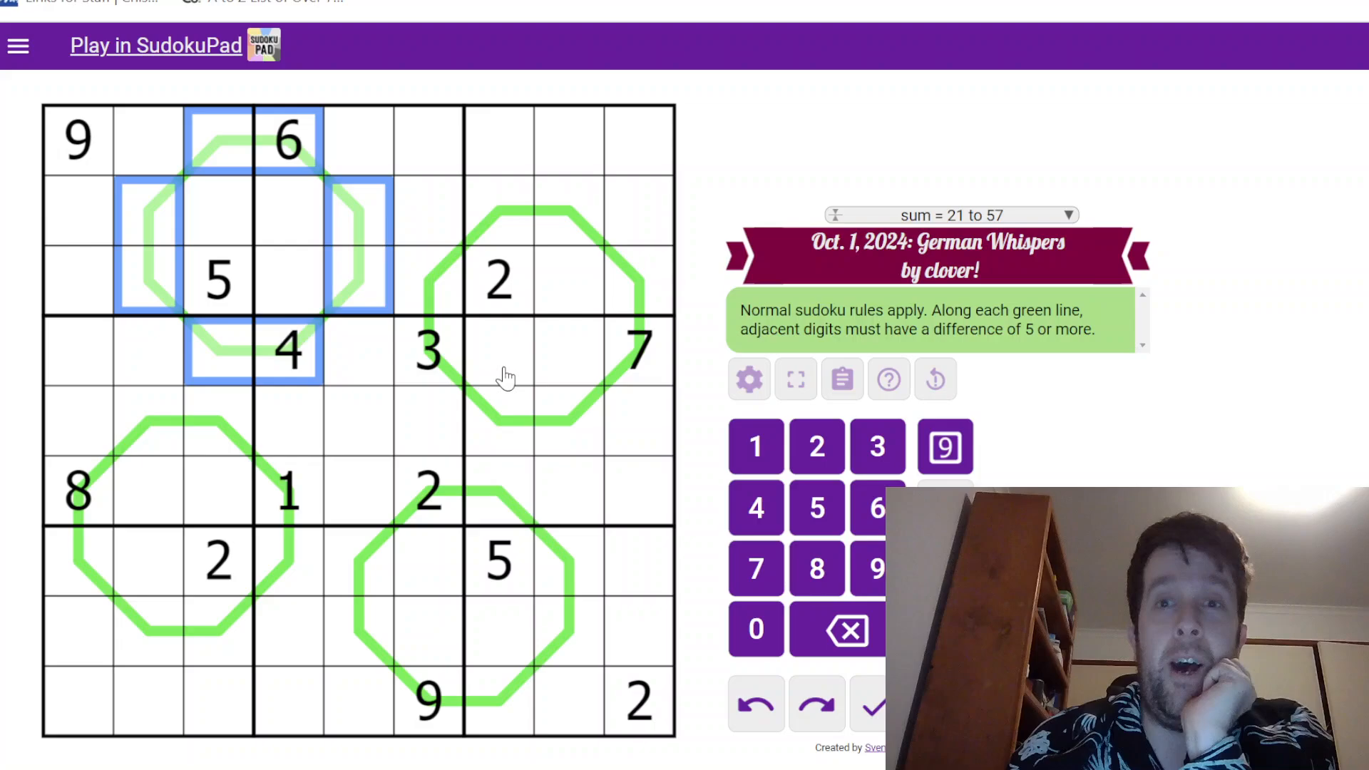
mouse_move(489, 329)
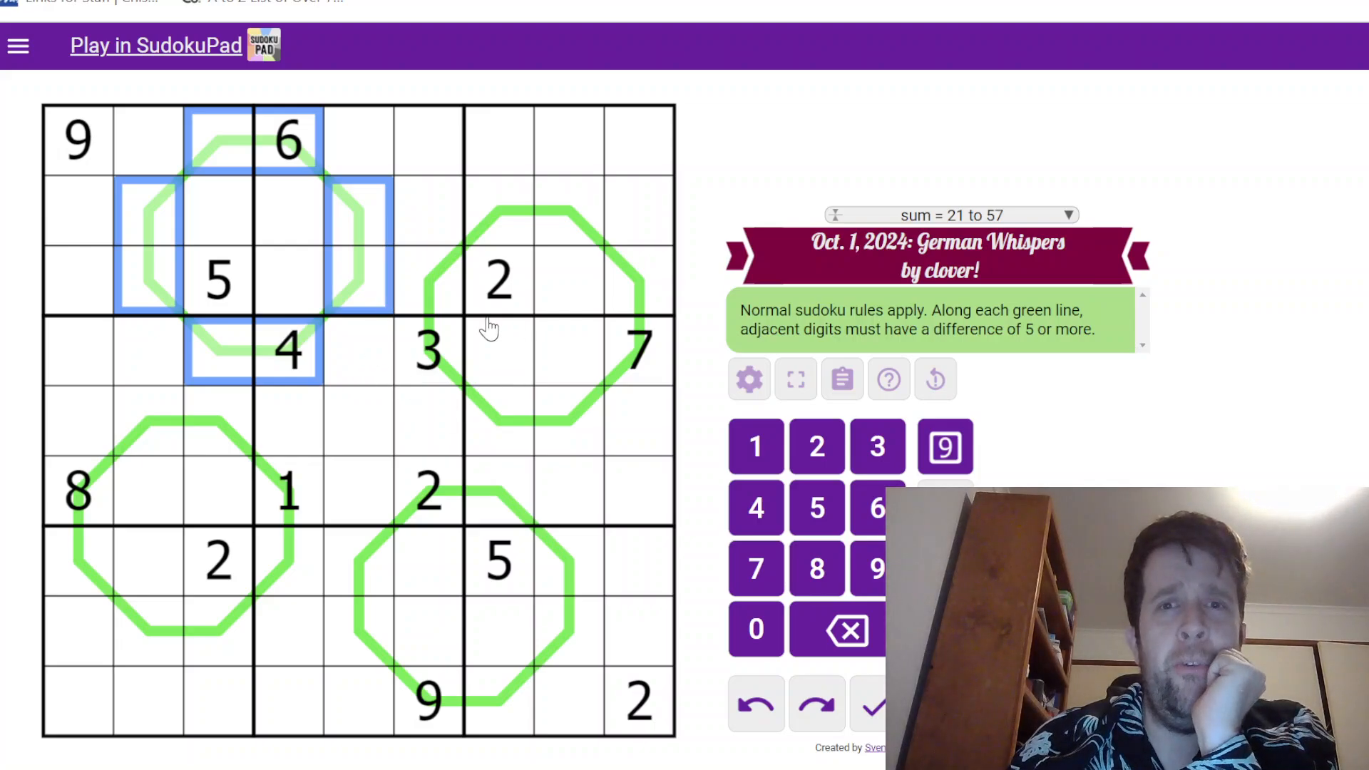
mouse_move(730, 181)
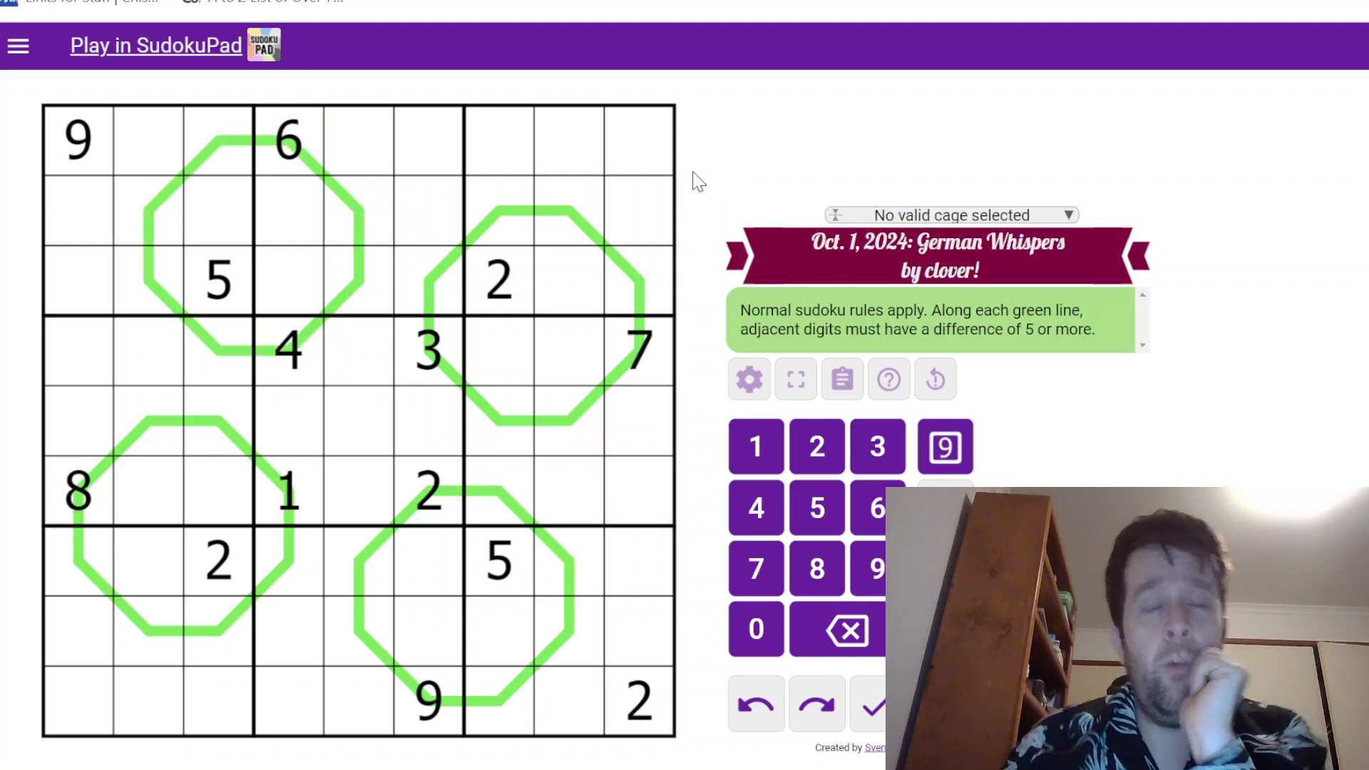
mouse_move(601, 357)
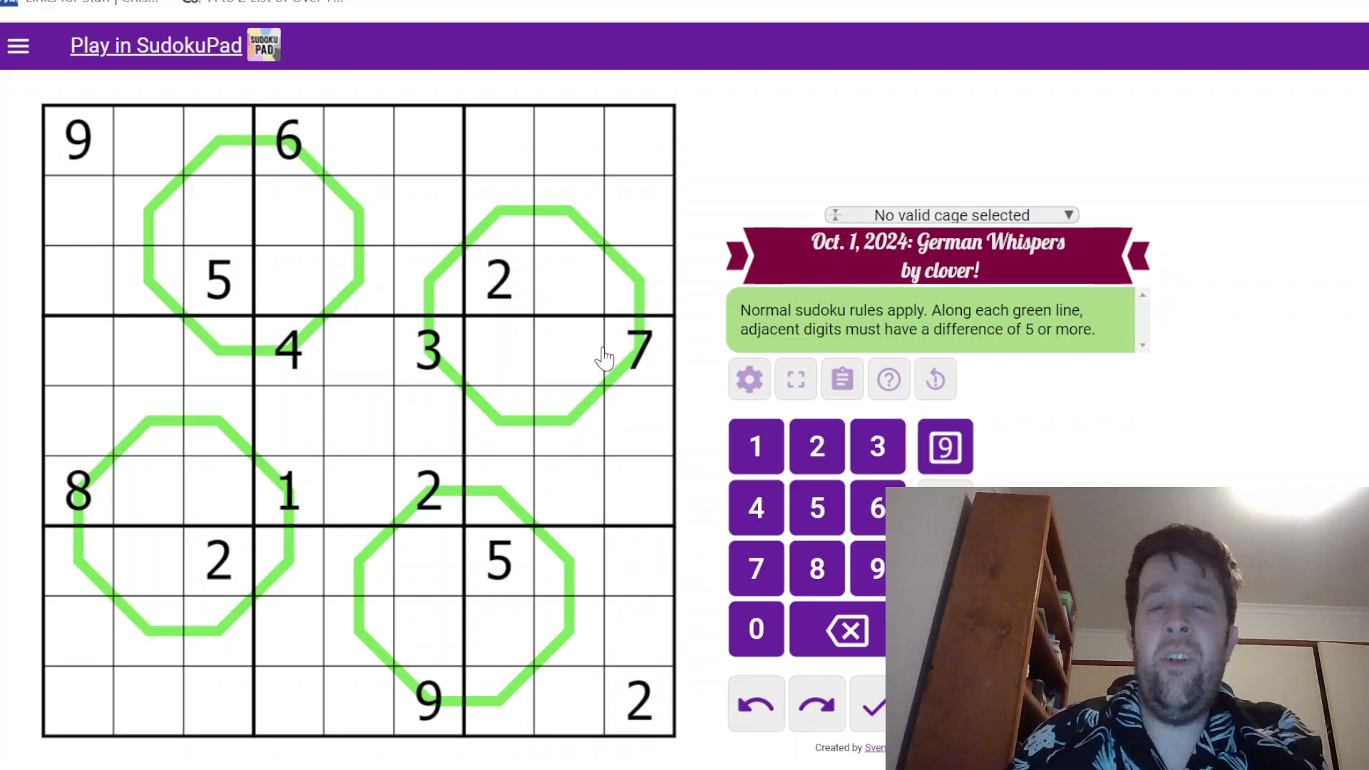
mouse_move(293, 336)
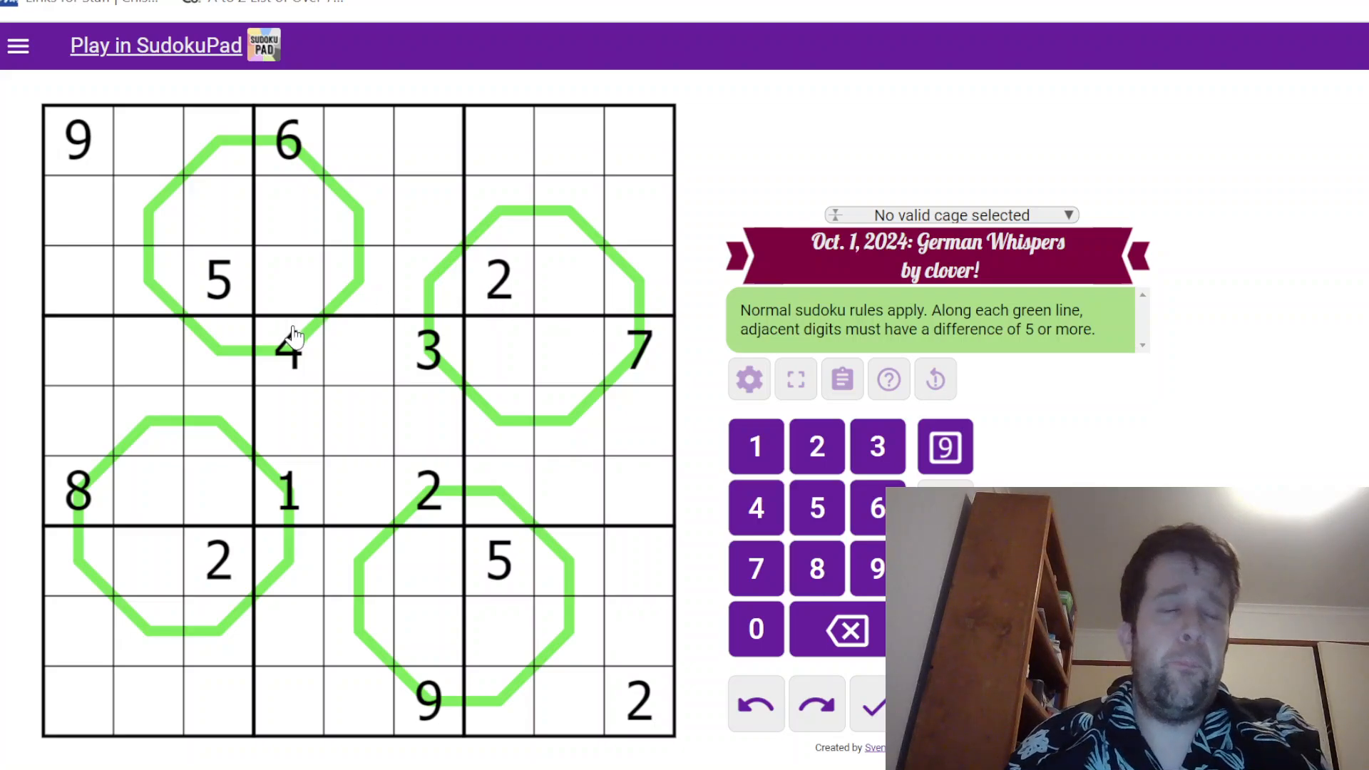
Place 9 in r3c5 and r4c3, and 1 in r1c3 and r2c5 on the top-left loop
click(358, 279)
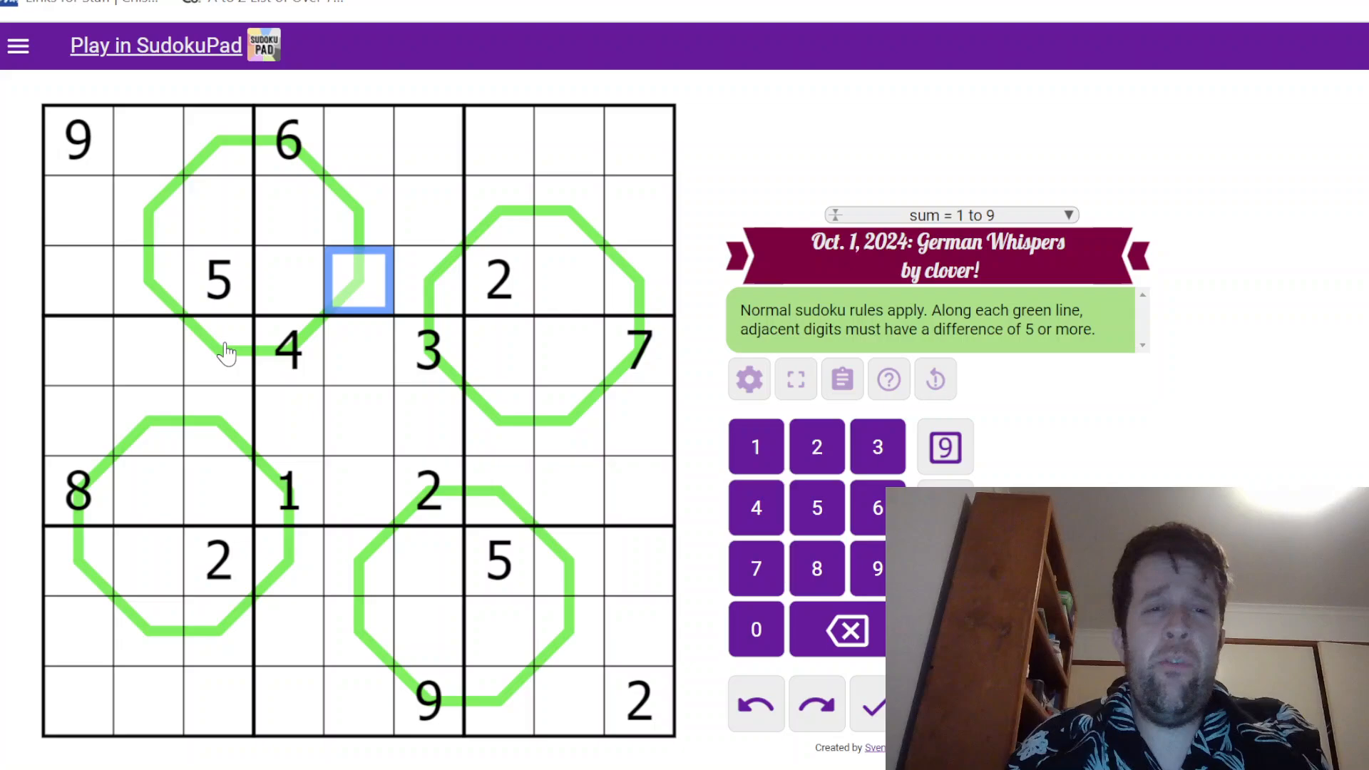
click(219, 351)
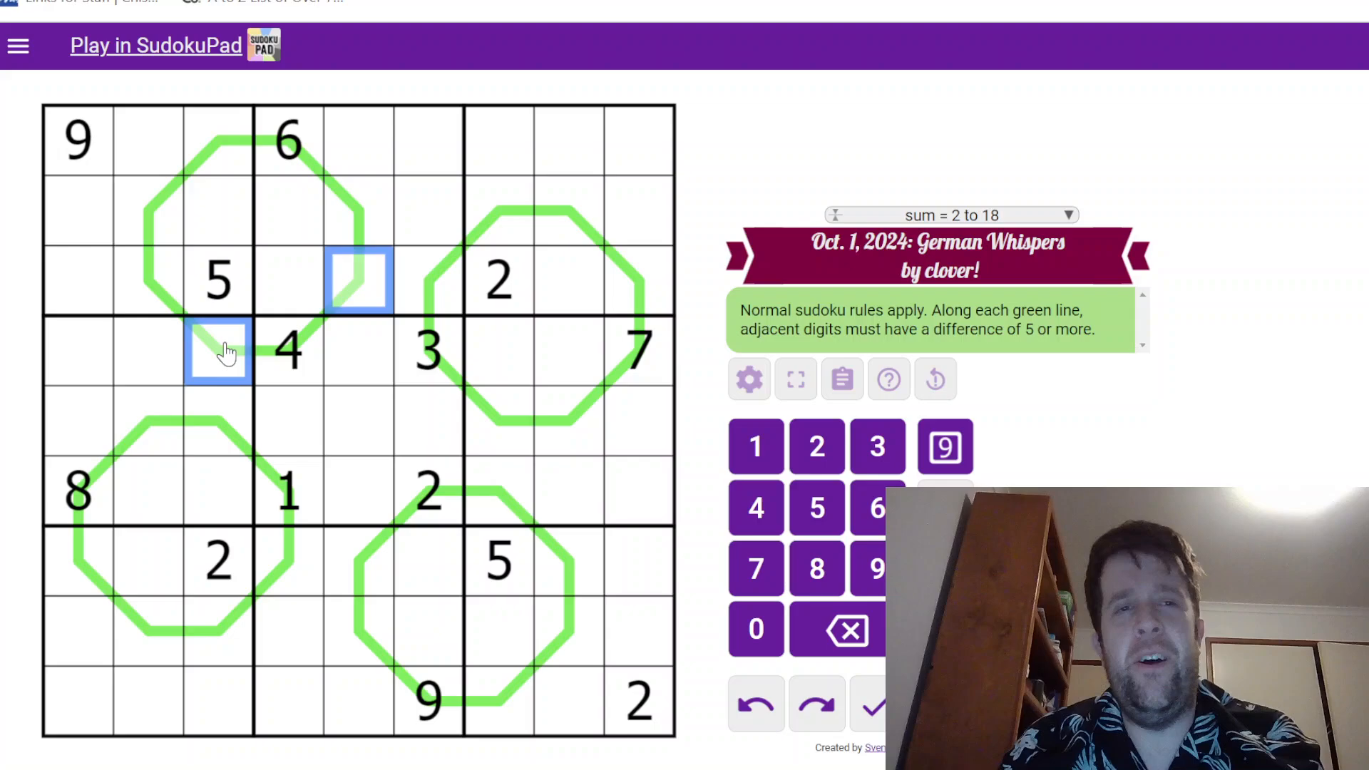
click(944, 446)
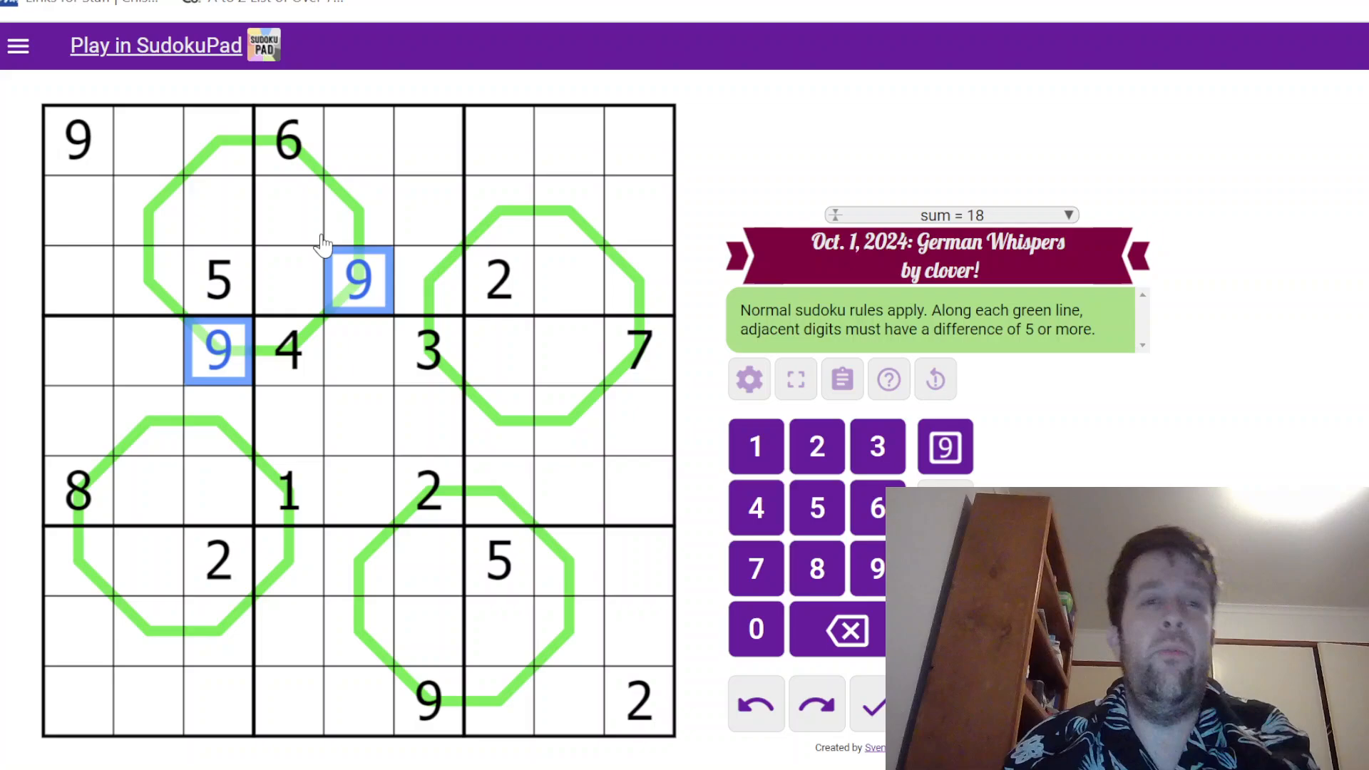
click(218, 140)
text(1)
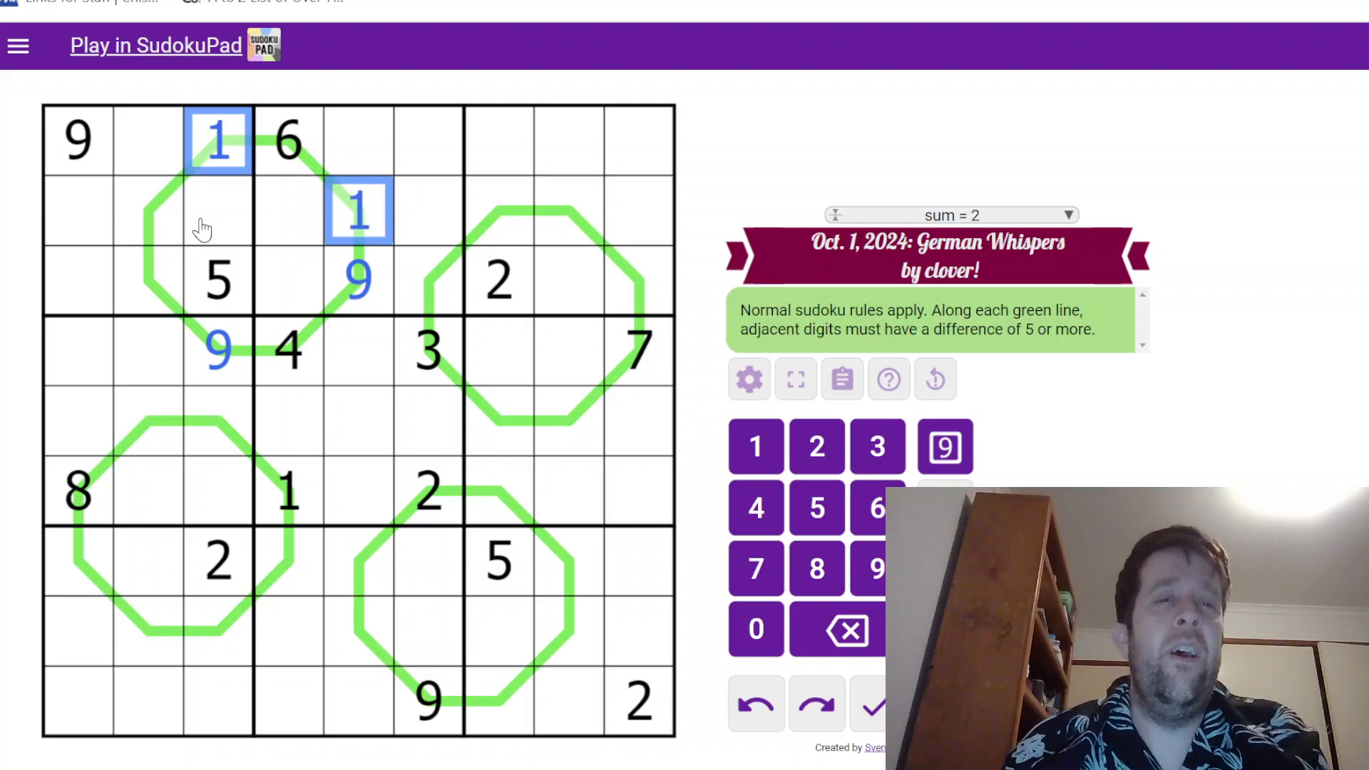
Inspect r2c2, r3c2 and the given 8 in row 6, then clear the selection
click(148, 209)
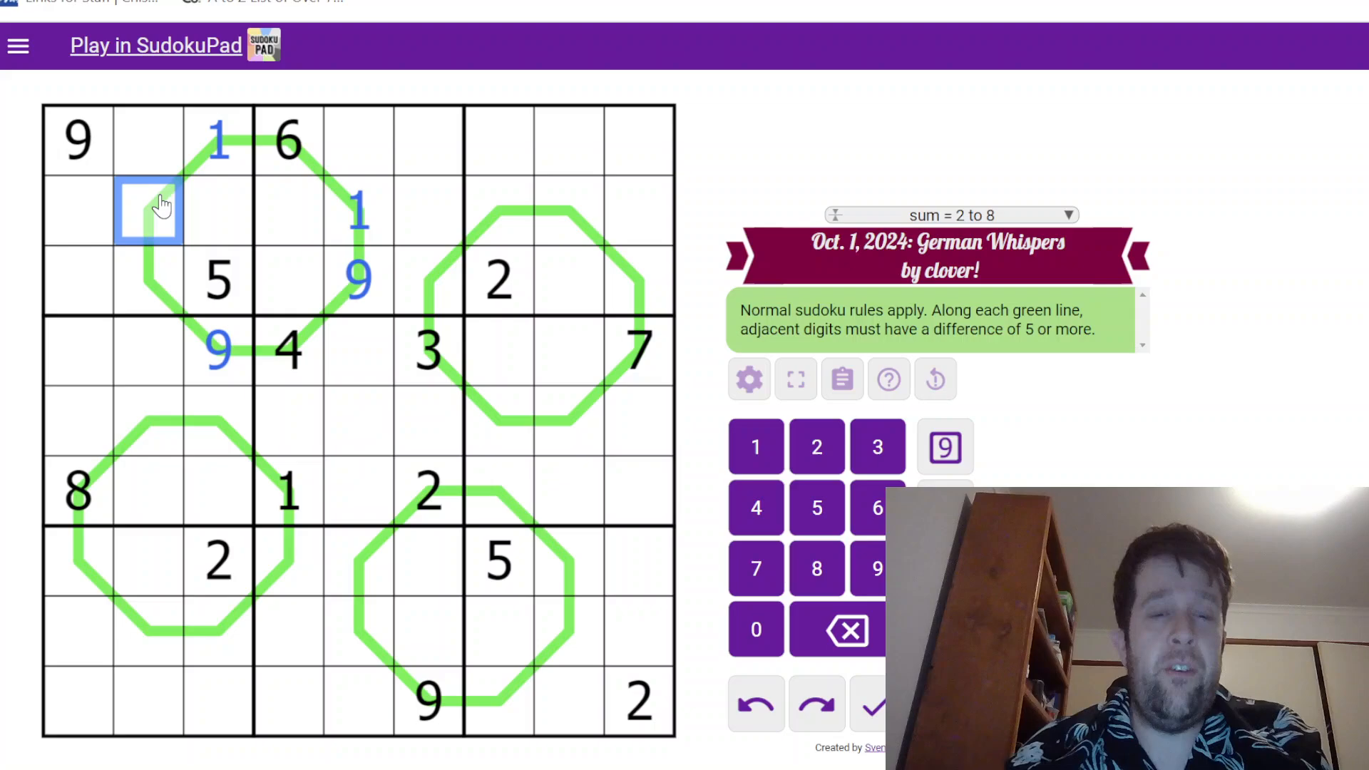
click(147, 280)
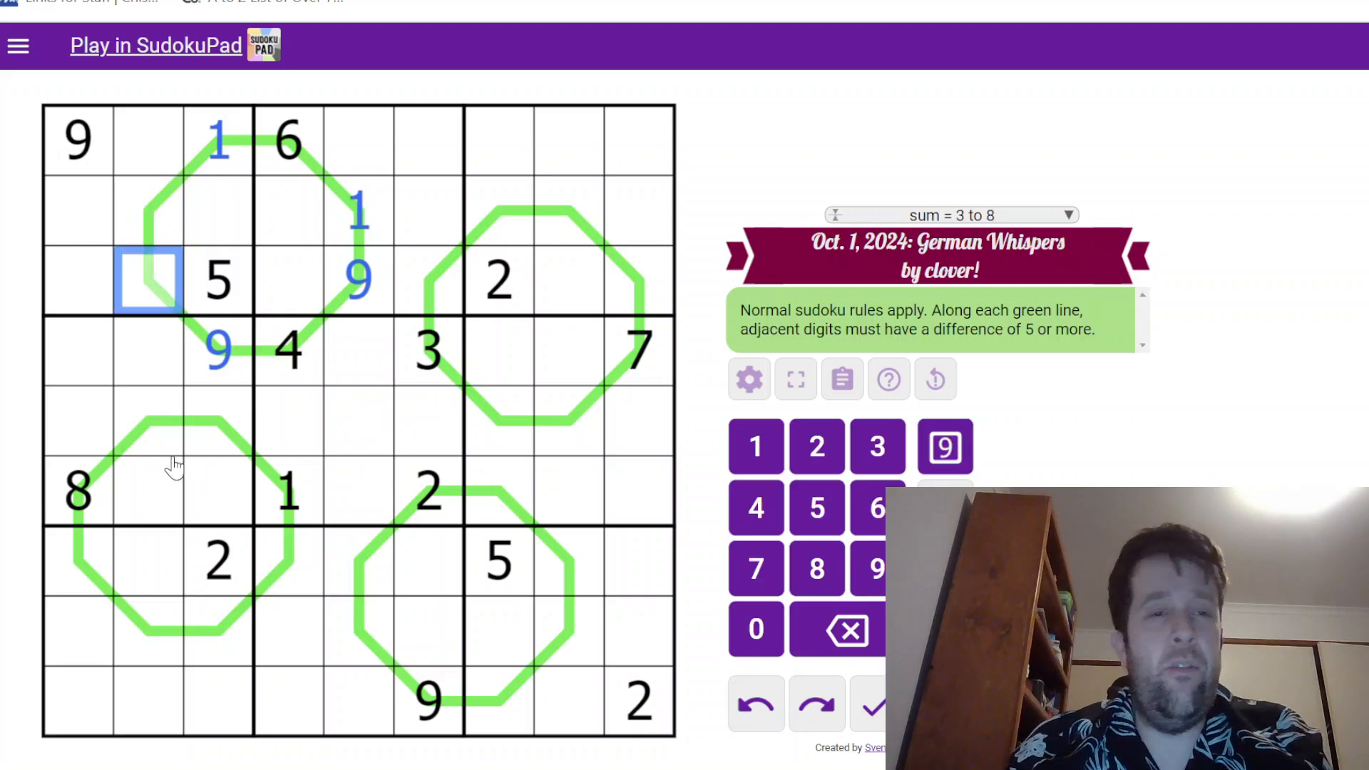
click(77, 491)
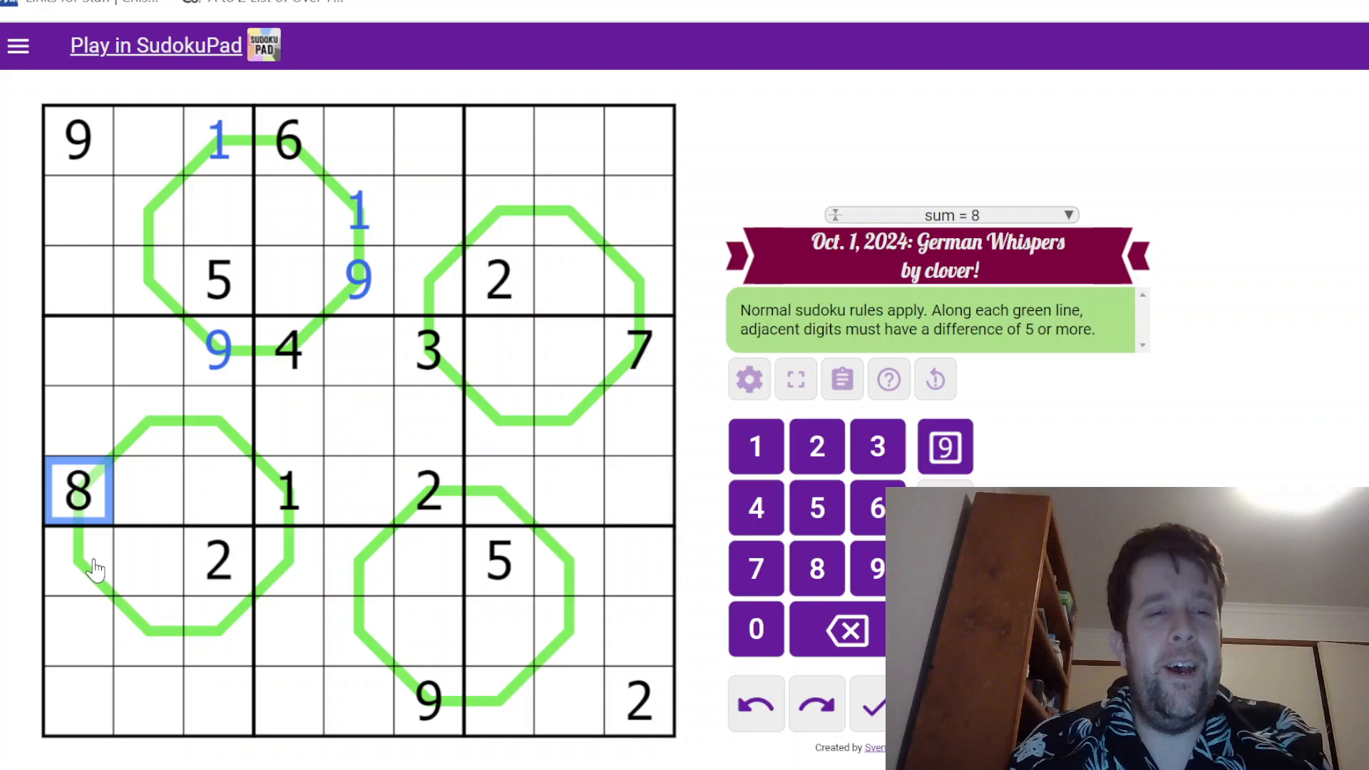
mouse_move(313, 333)
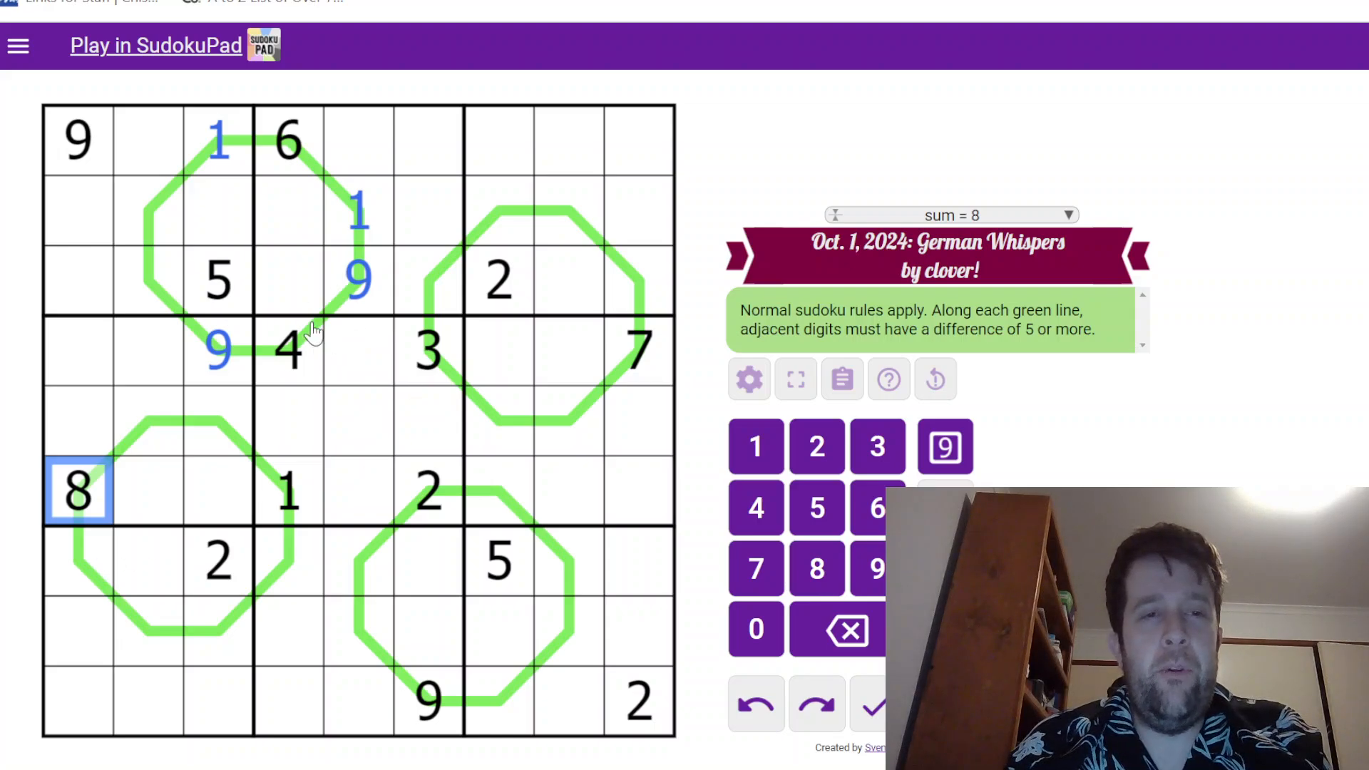
click(426, 350)
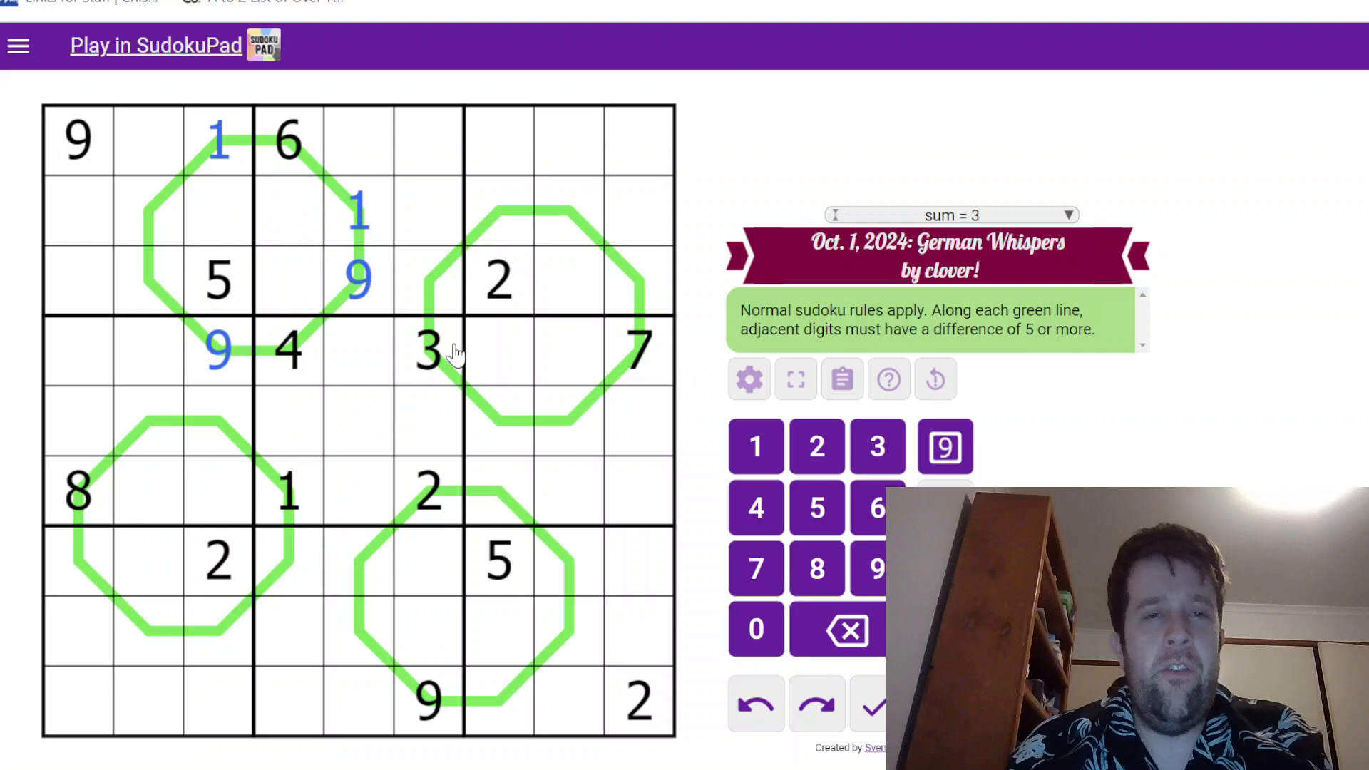
Place 8 in r3c6, note 8/9 in r5c7, and enter 1 in r3c9
click(358, 280)
text(8)
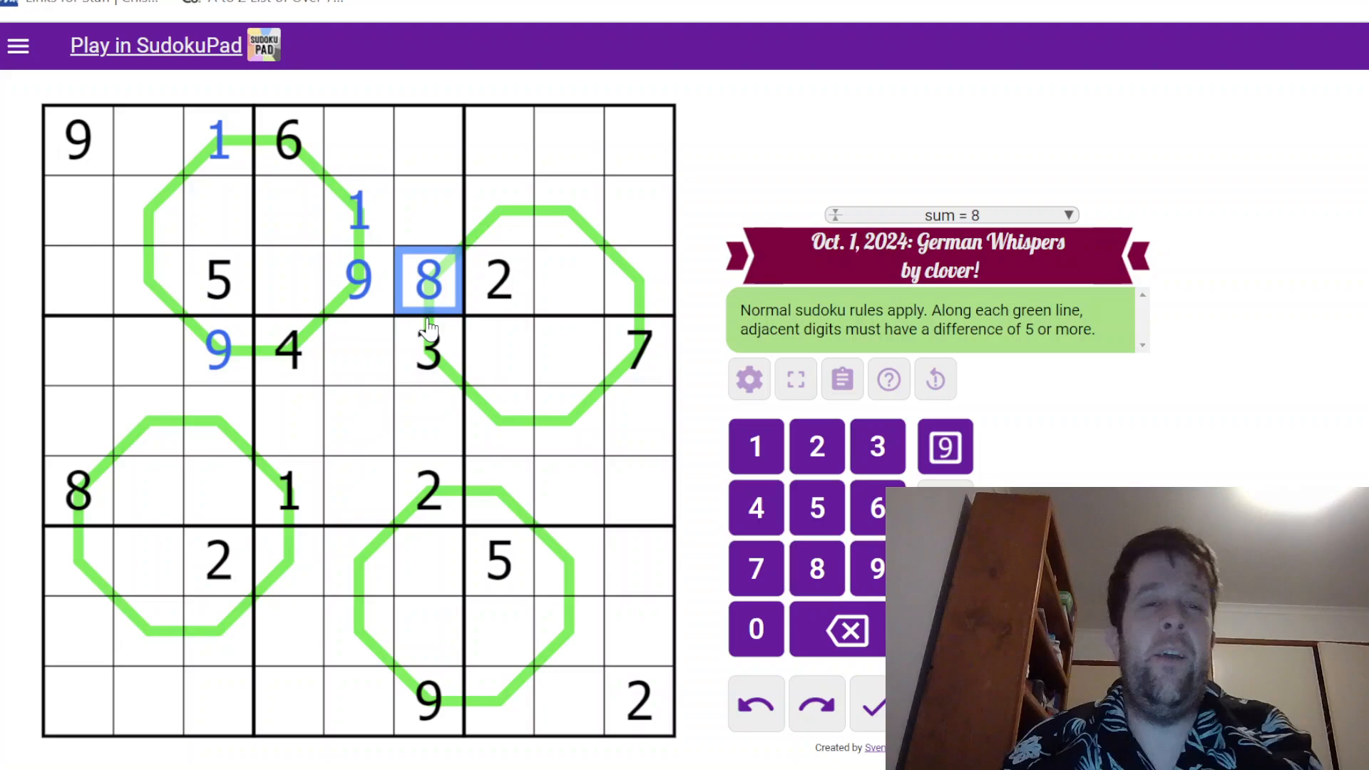
click(501, 422)
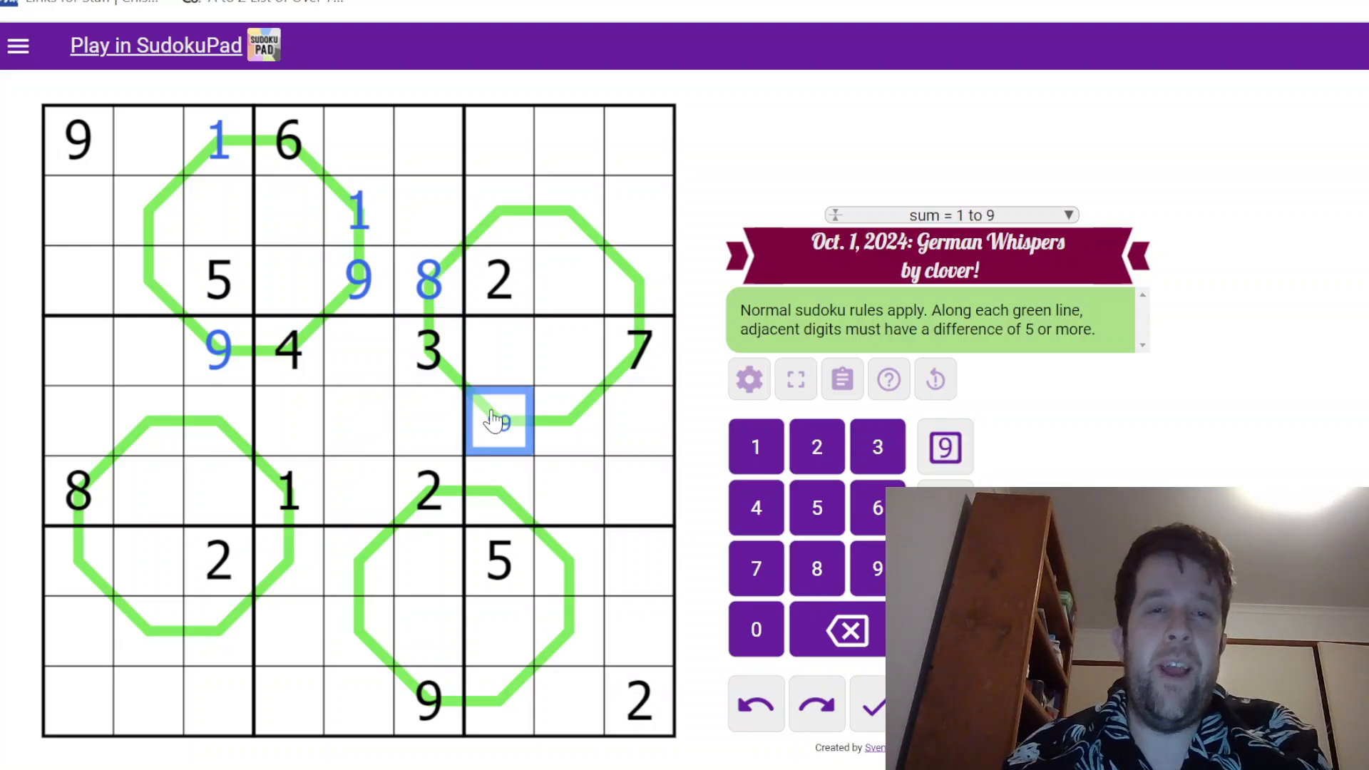
click(815, 567)
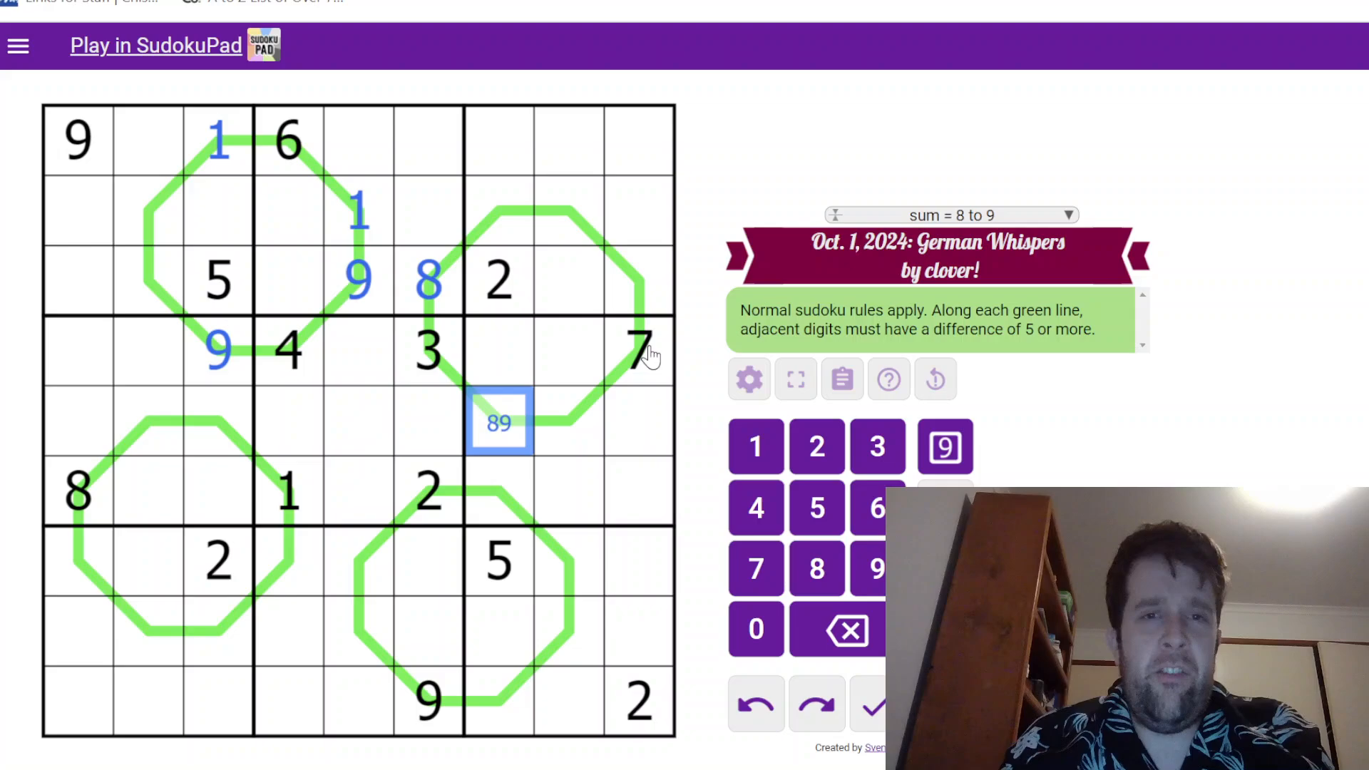
click(640, 281)
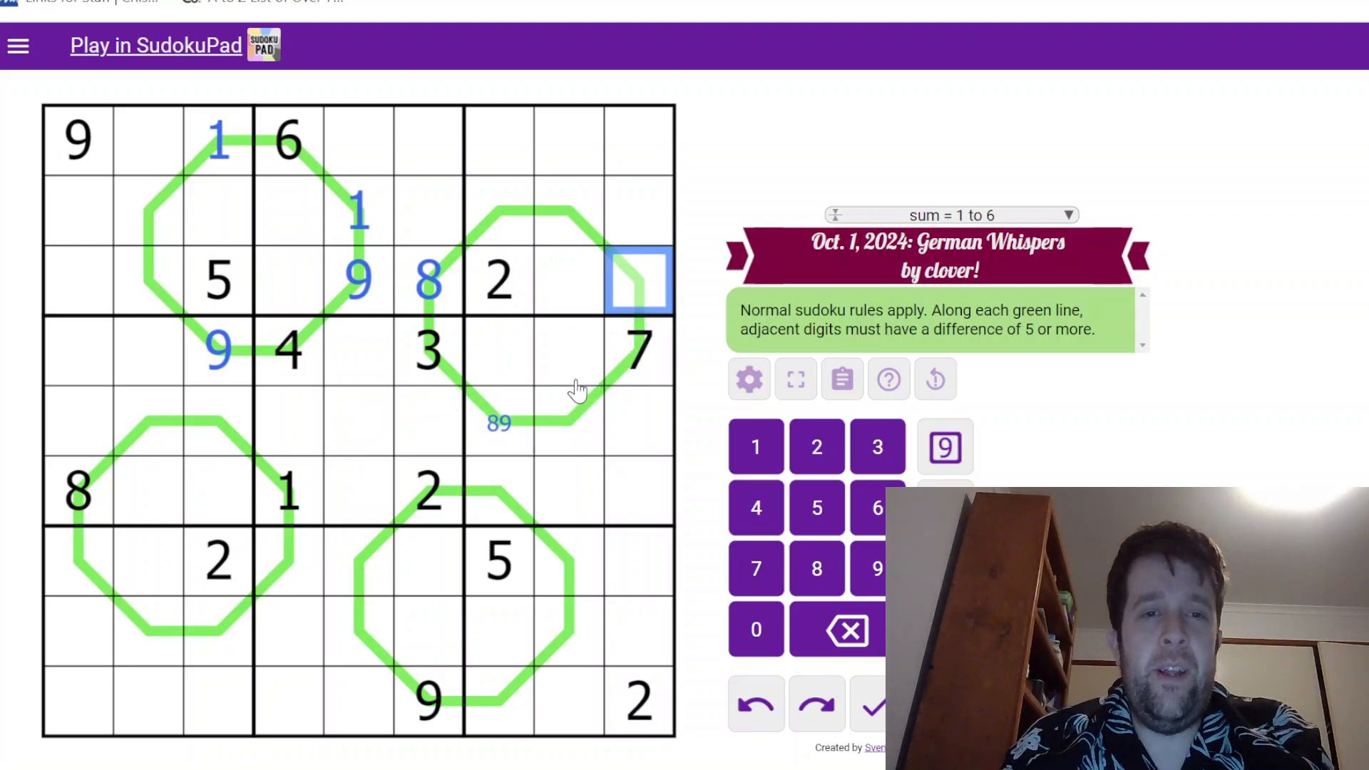
click(641, 351)
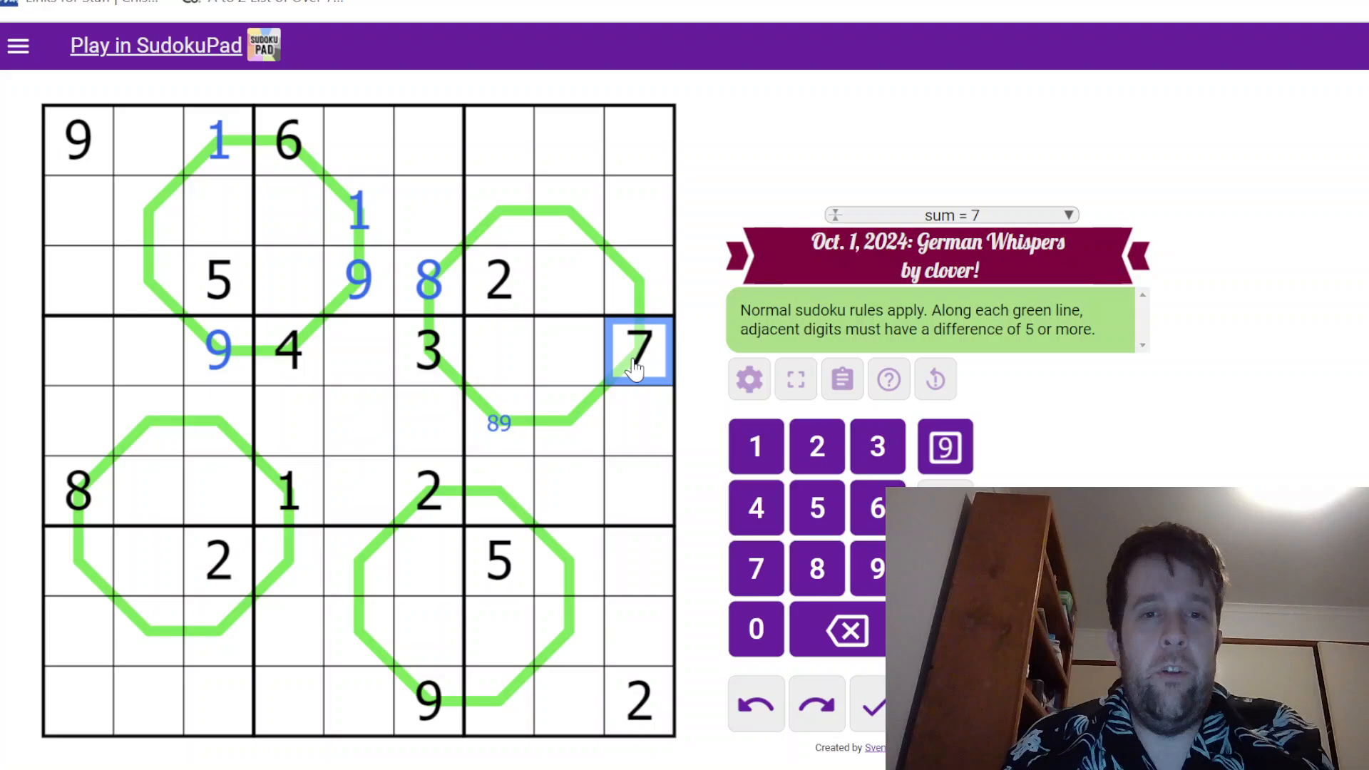
click(639, 280)
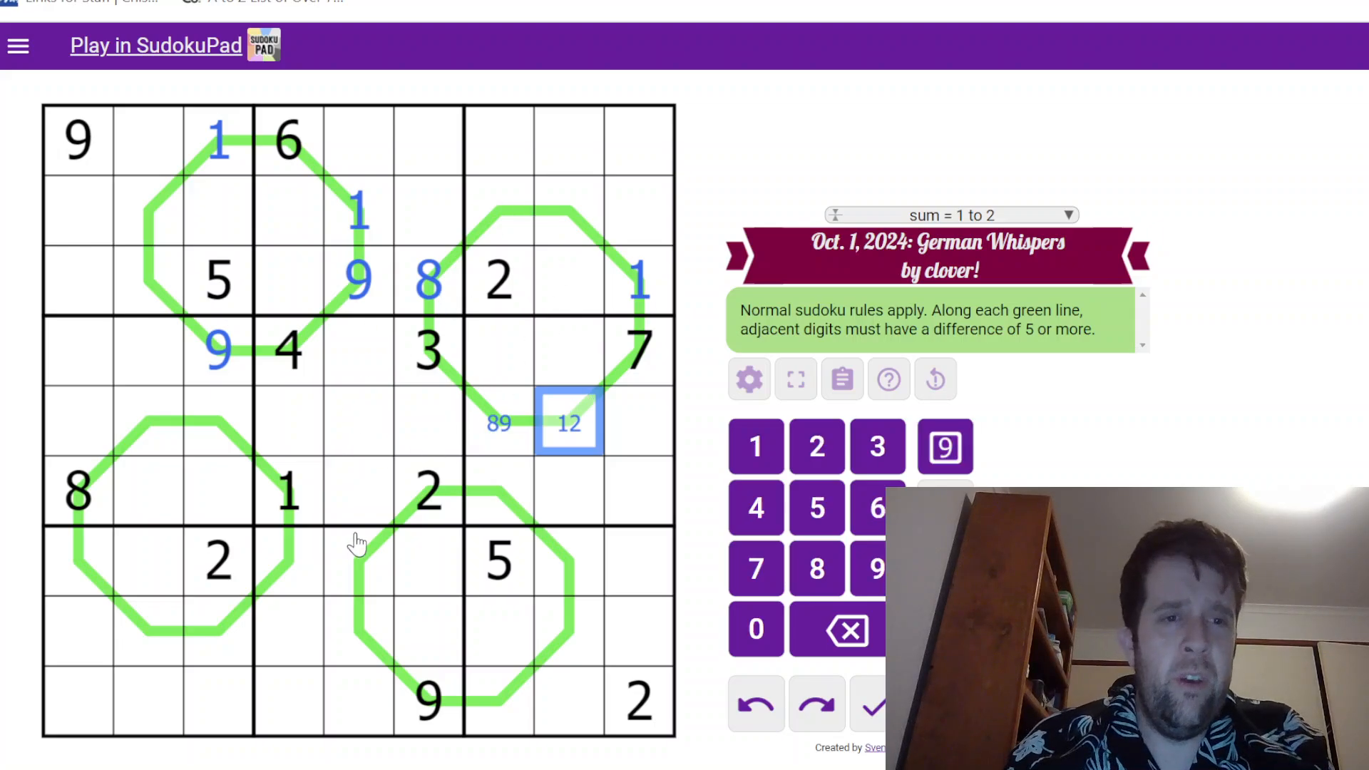
Resolve the lower-right loop: 8 in r5c7, 9 in r6c7, and candidates 7/8 in r7c5
click(428, 489)
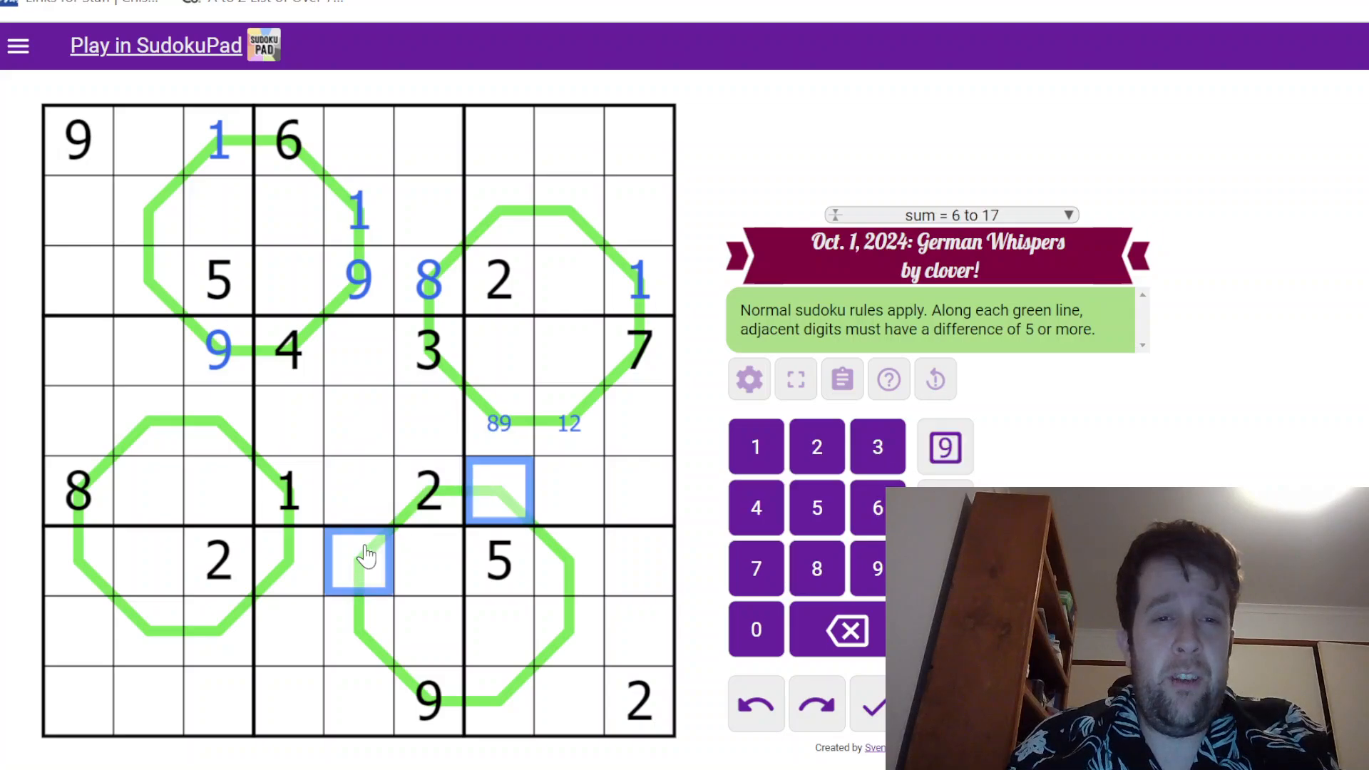
click(500, 489)
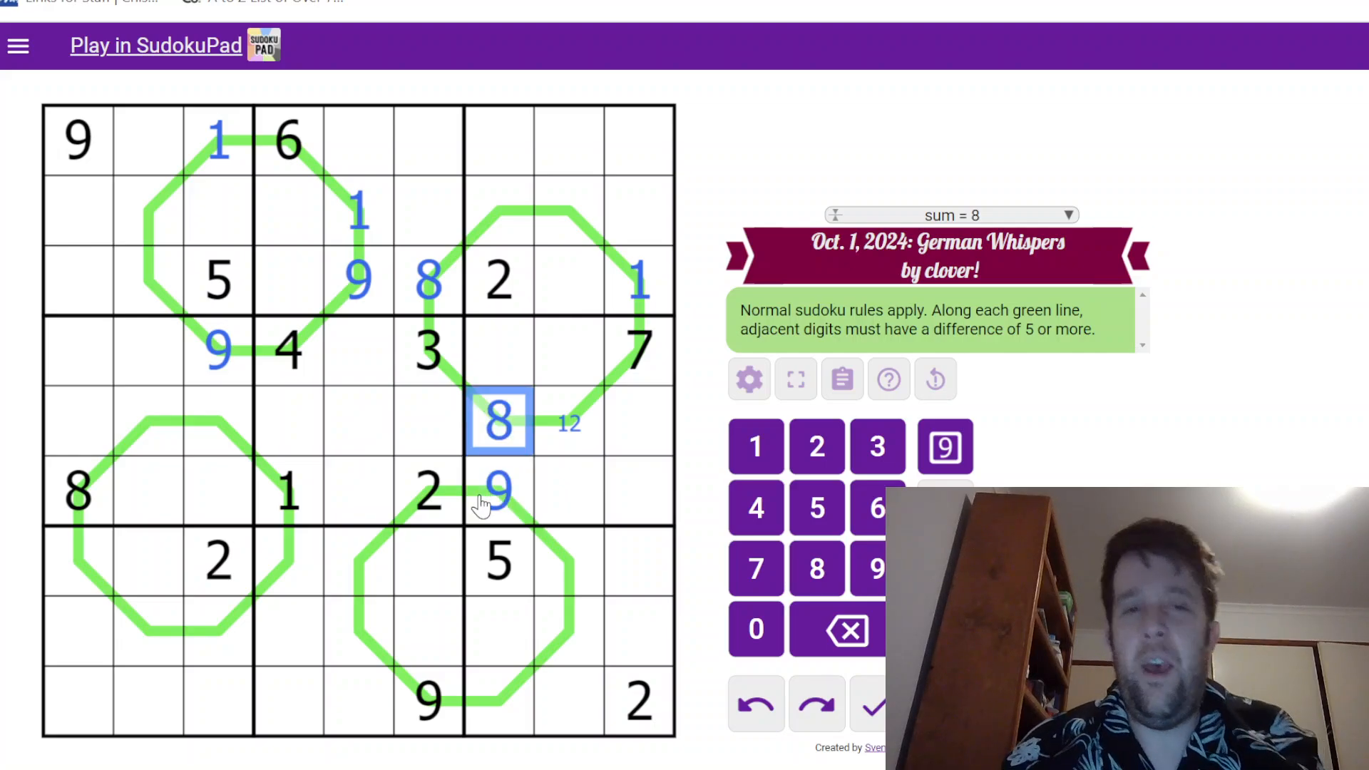
click(428, 491)
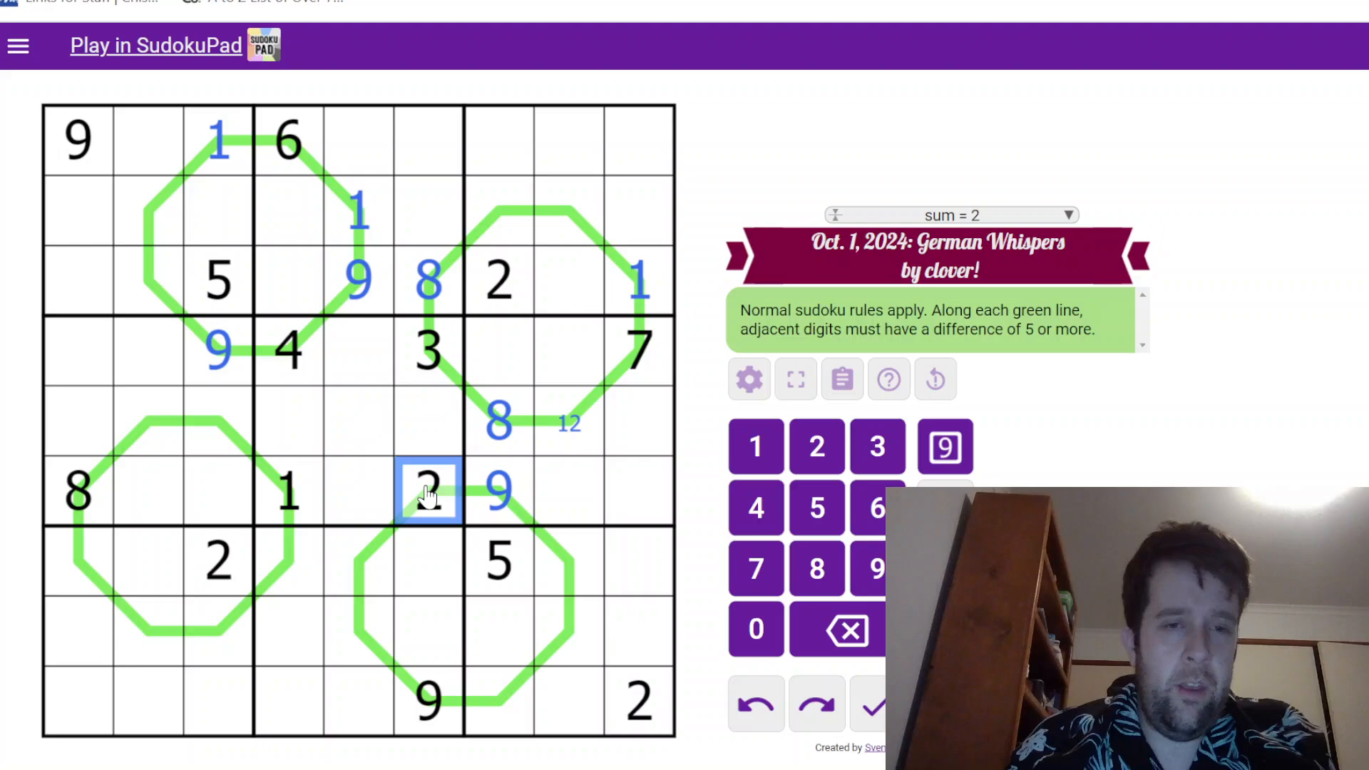
click(358, 564)
text(78)
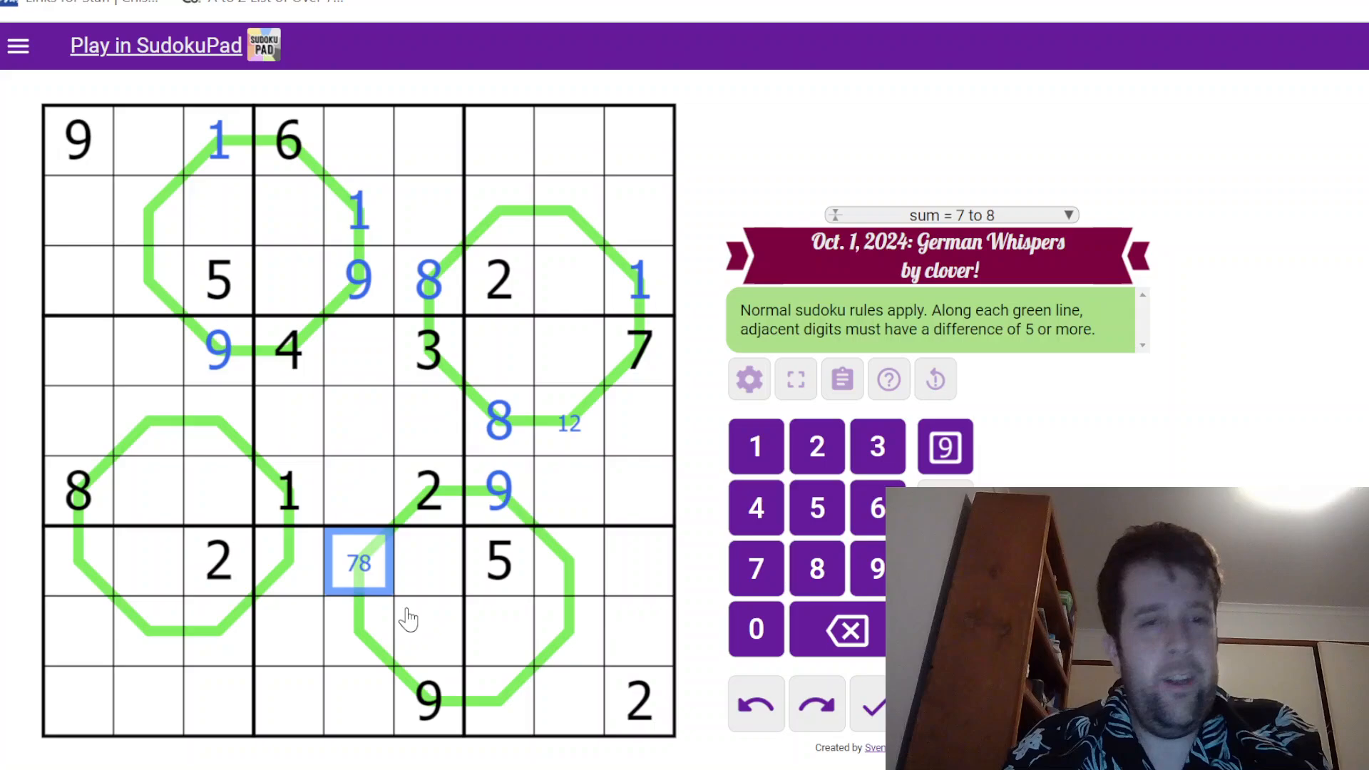
Note 2 in r4c8 and r5c8, place 8, 7, 2 down column 5, and note 1/3/4 in r9c7
click(358, 629)
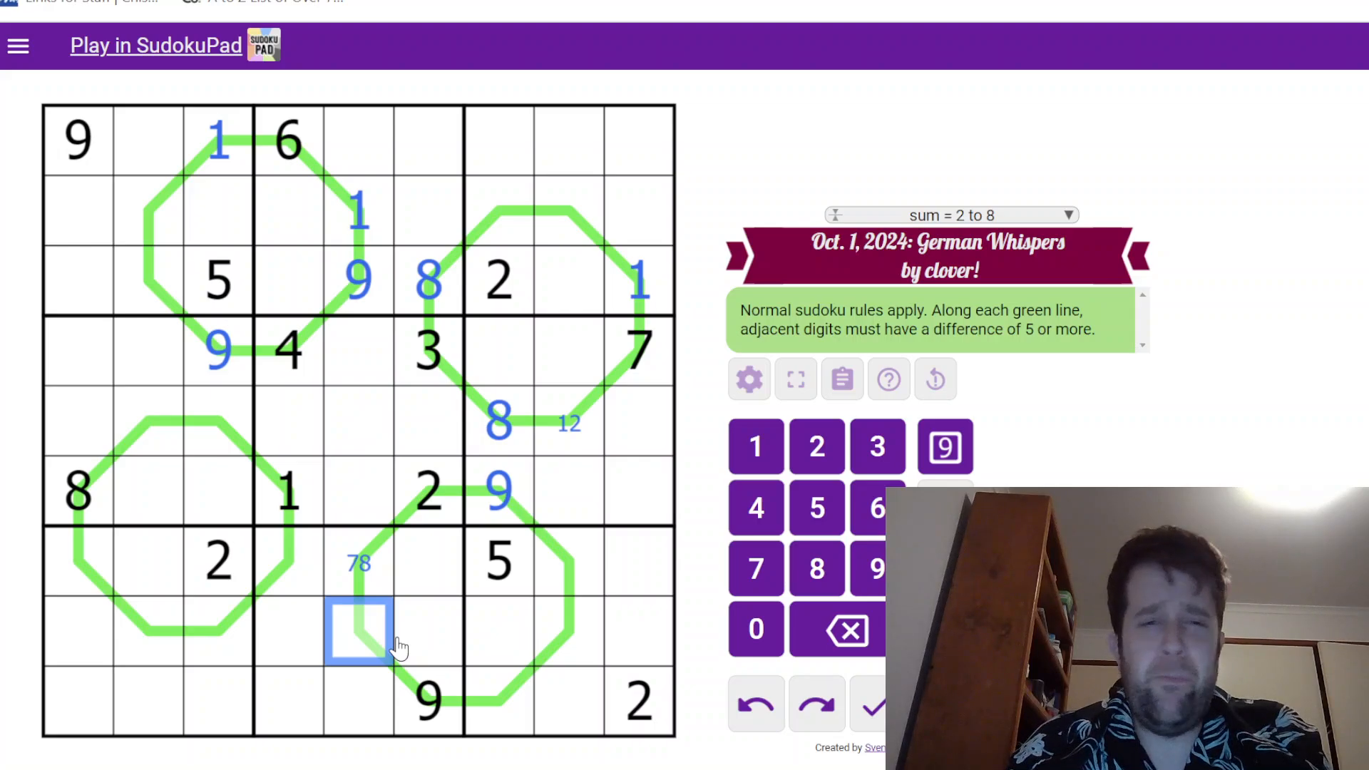
mouse_move(534, 563)
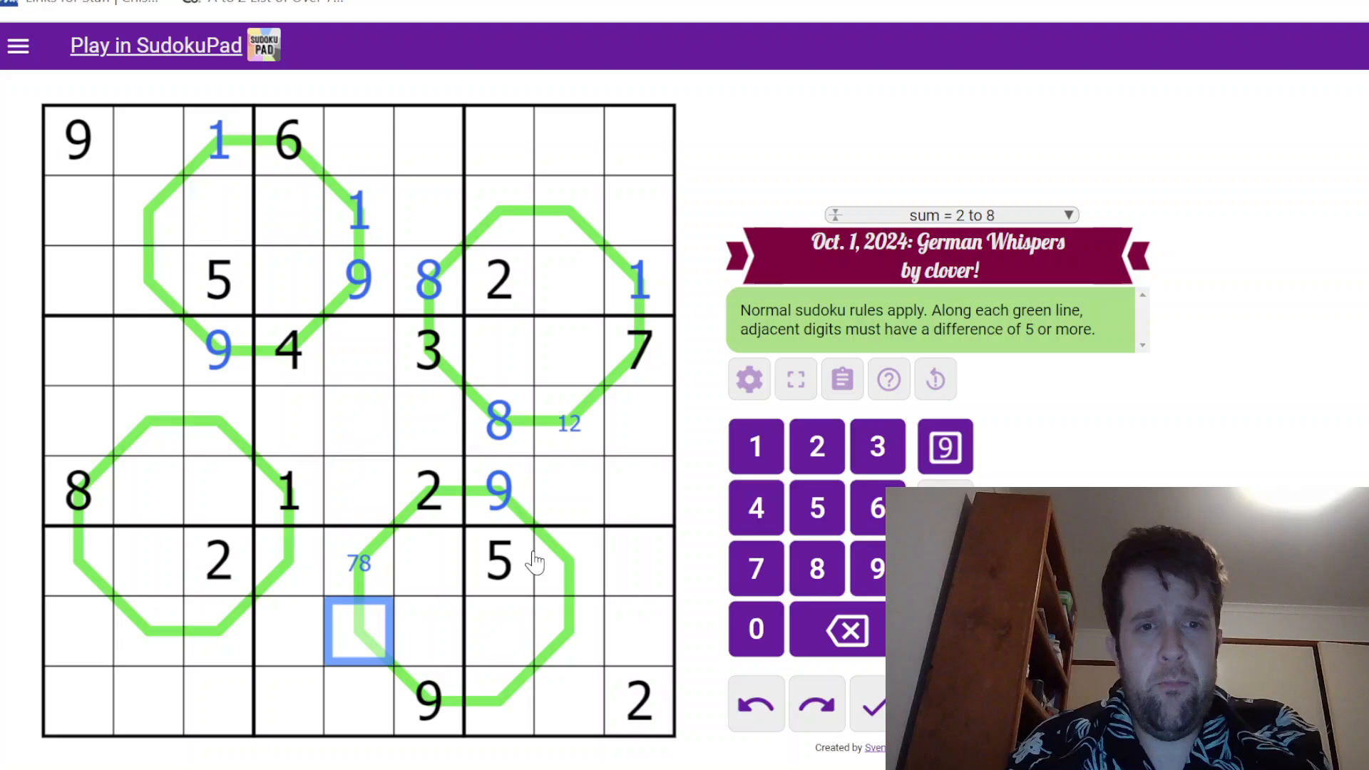
mouse_move(103, 488)
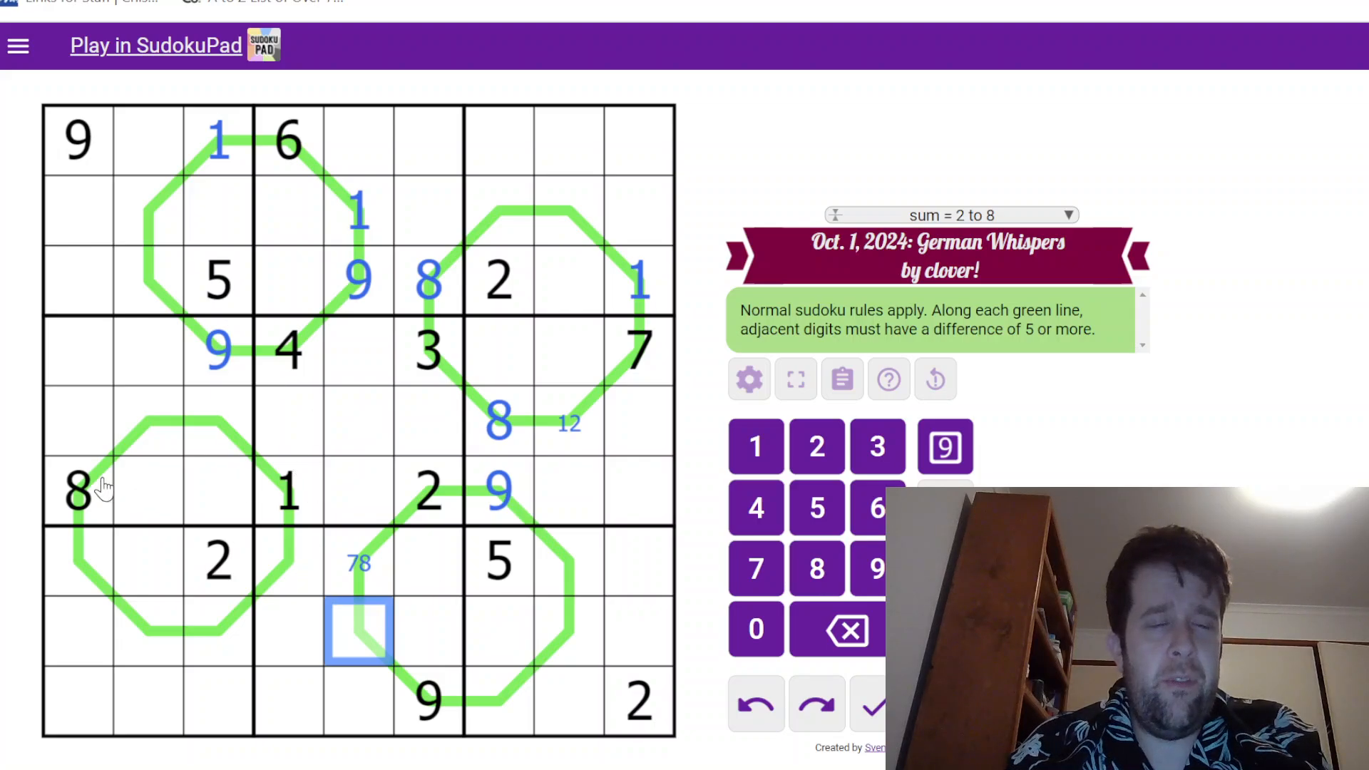
mouse_move(329, 336)
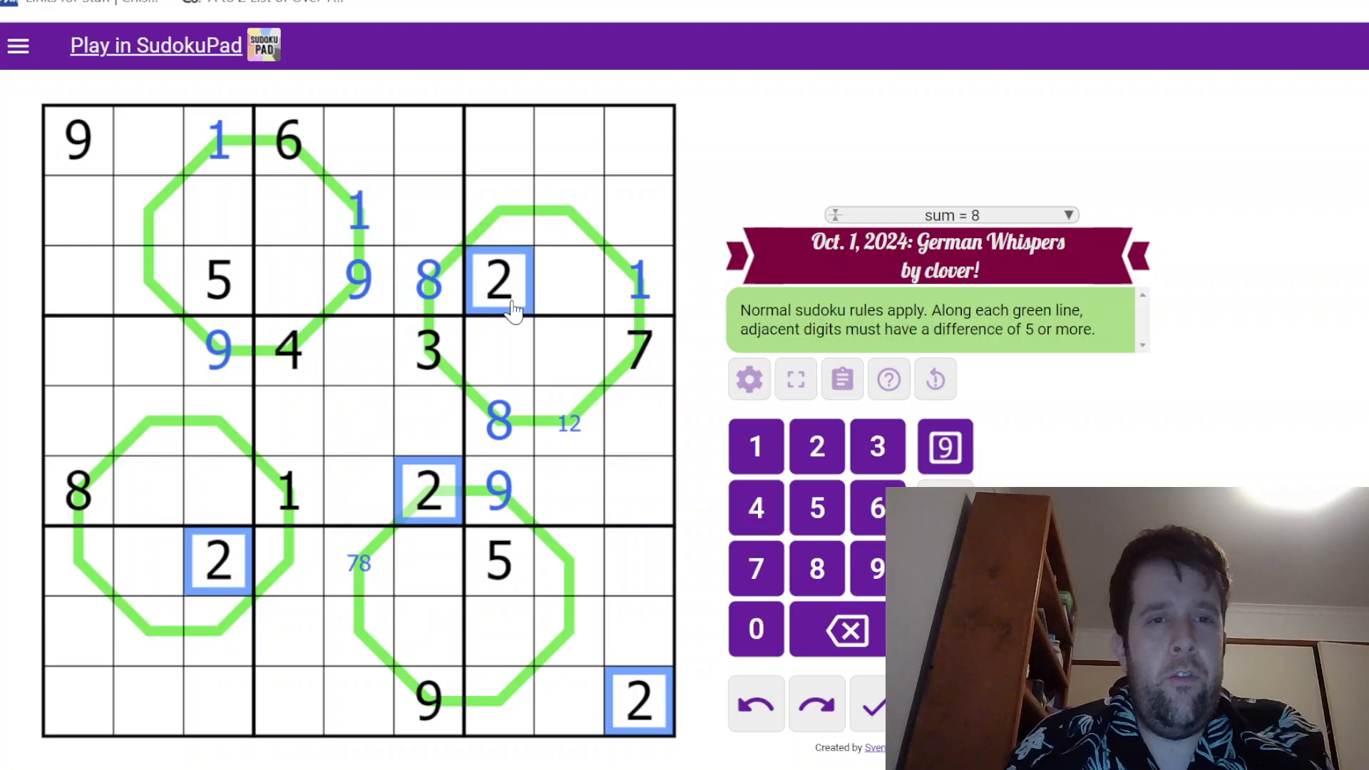
click(571, 349)
text(2)
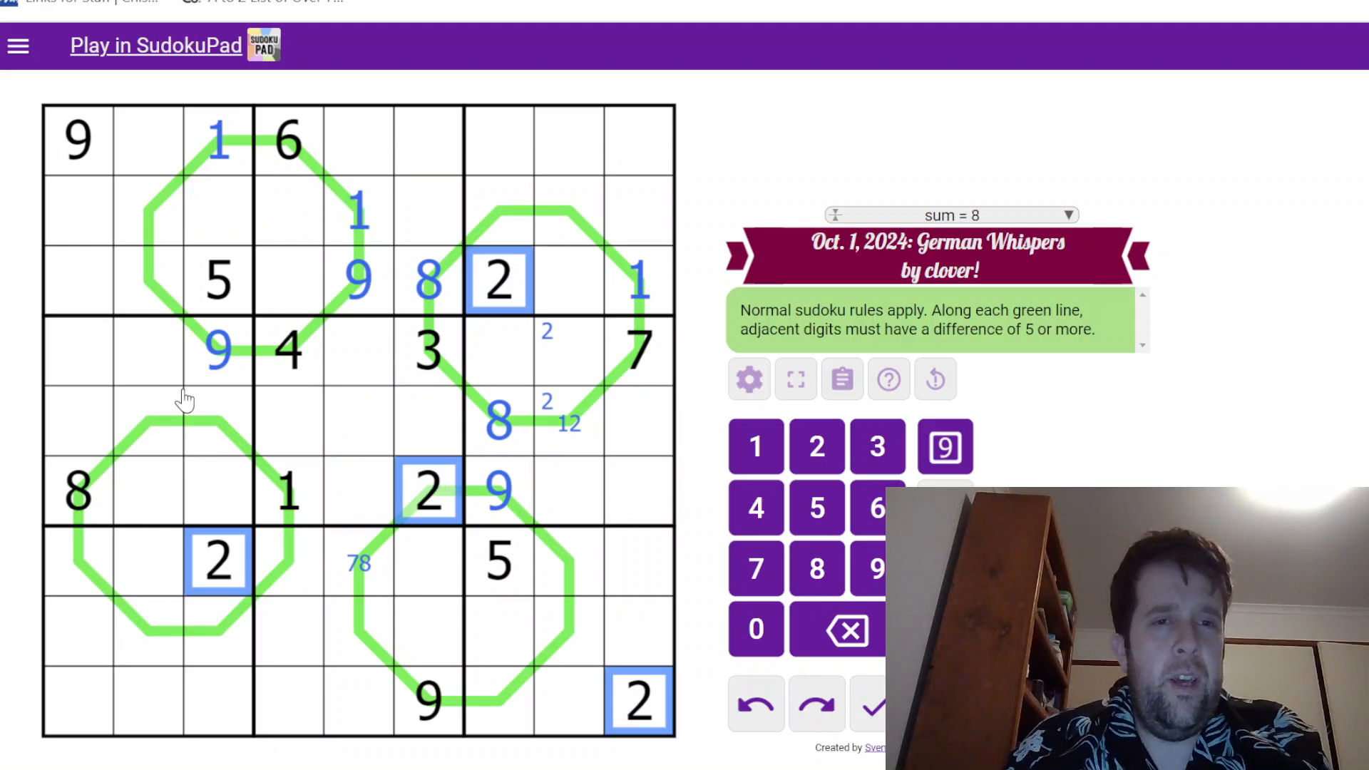
mouse_move(204, 395)
text(8)
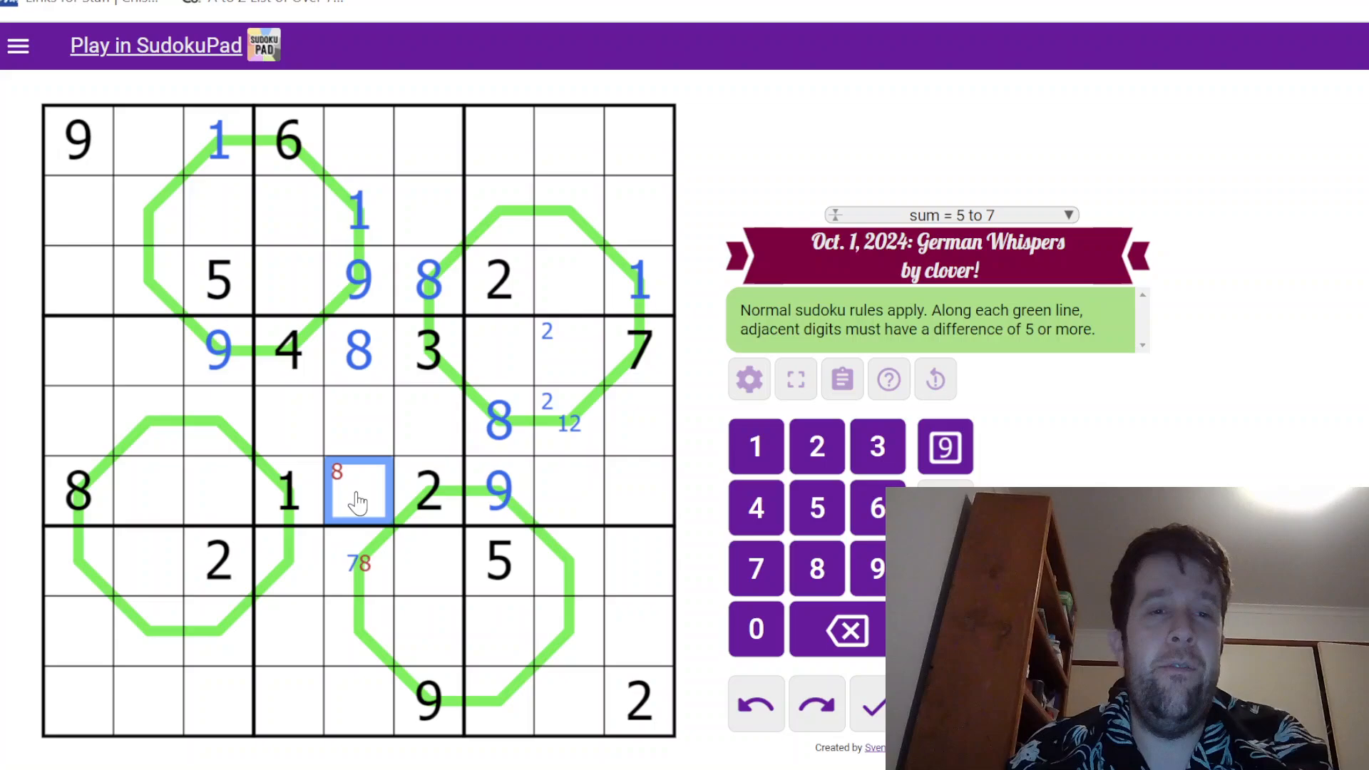
click(357, 629)
text(2)
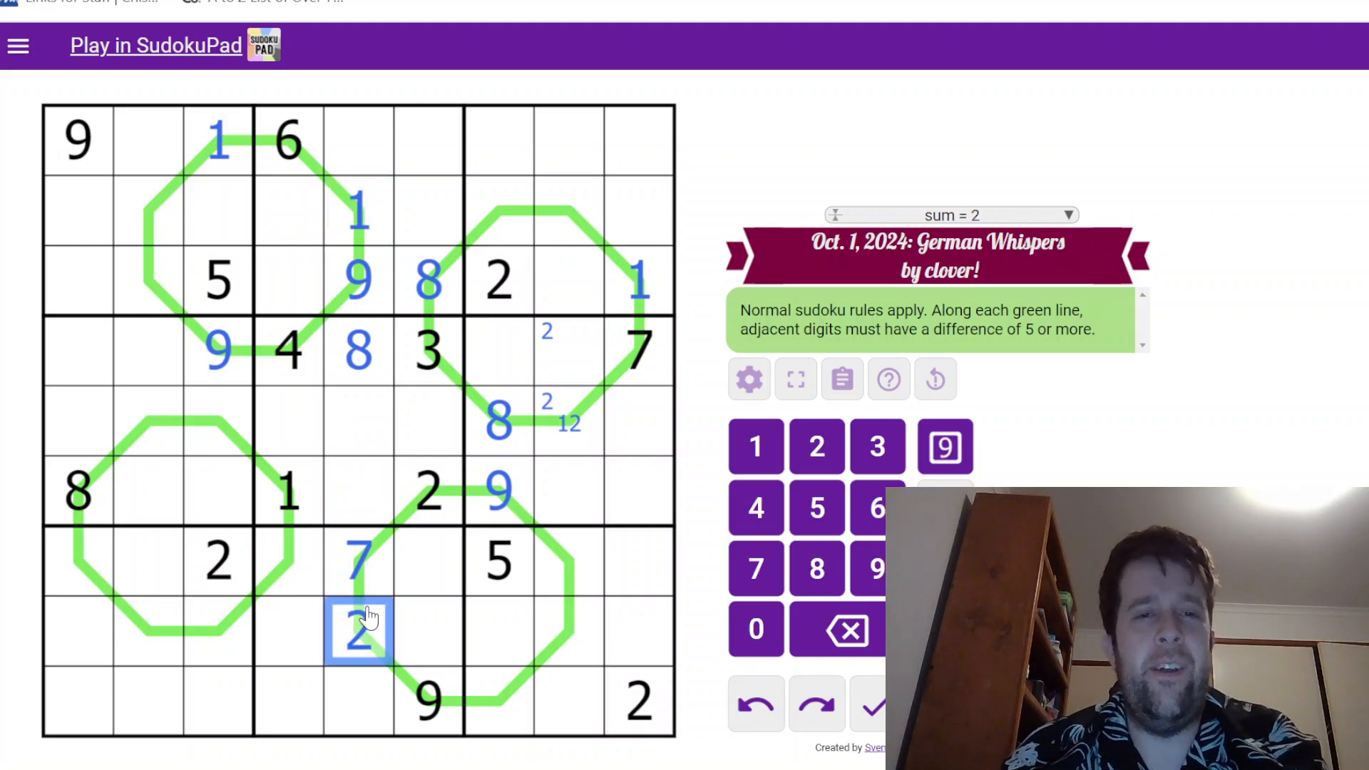
click(499, 699)
text(134)
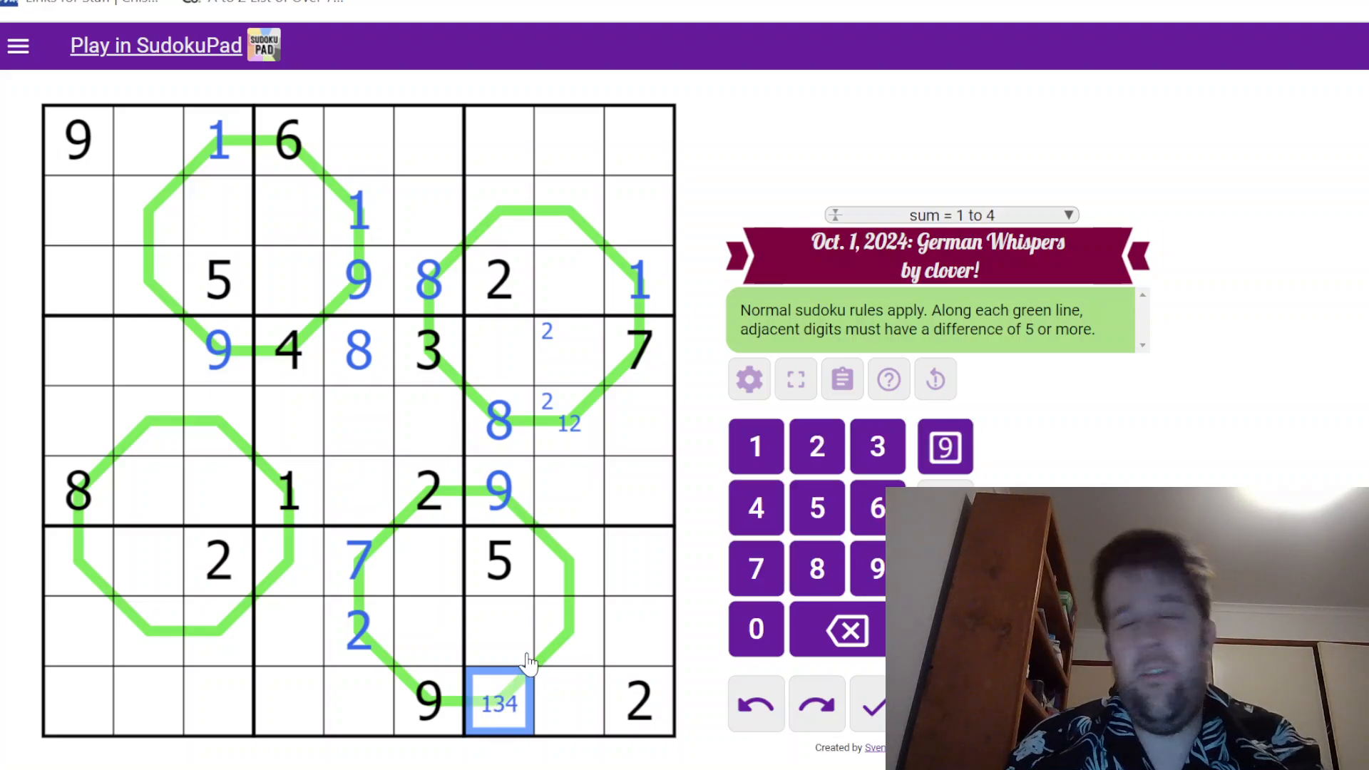
mouse_move(314, 568)
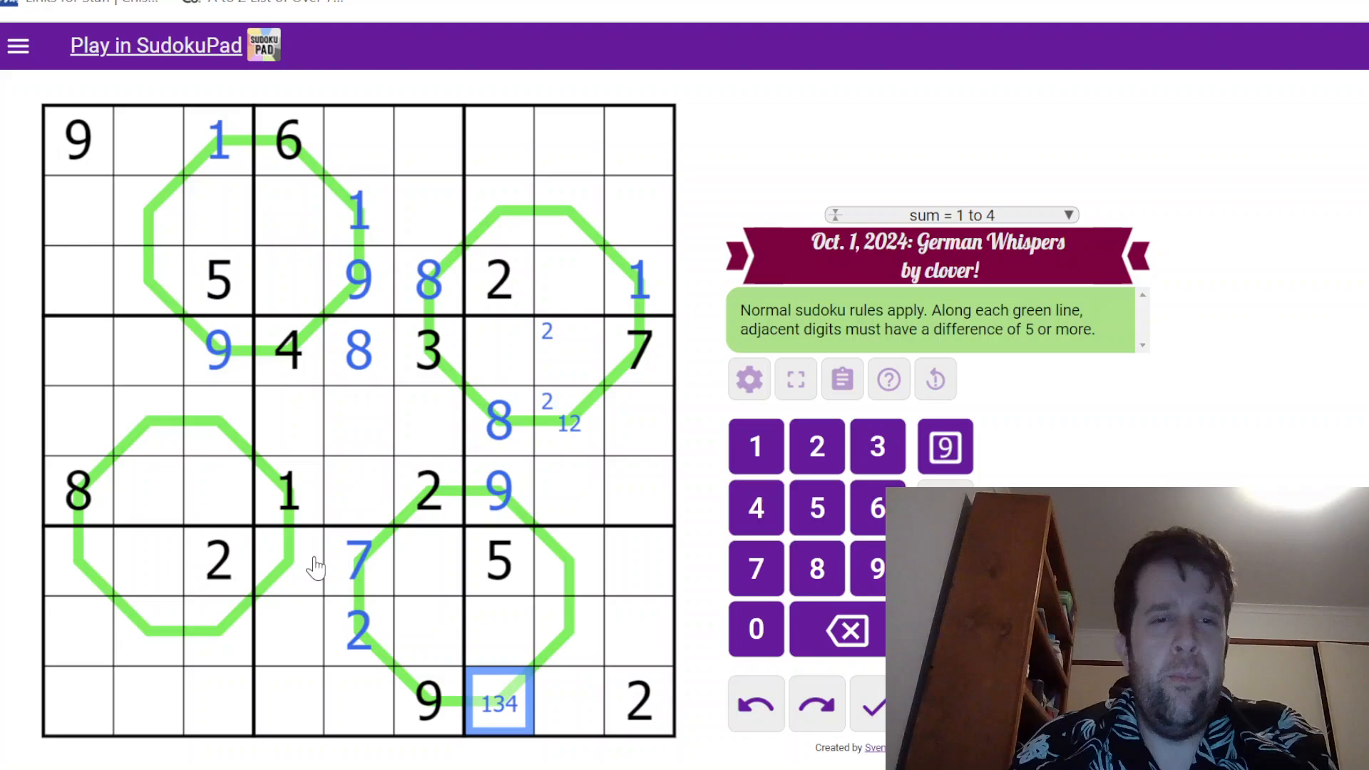
Place 8 in r7c4 and 3 in r8c3 on the lower-left loop
click(290, 560)
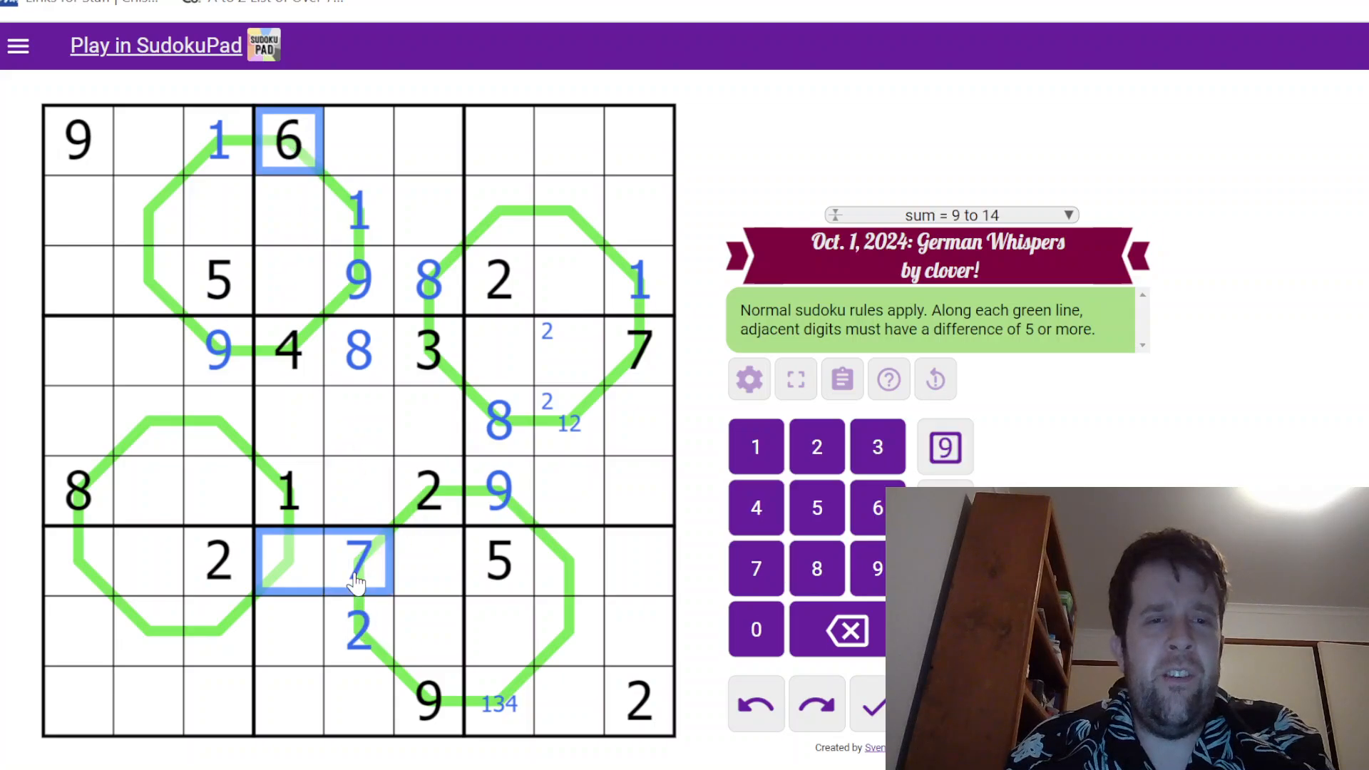
click(288, 563)
text(8)
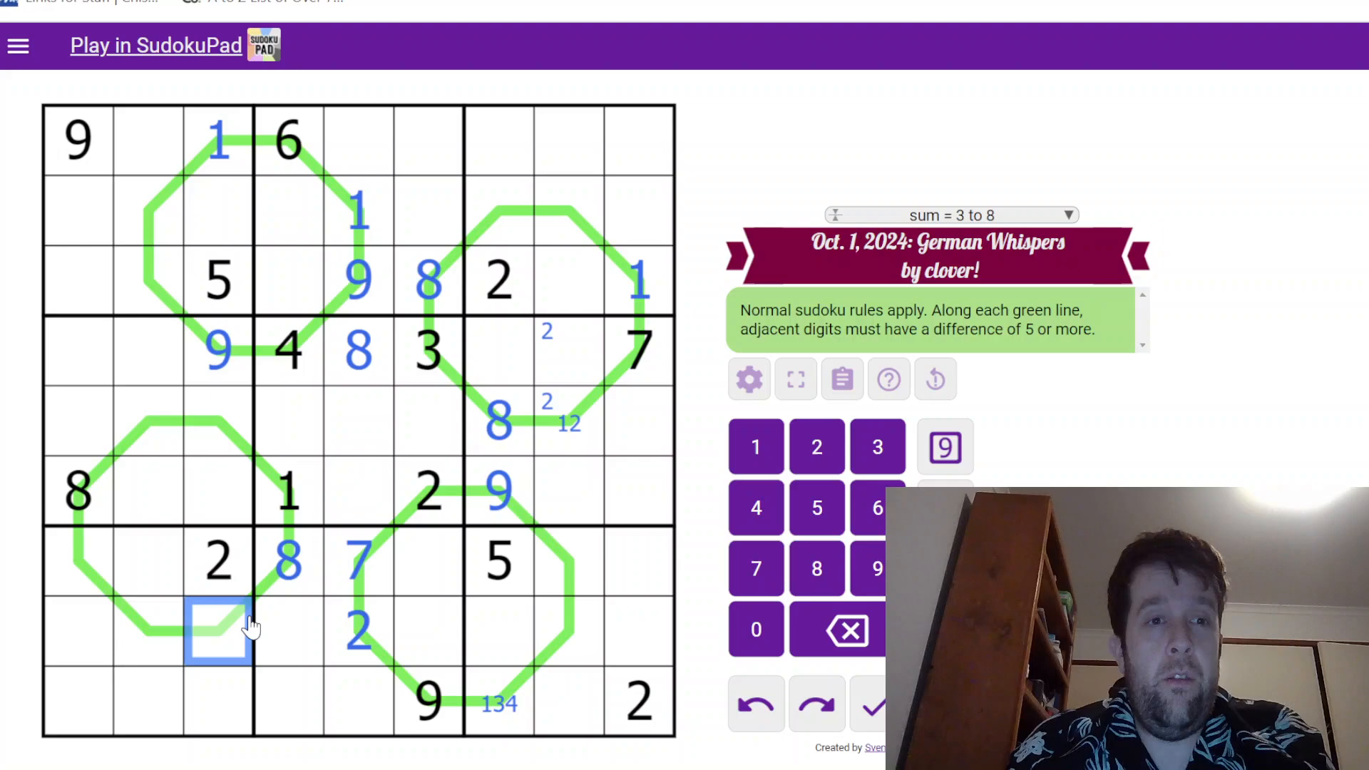
click(289, 561)
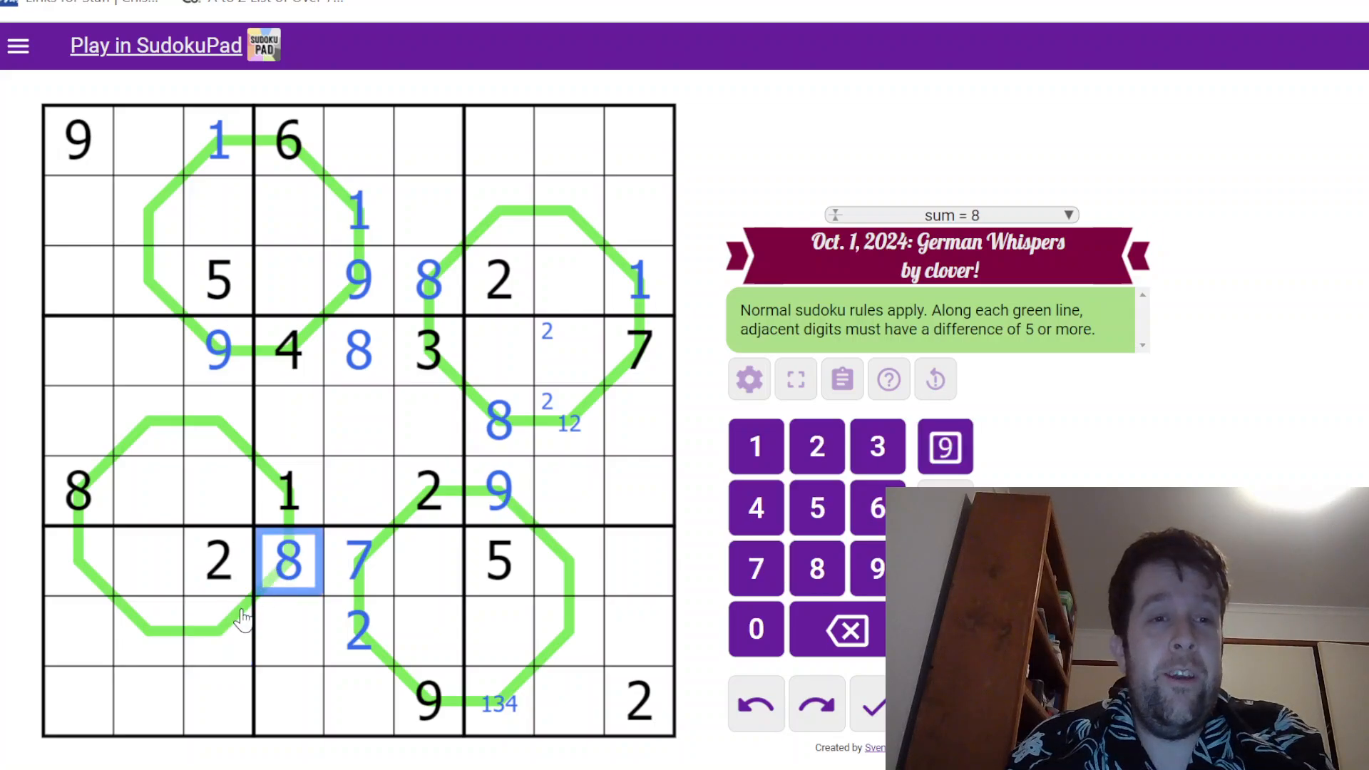
click(218, 629)
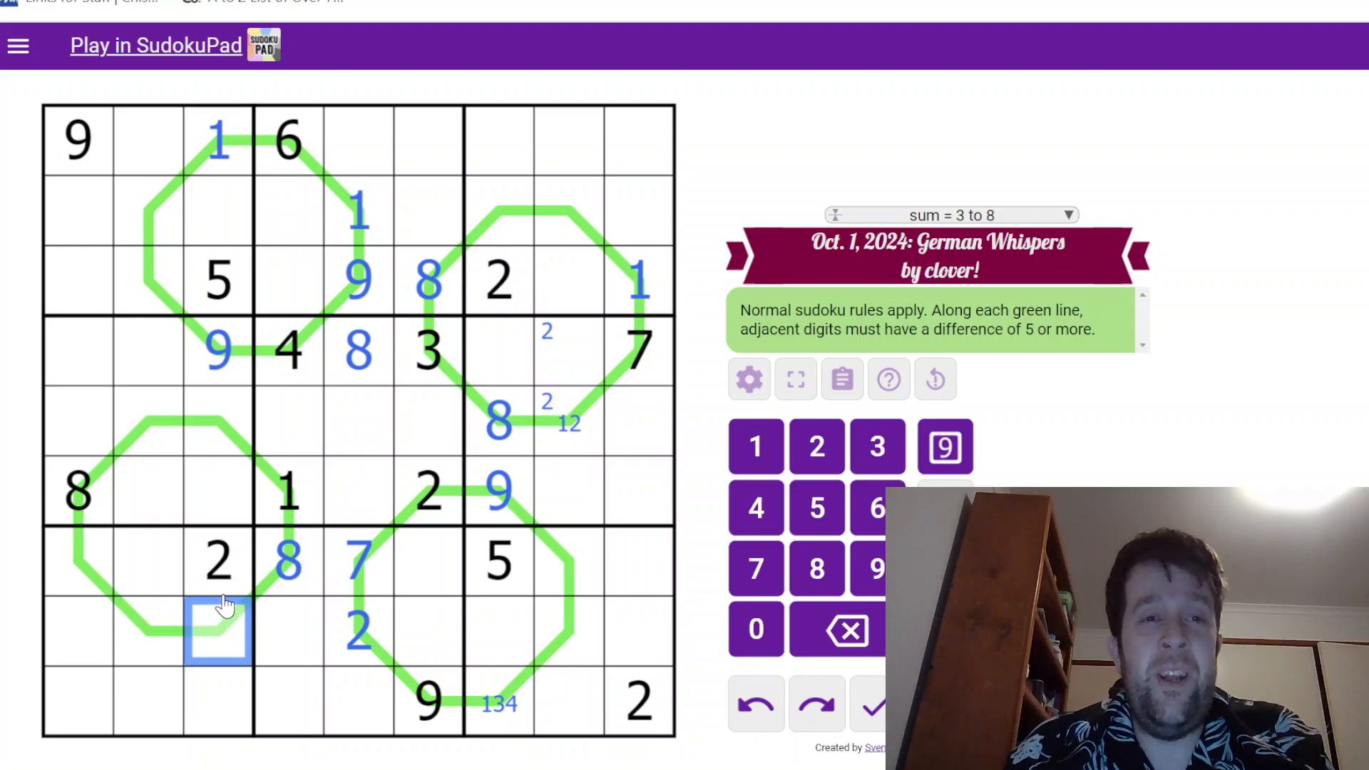
click(218, 563)
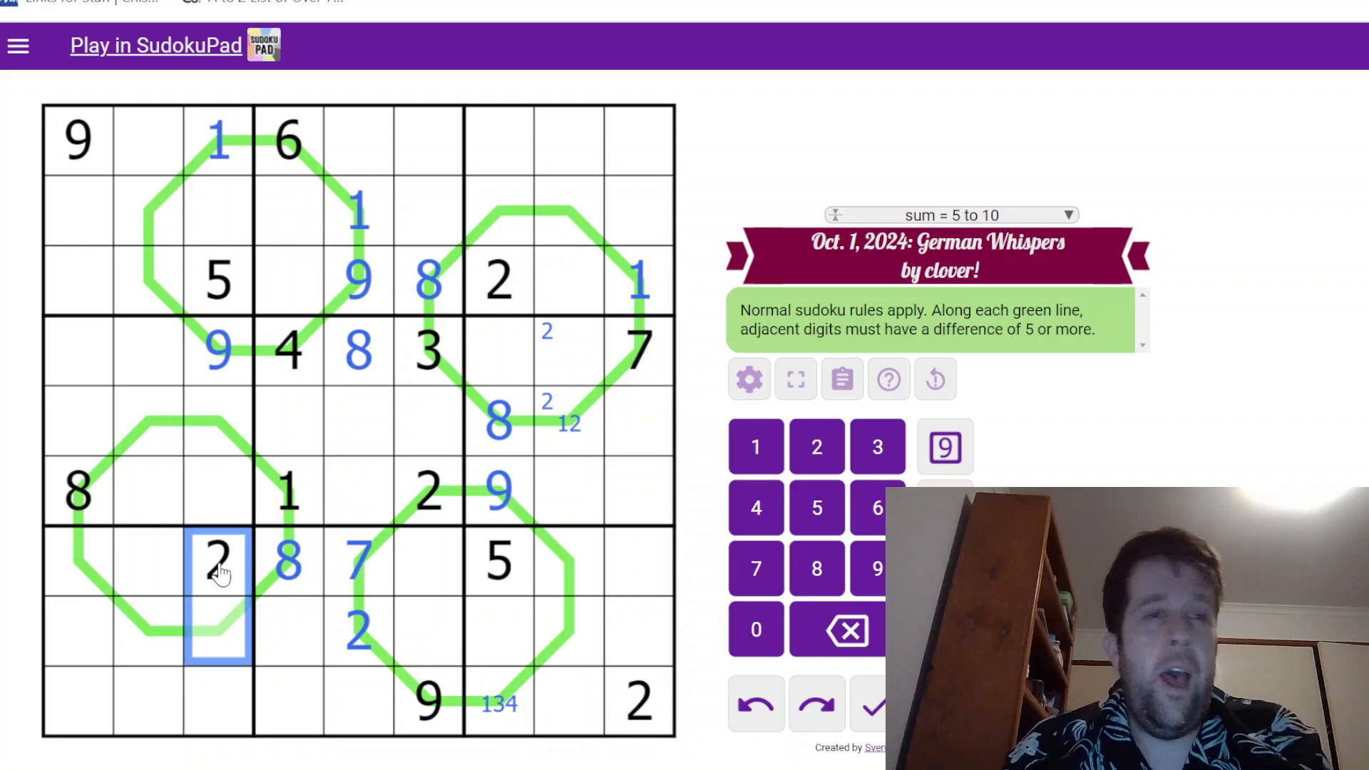
click(218, 629)
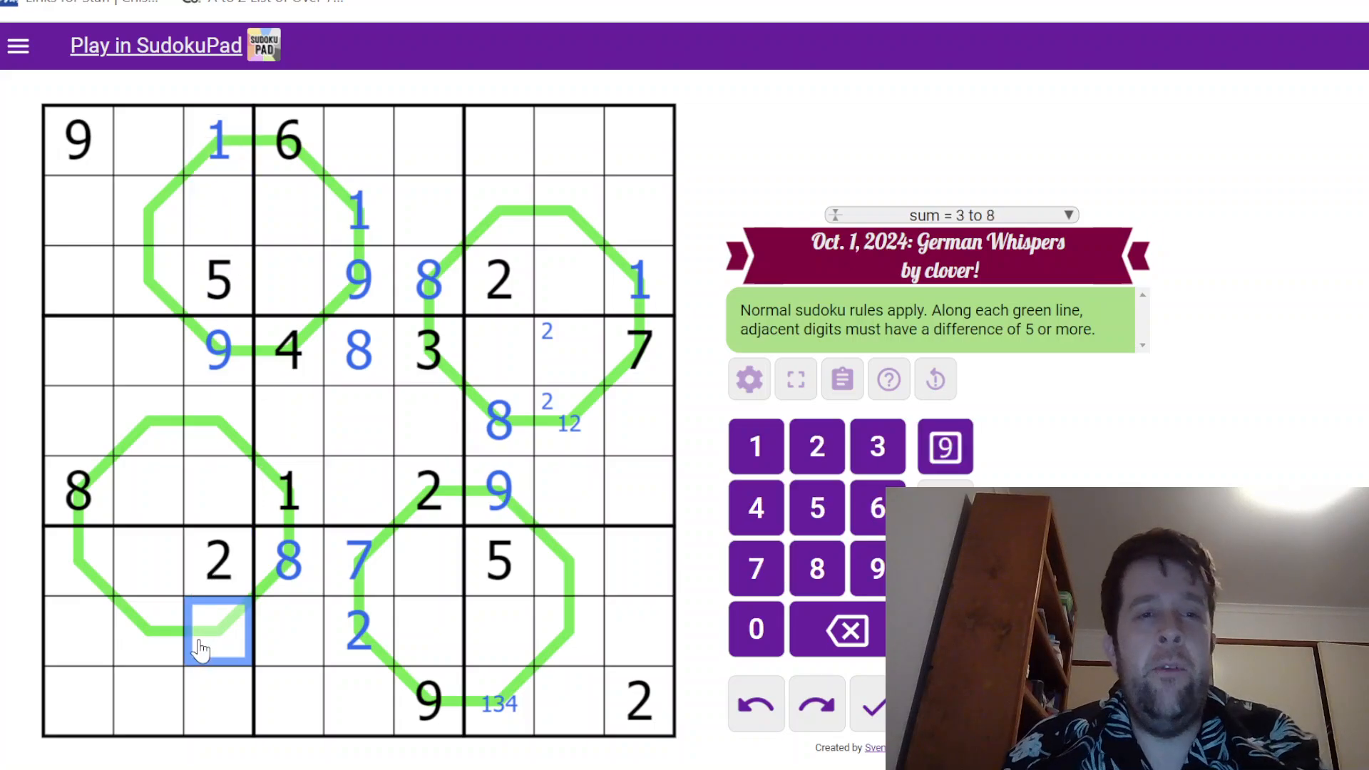
click(877, 445)
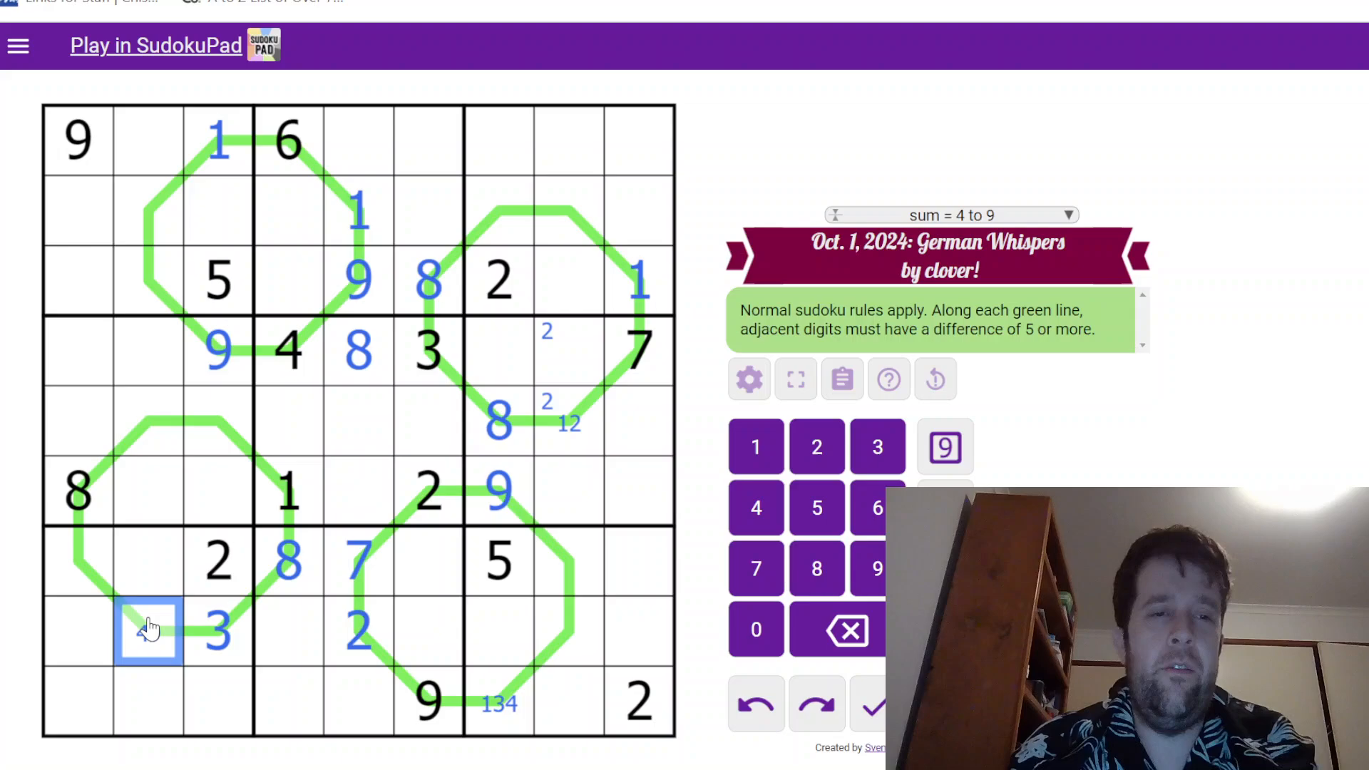
Note candidates 8/9 in r8c2 after checking r7c1 against the 8 in r6c1
click(79, 559)
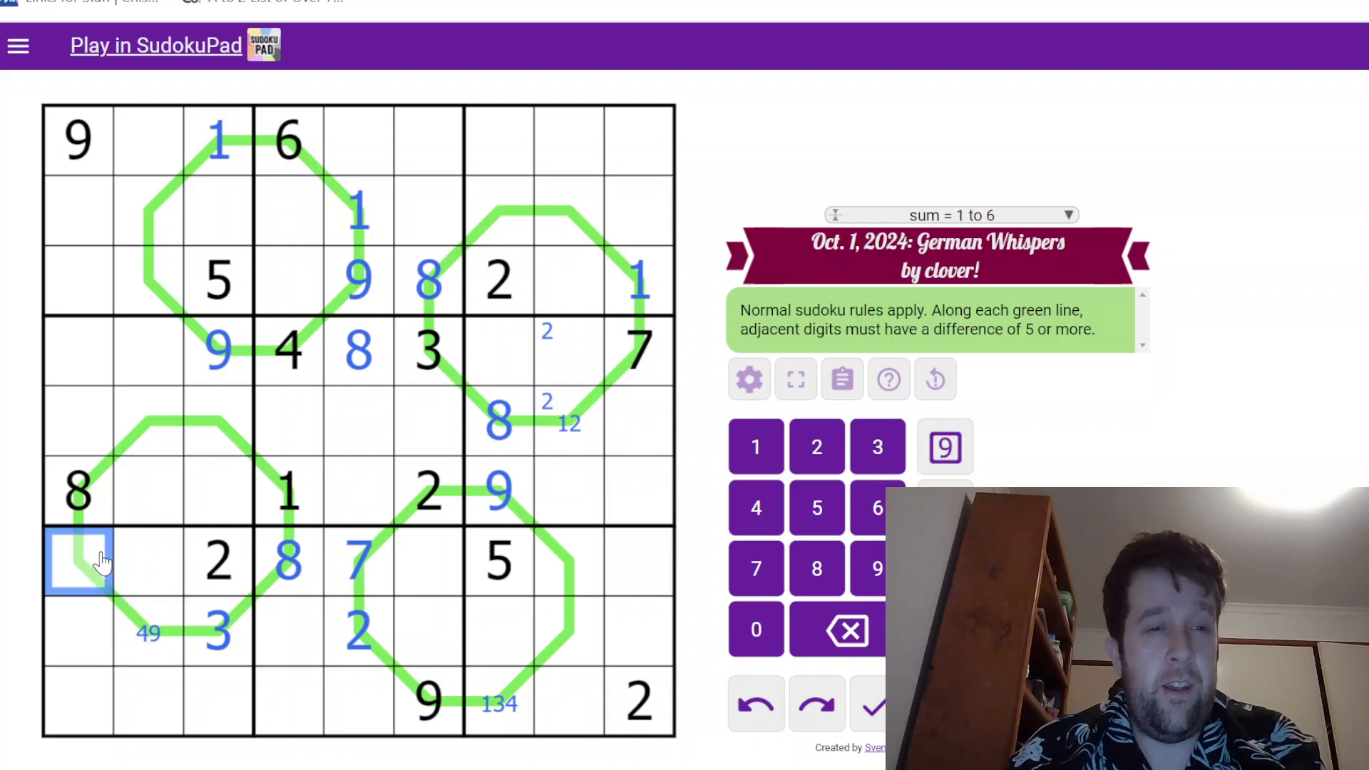
click(77, 561)
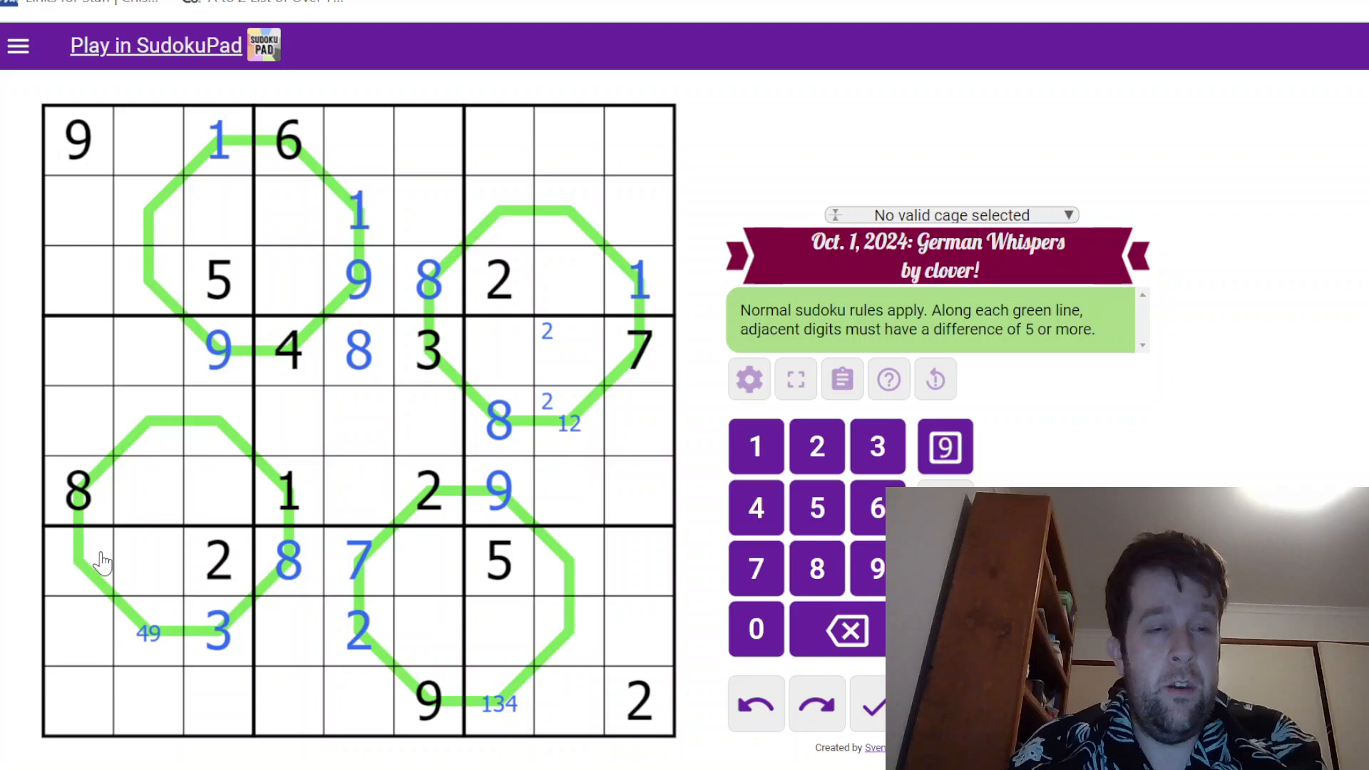
click(77, 490)
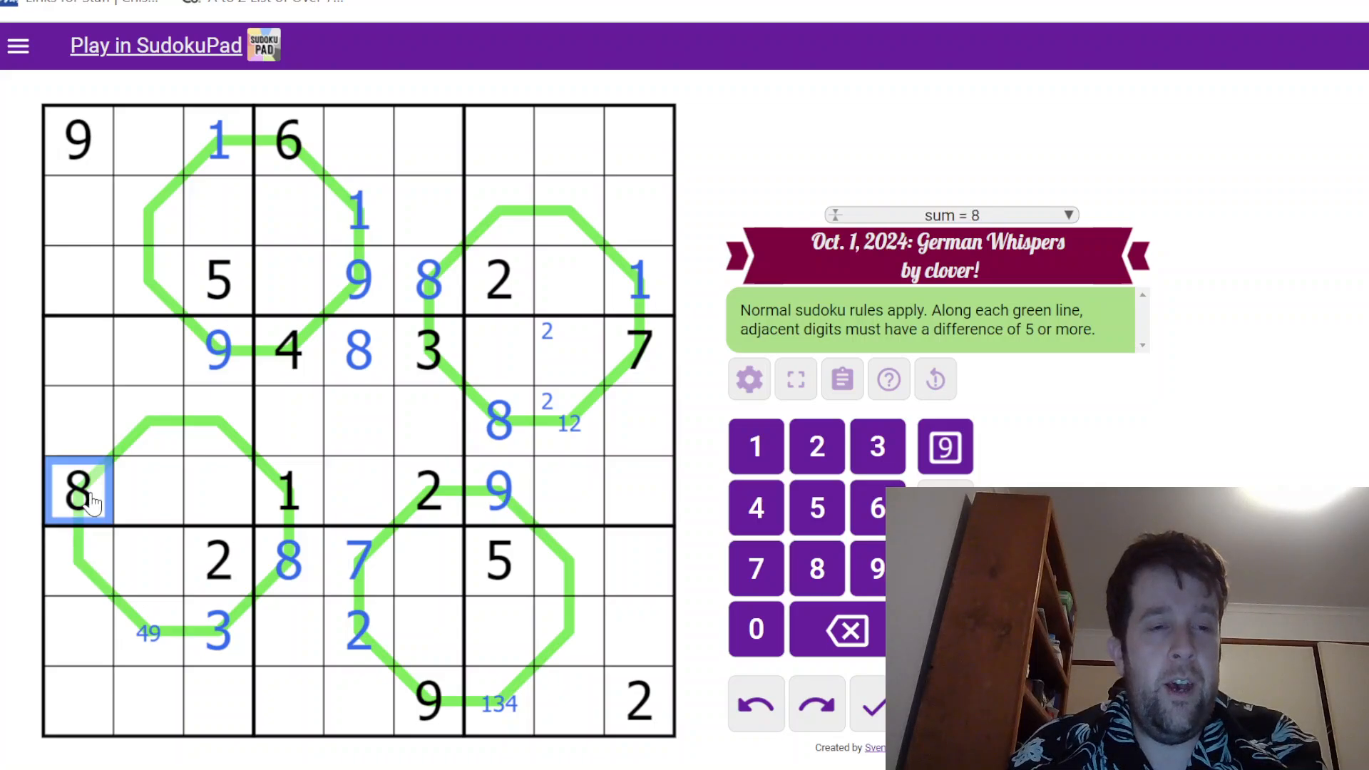
click(144, 629)
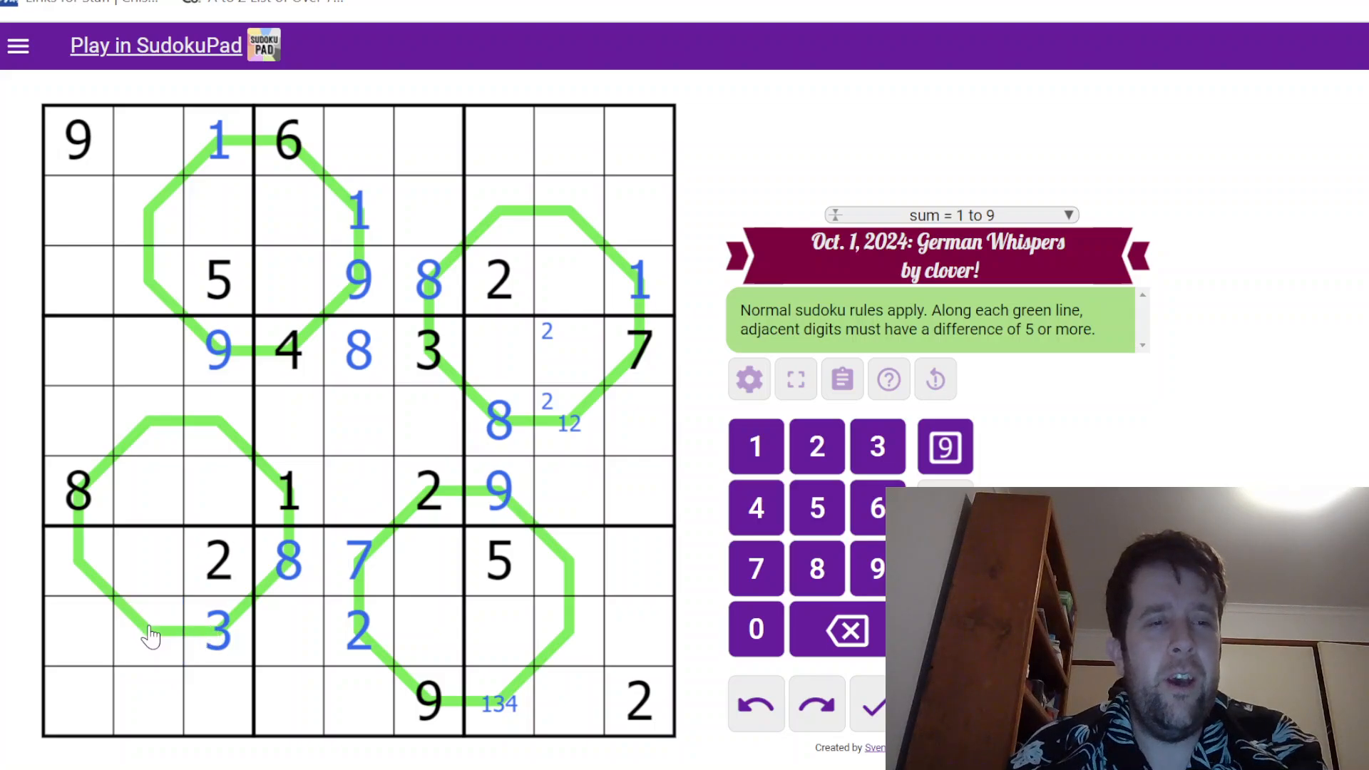
click(149, 630)
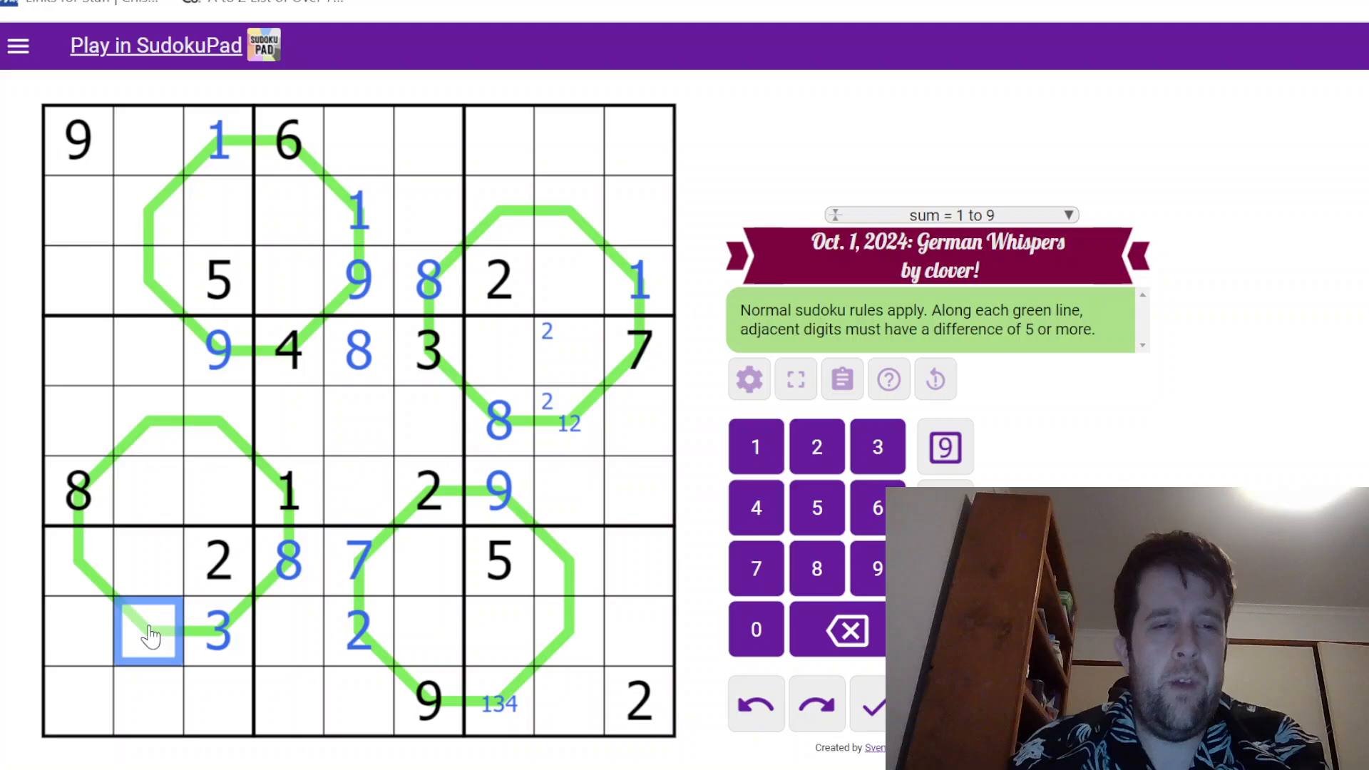
click(79, 558)
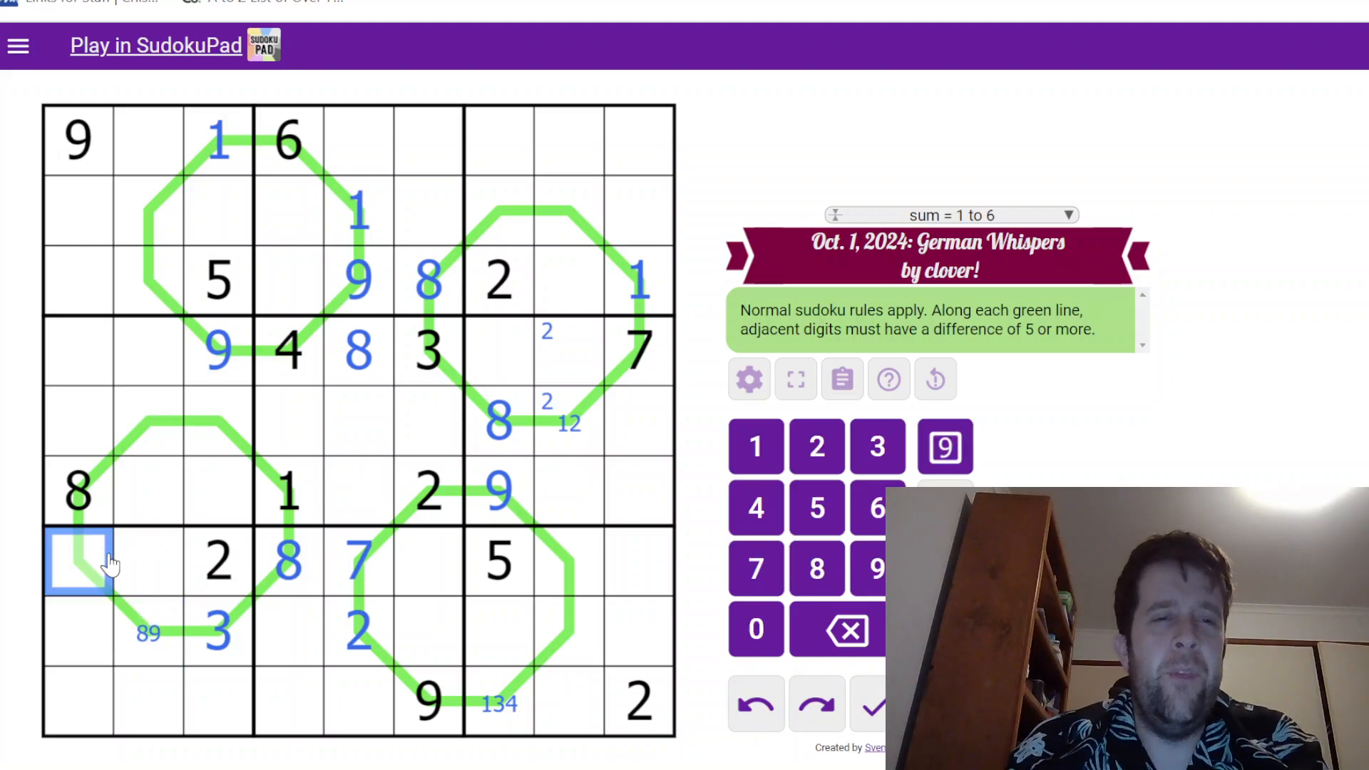
click(217, 559)
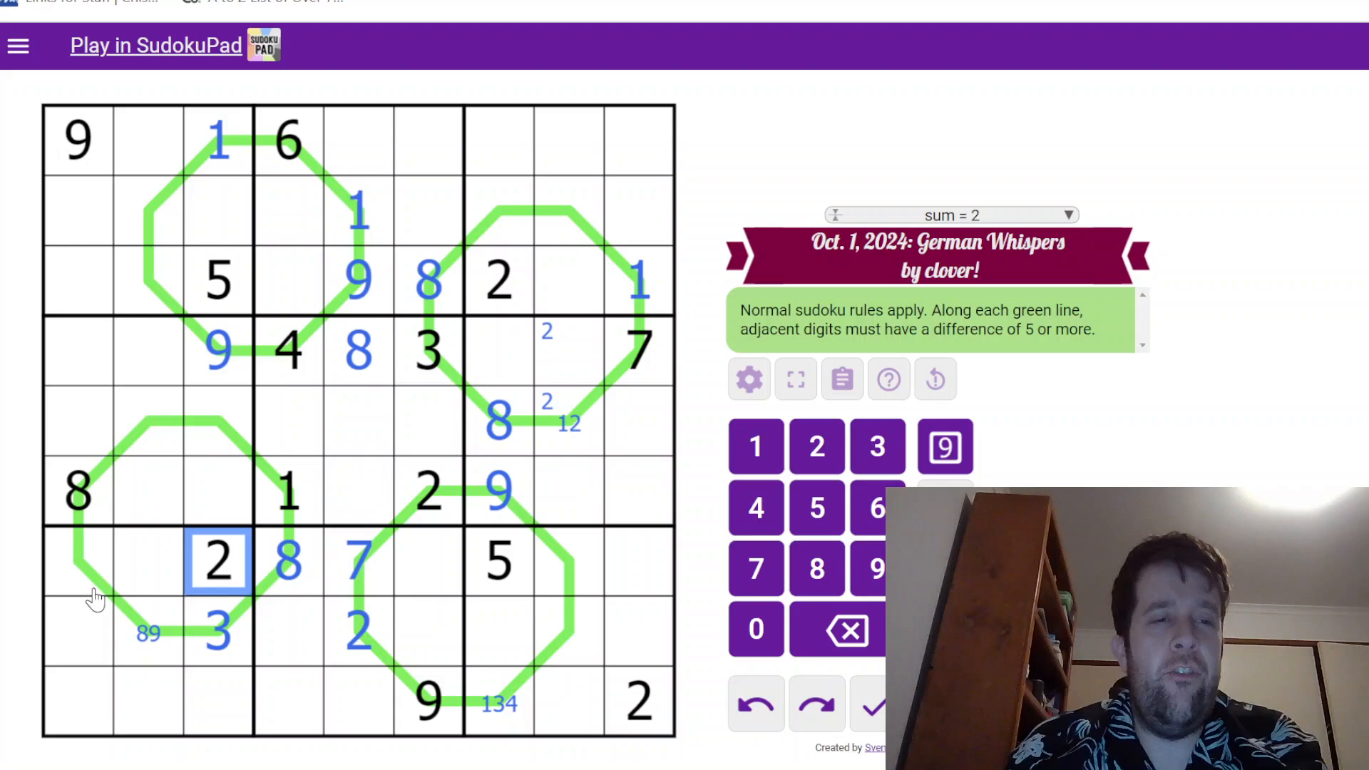
Place 1 in r7c1 using the 8 above it and the 2 and 3 beside it
click(77, 561)
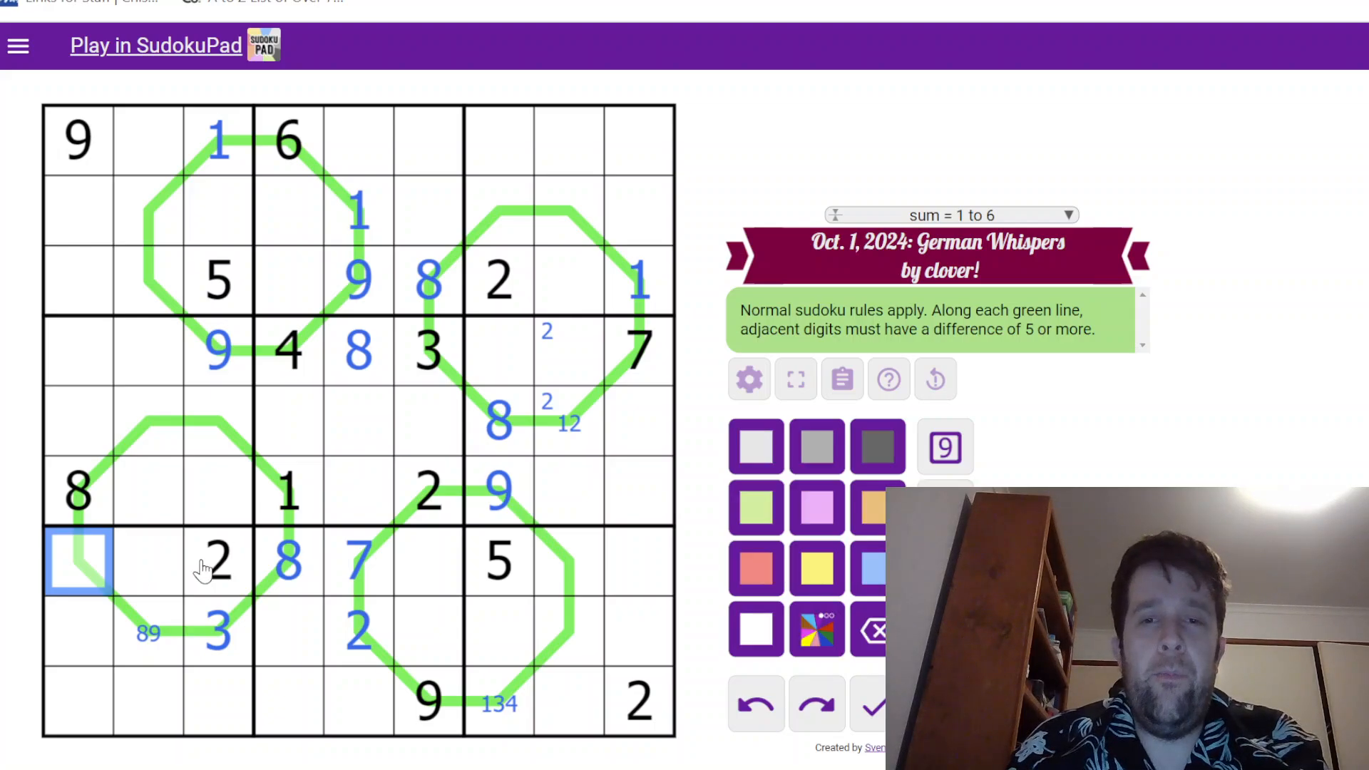
click(219, 629)
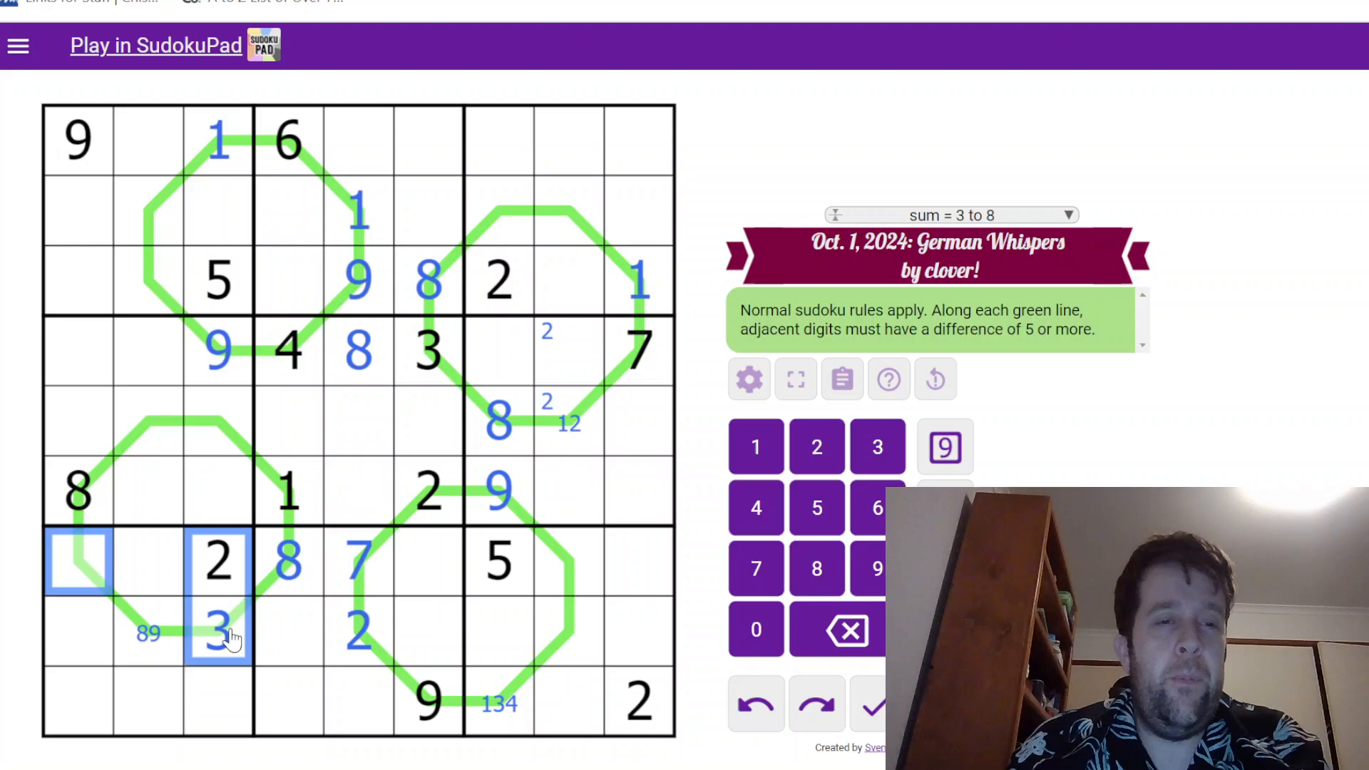
click(77, 489)
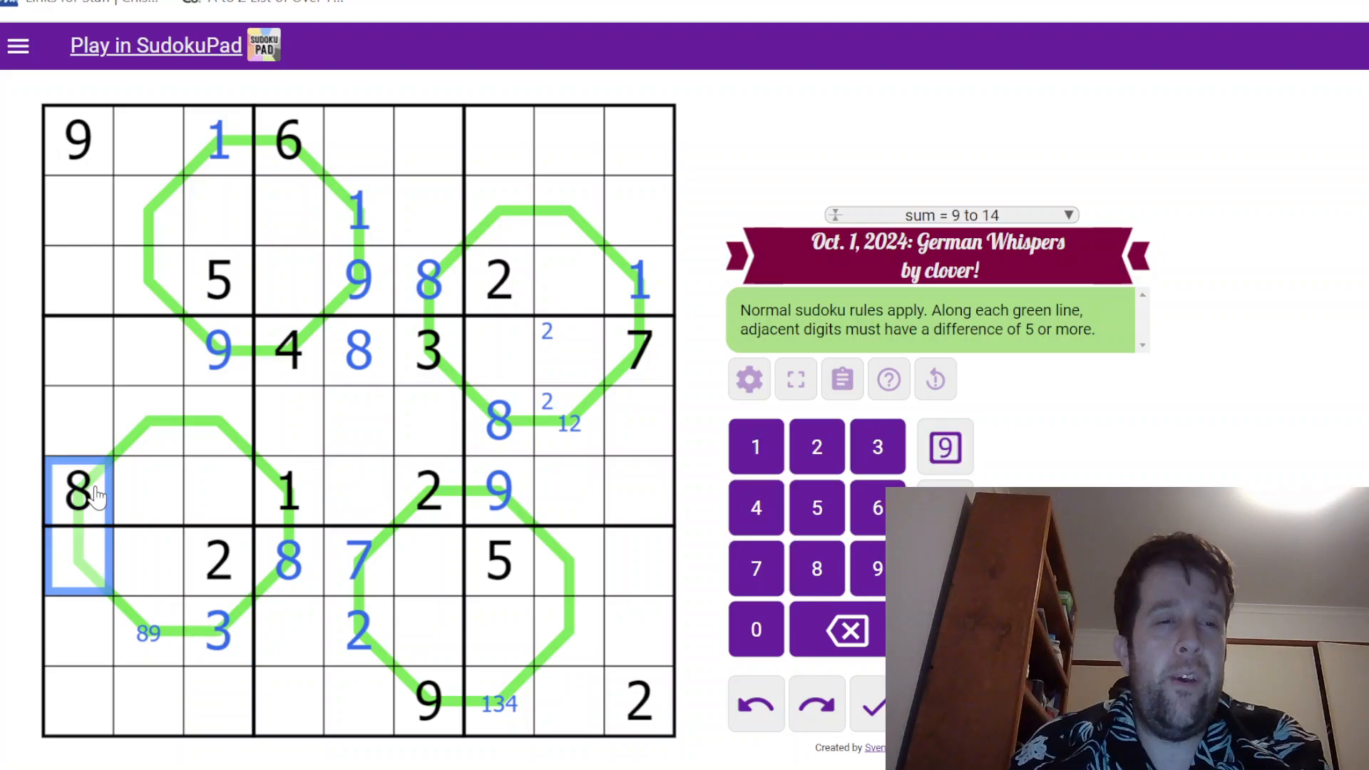
click(77, 564)
text(1)
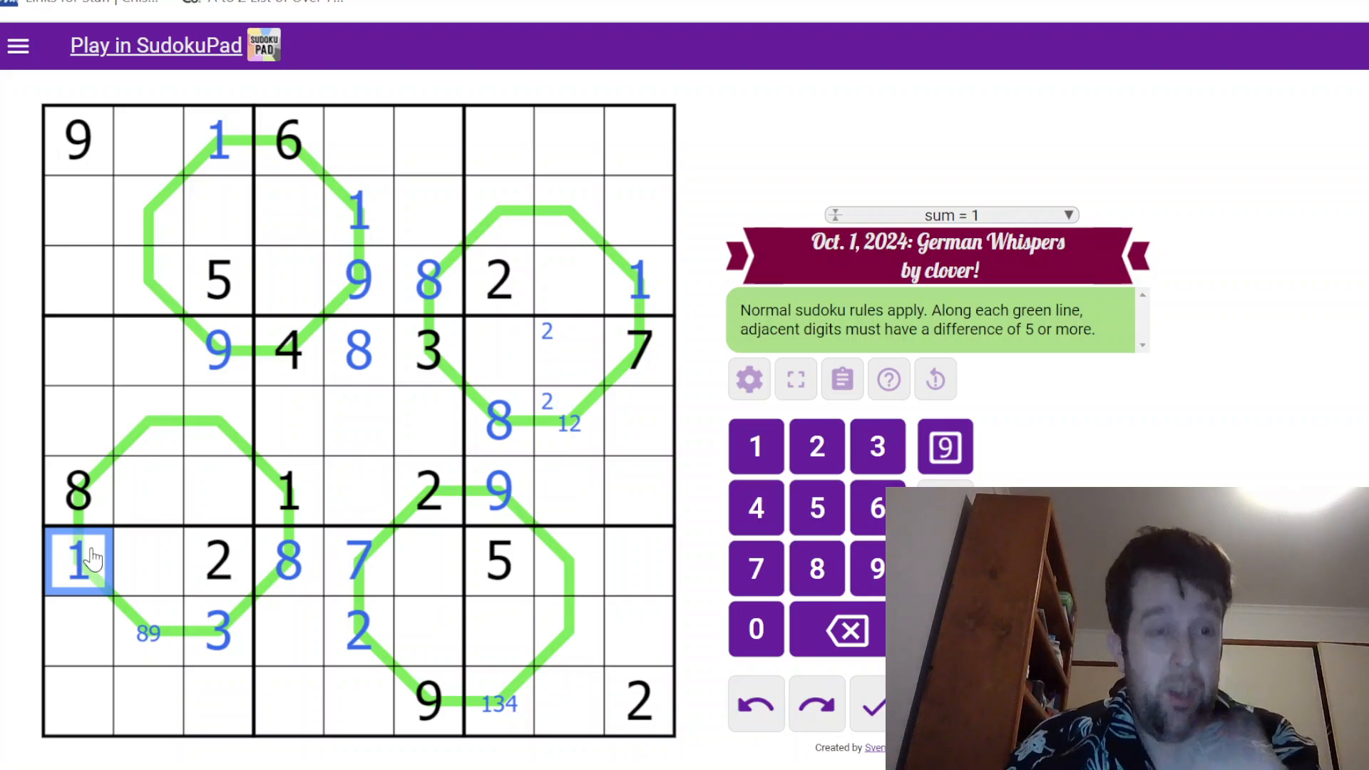
Note candidates 6/7 in r5c3 and 1/2 in r5c2 at the top of the lower-left loop
click(148, 422)
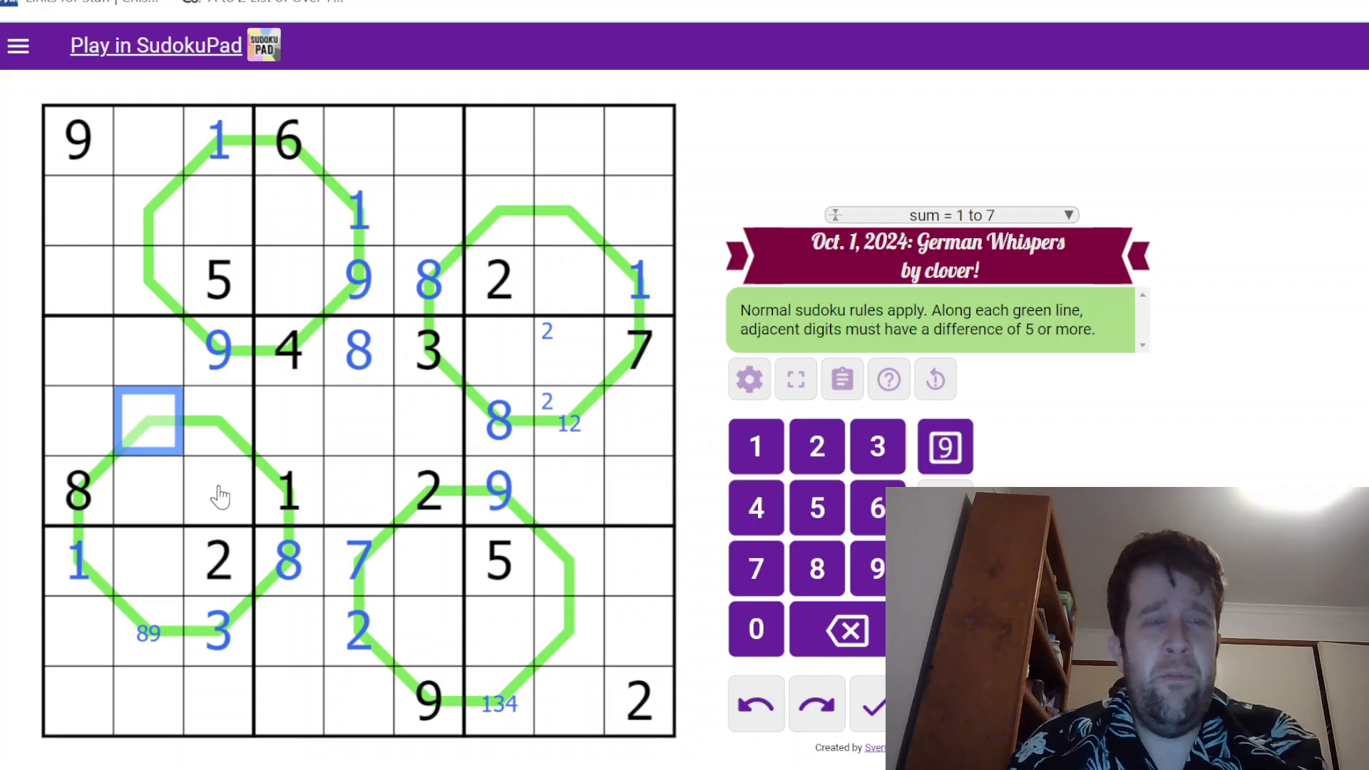
click(218, 422)
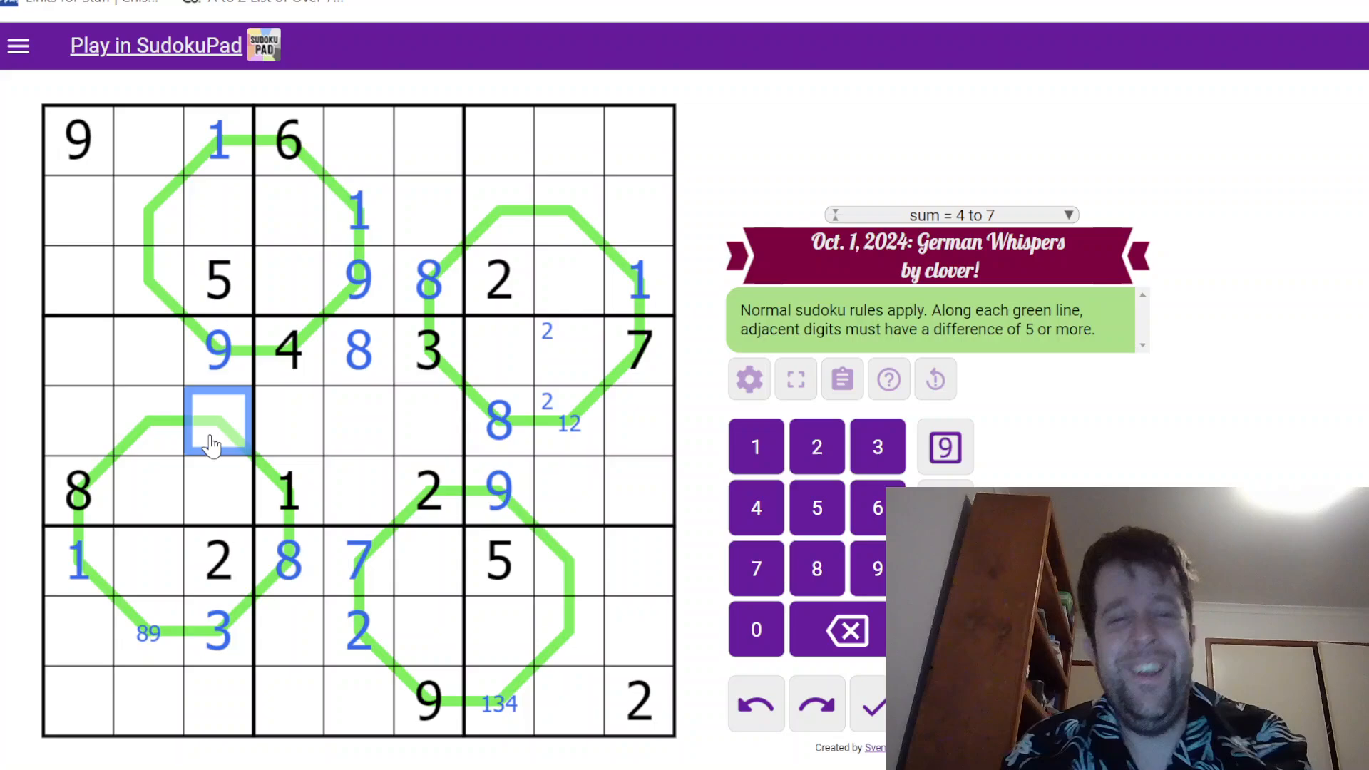
click(148, 424)
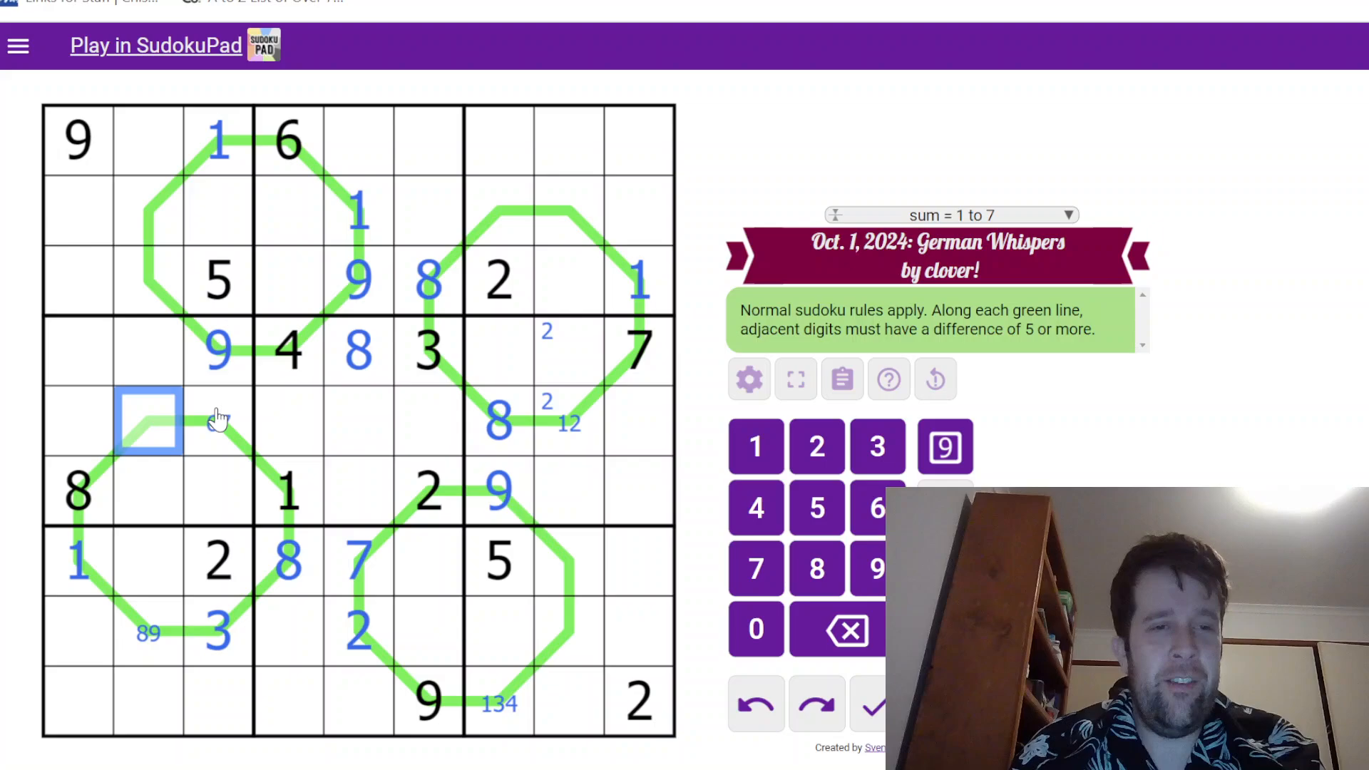
click(218, 422)
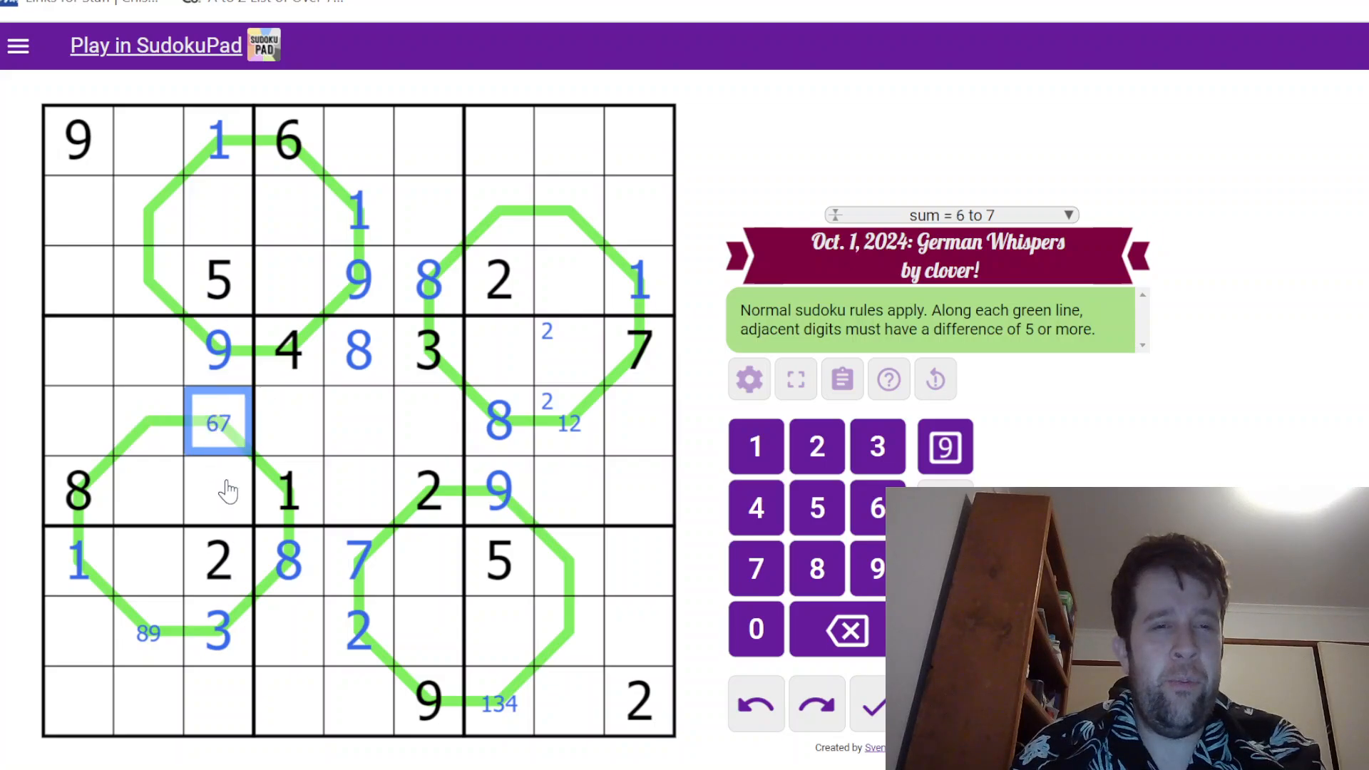
click(146, 423)
text(12)
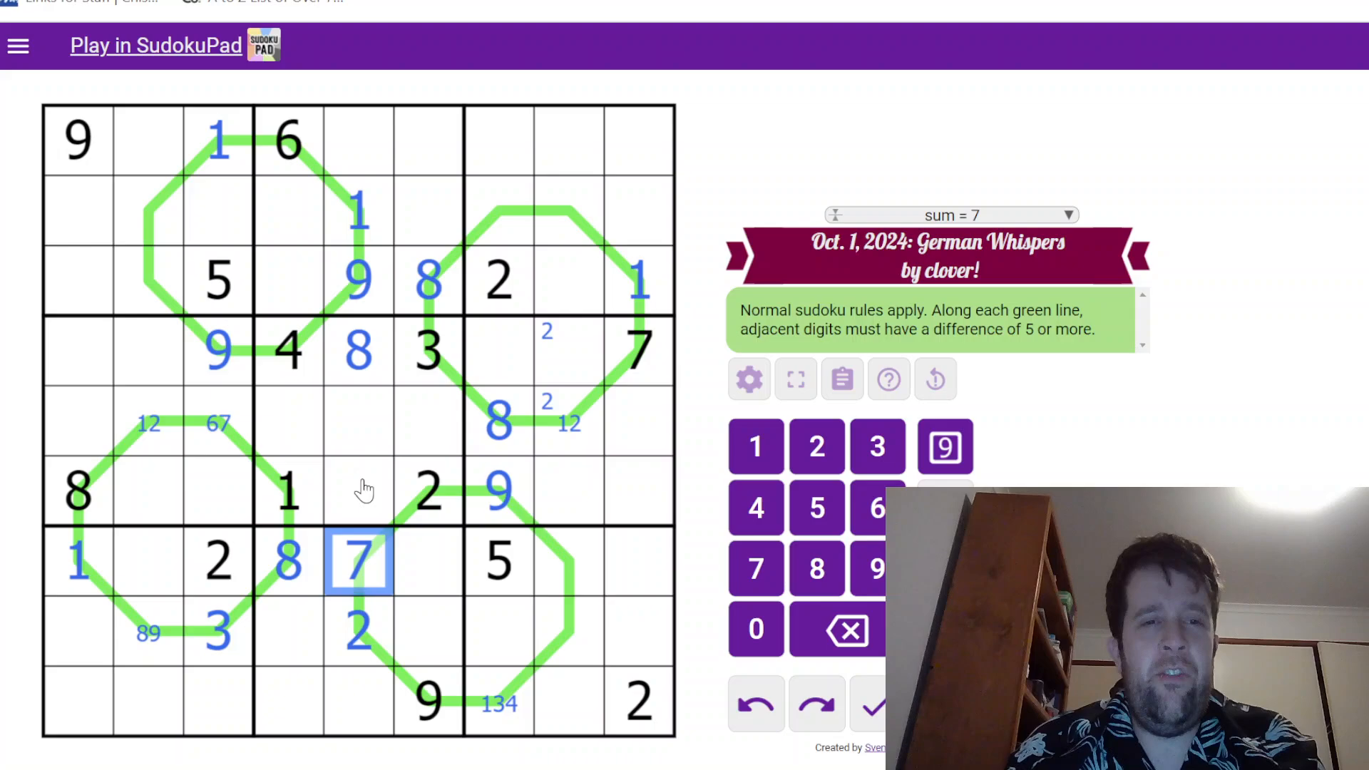
click(358, 419)
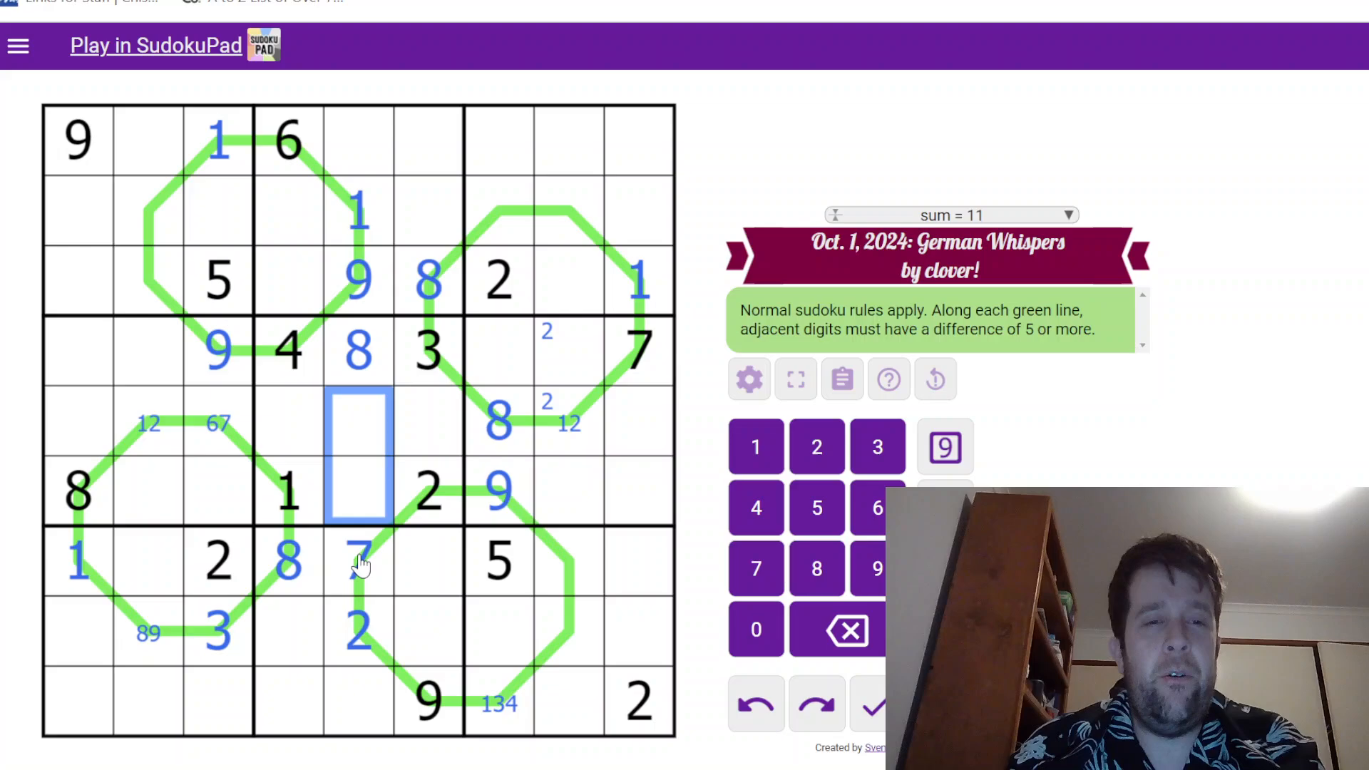
Place 6 in r5c3, 1 in r5c2, 2 in r5c8, clear r4c8, and note 3/4 in r5c1, r5c9, r1c5, r9c5
click(428, 422)
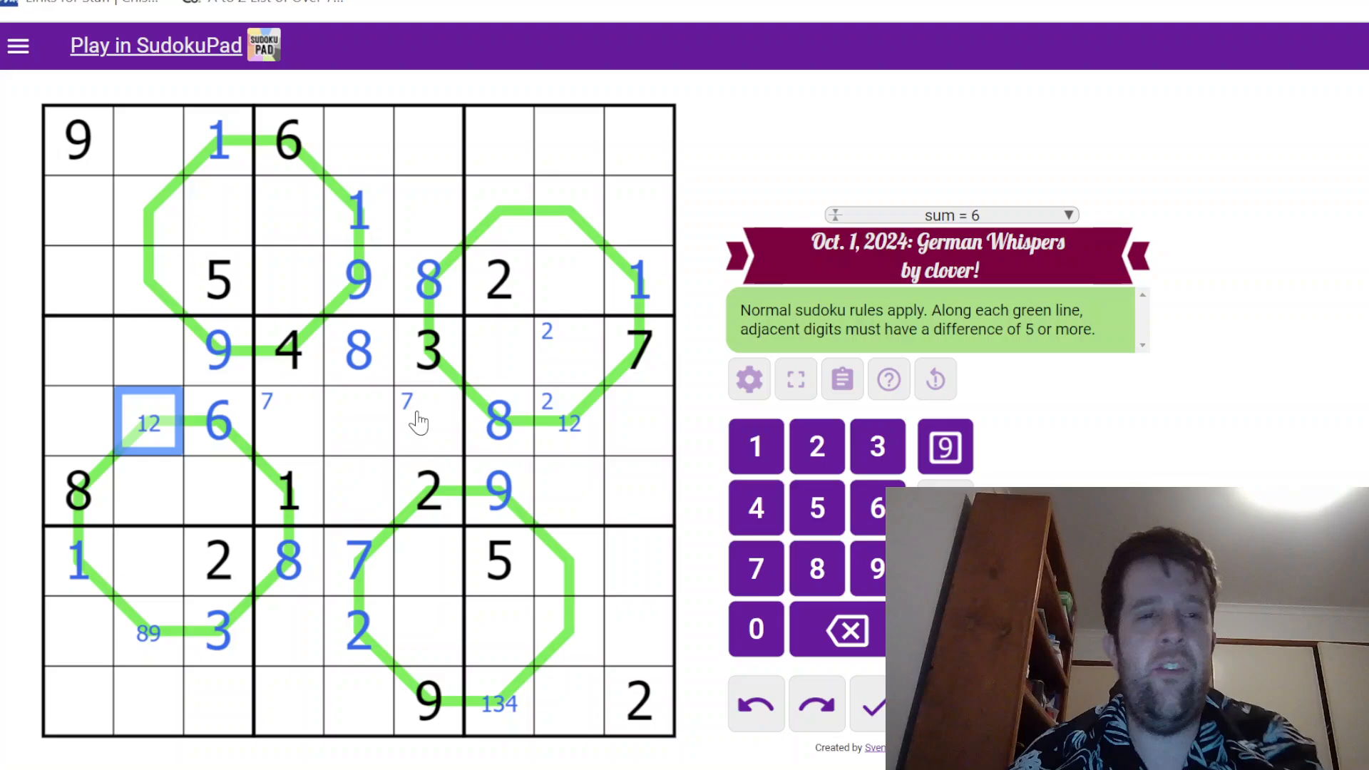
click(567, 423)
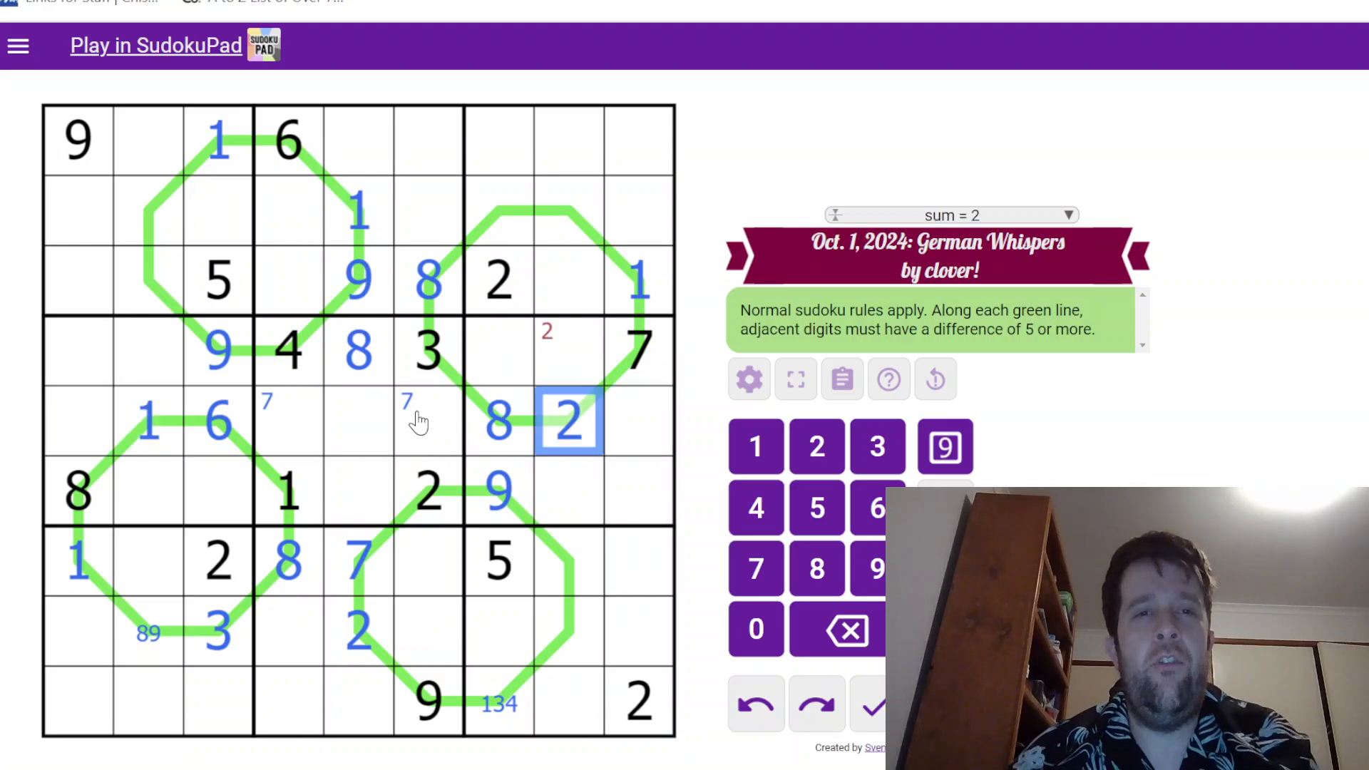
click(569, 351)
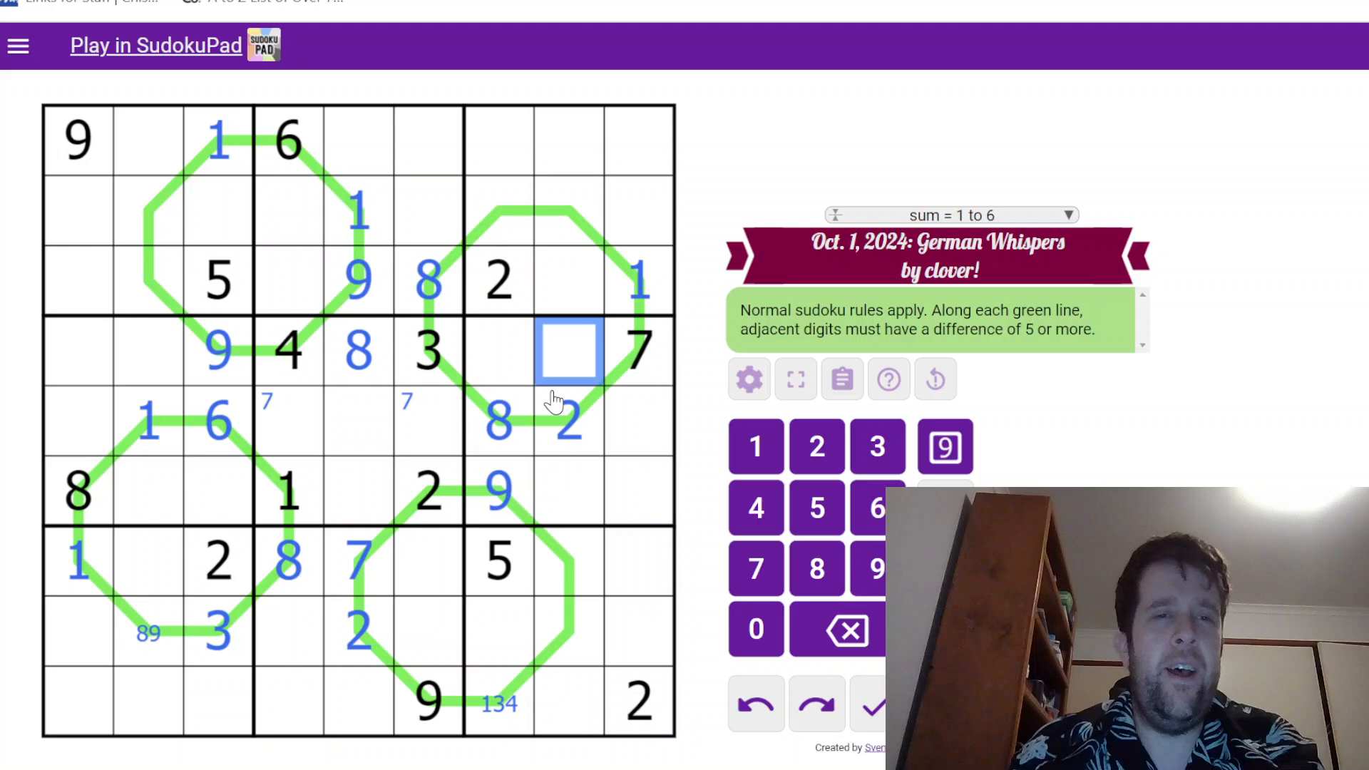
click(77, 419)
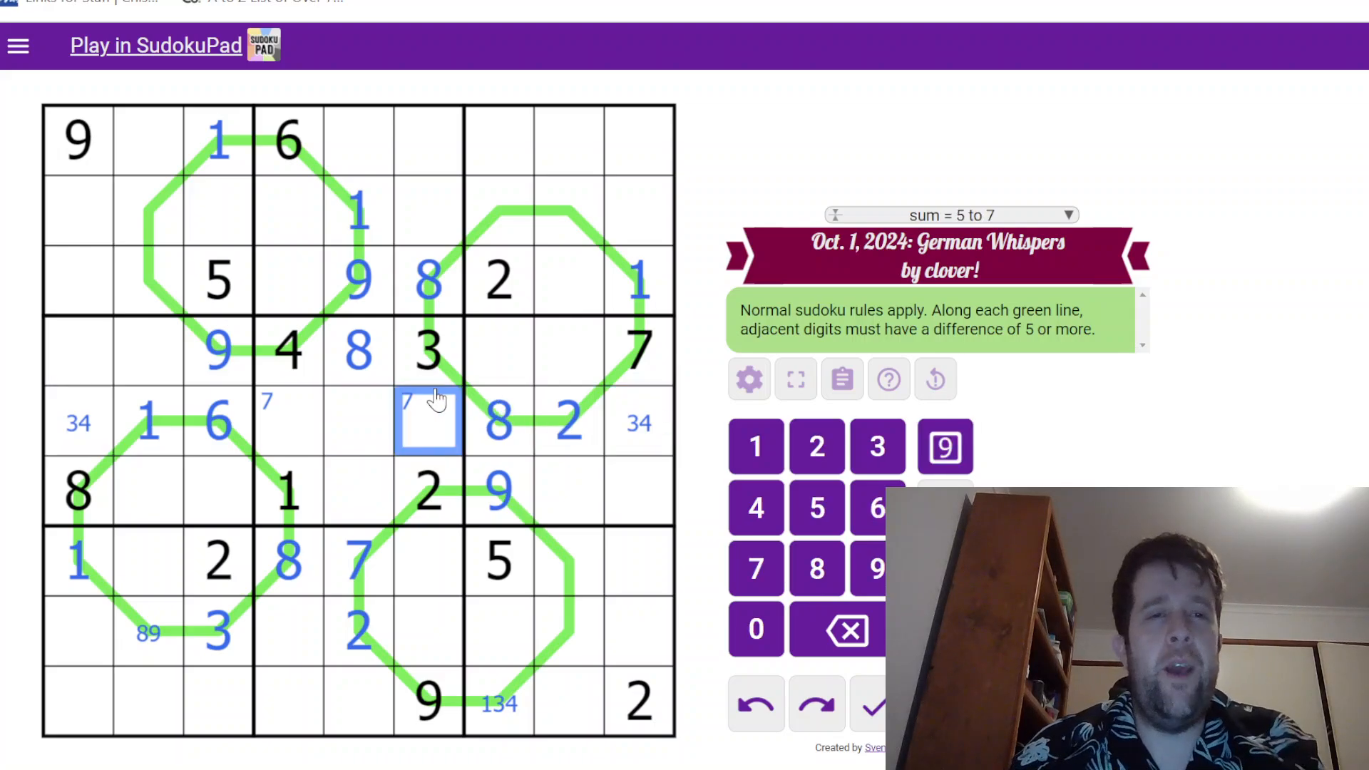
click(426, 349)
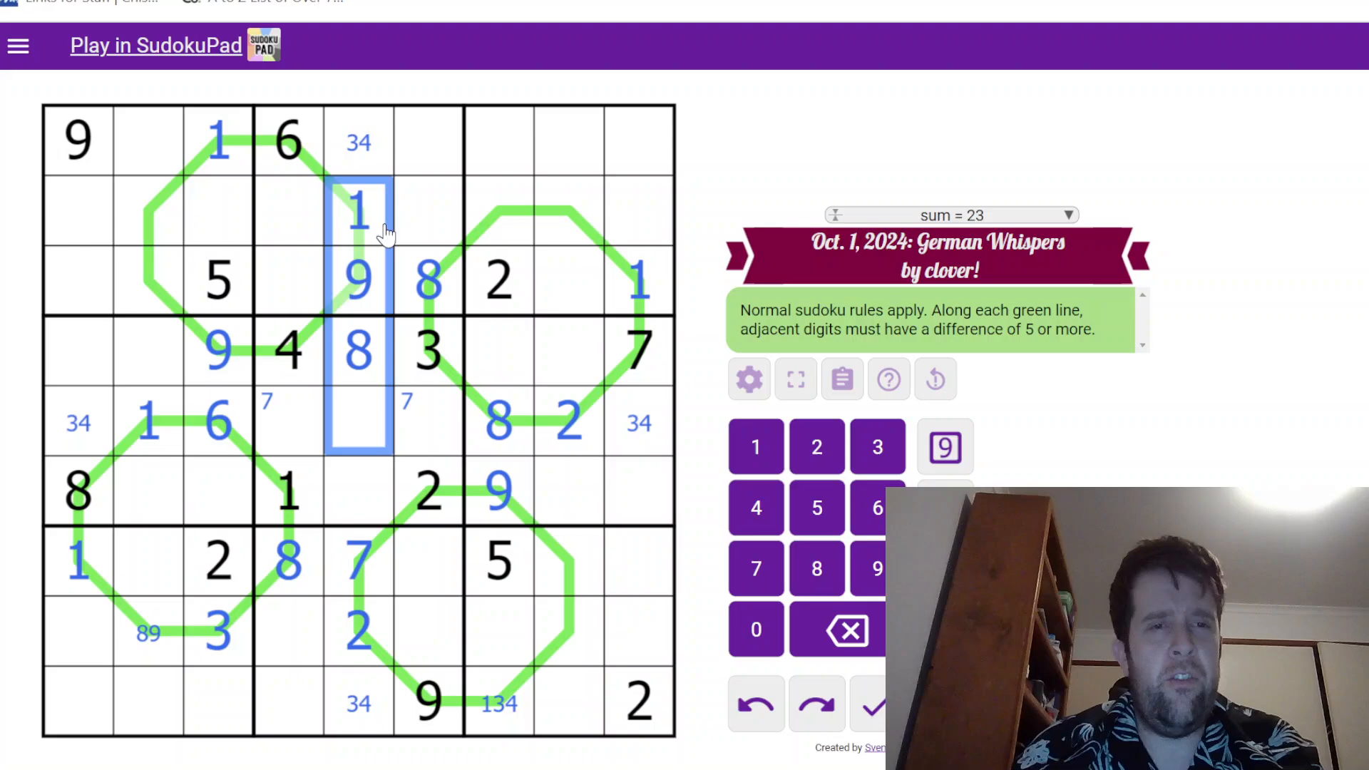
click(216, 422)
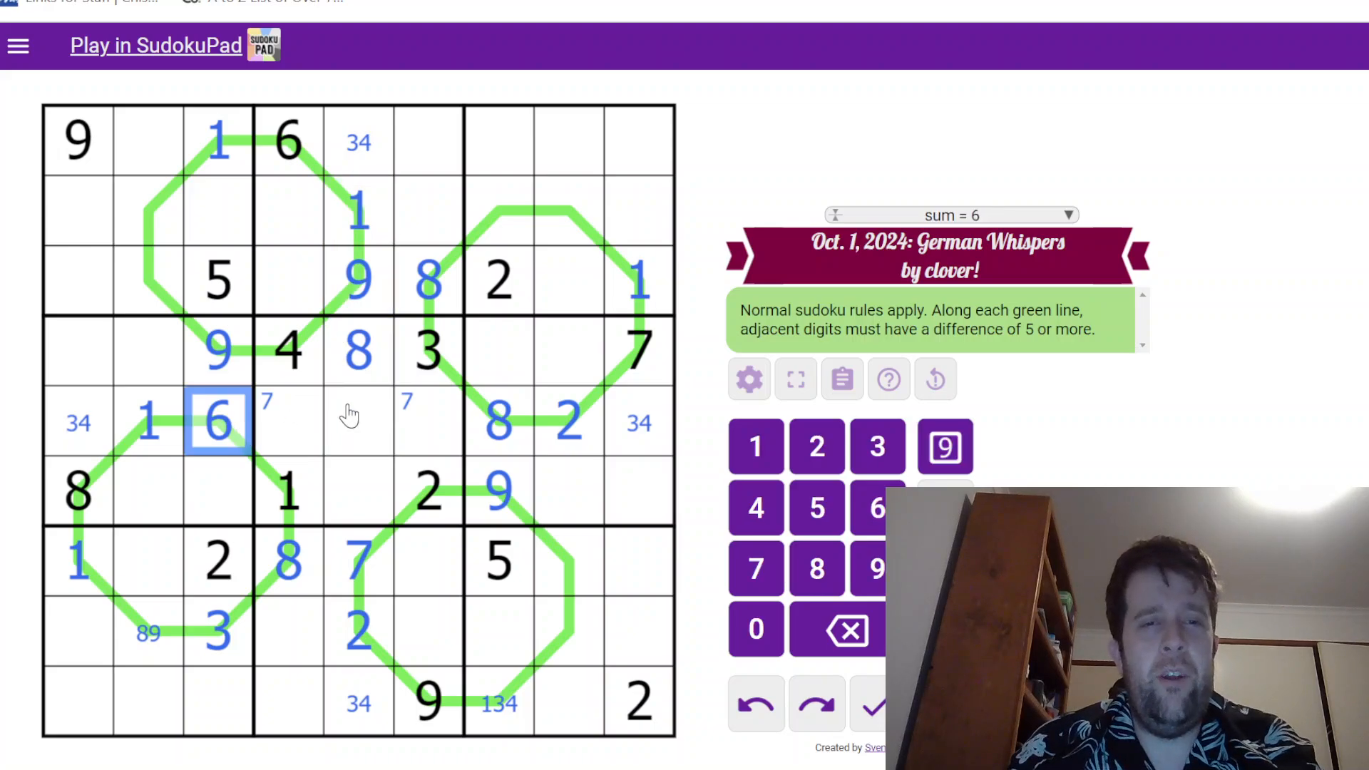
mouse_move(369, 391)
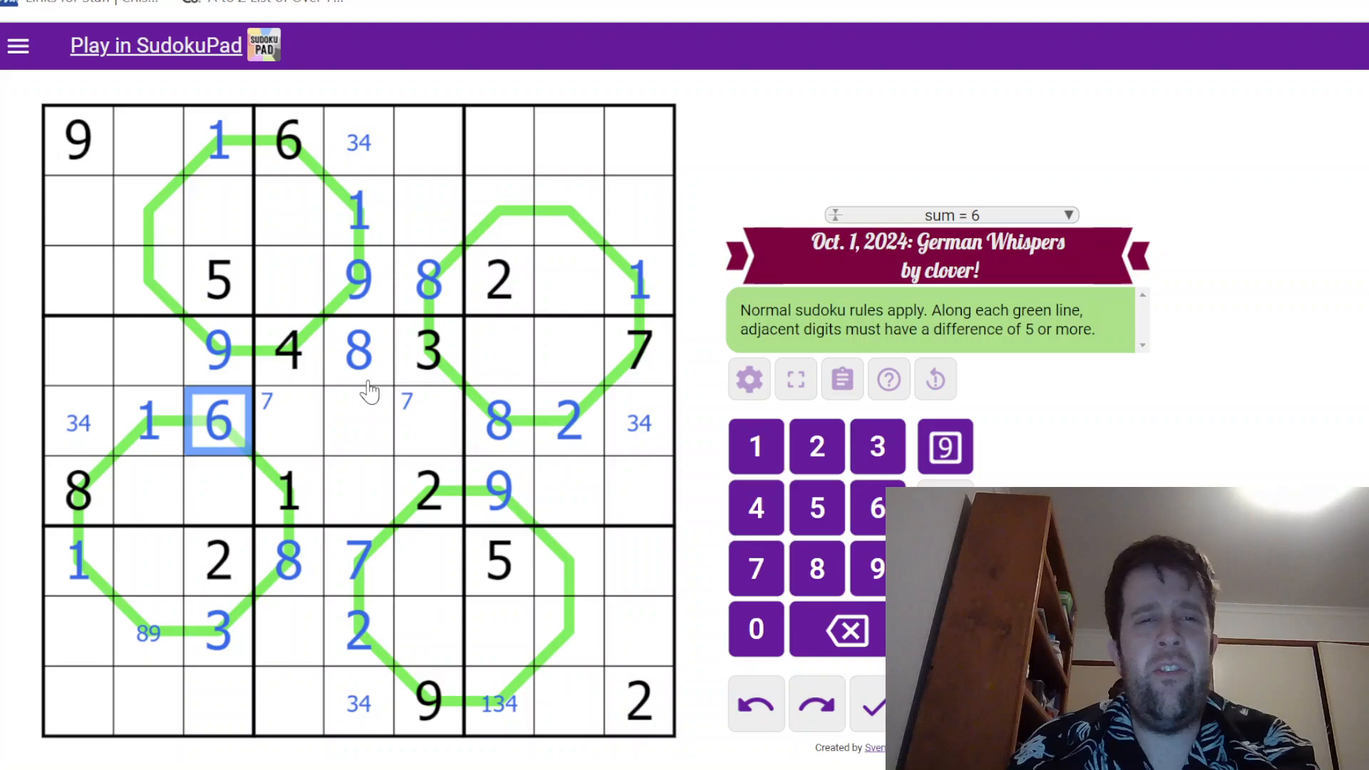
click(374, 398)
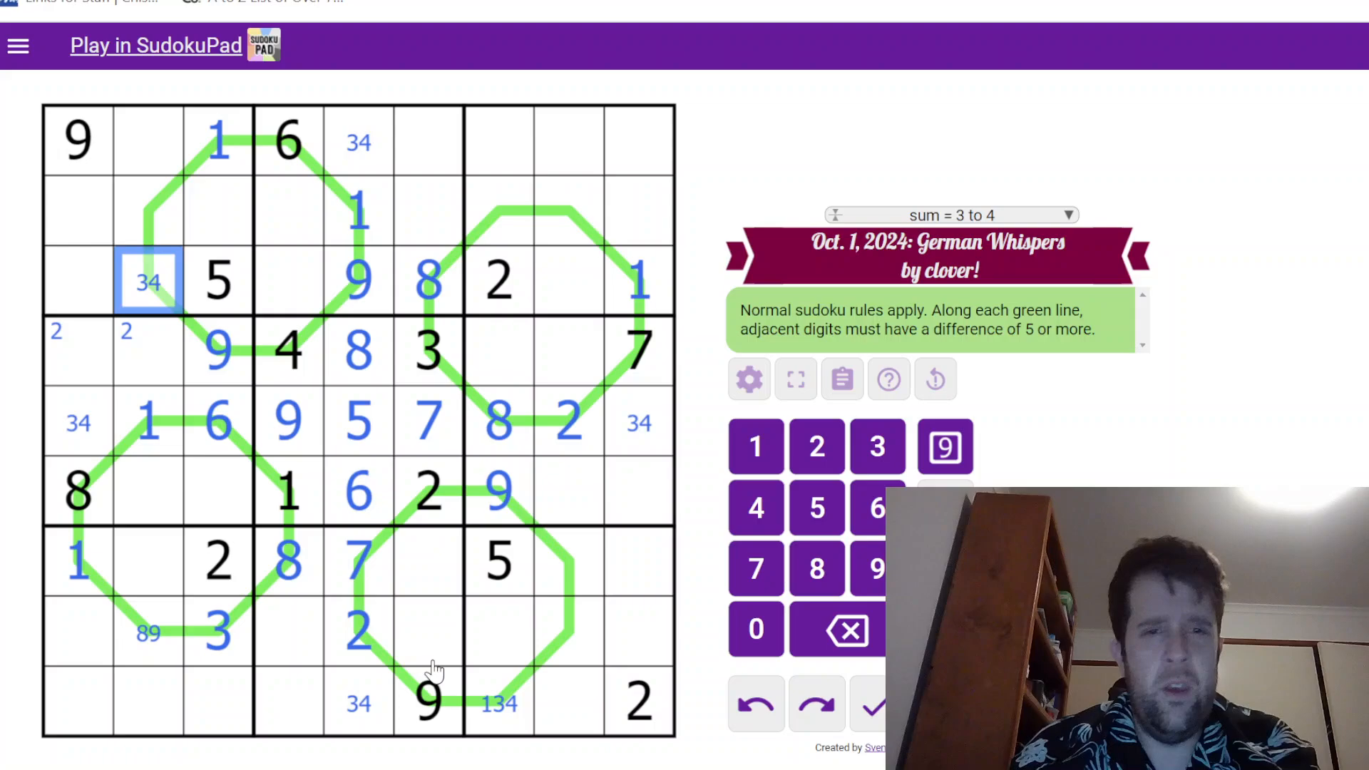
Note 3/4 in r7c8 and 8/9 in r8c8, then fill 9,5,7 in row 5 and the lower-middle box columns 4–6
click(568, 563)
text(34)
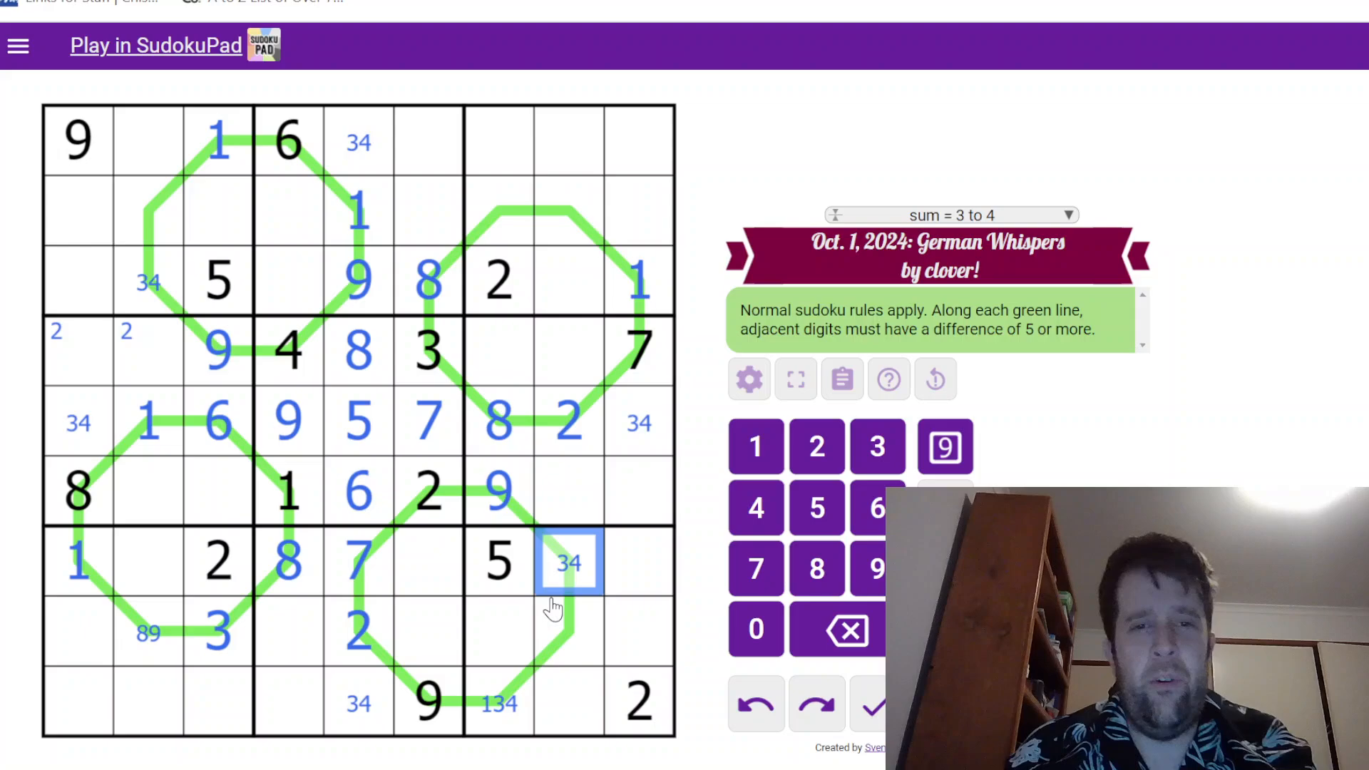
click(569, 630)
text(89)
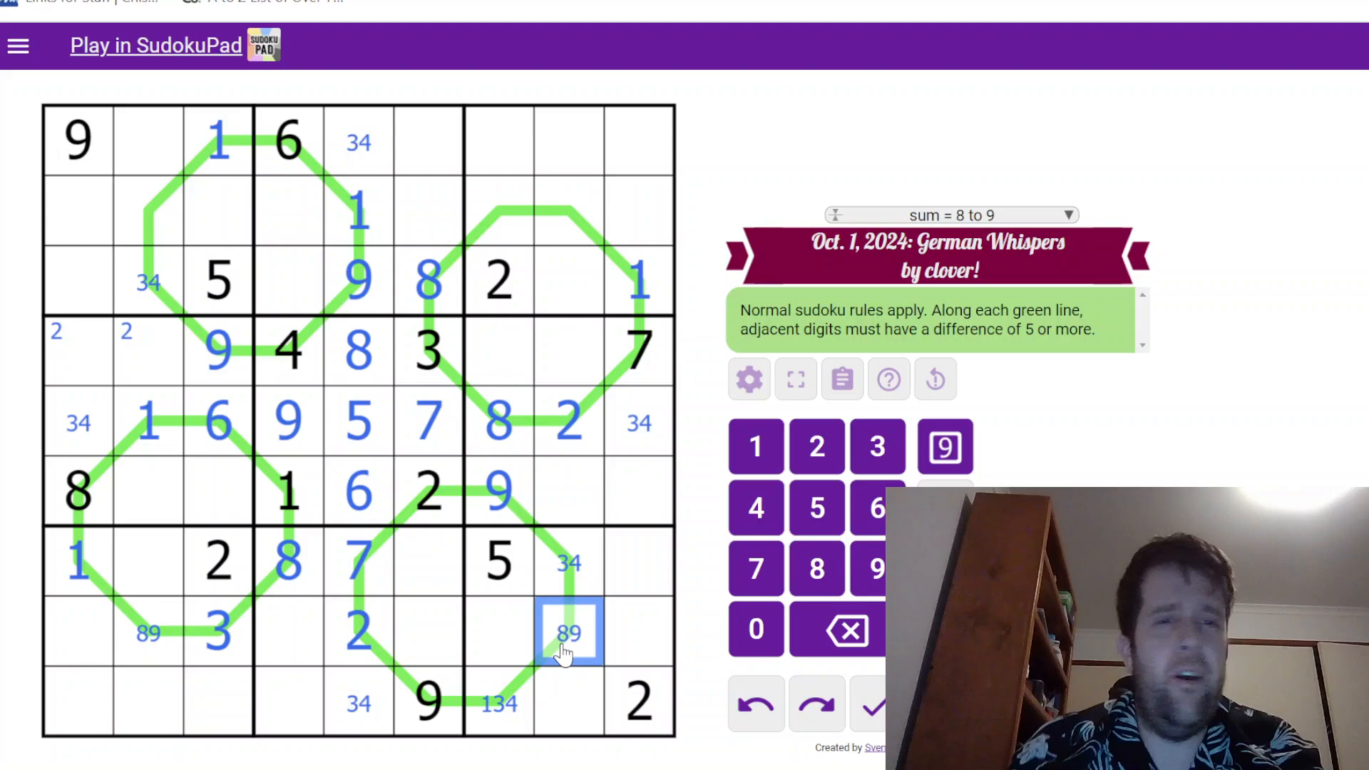
mouse_move(419, 650)
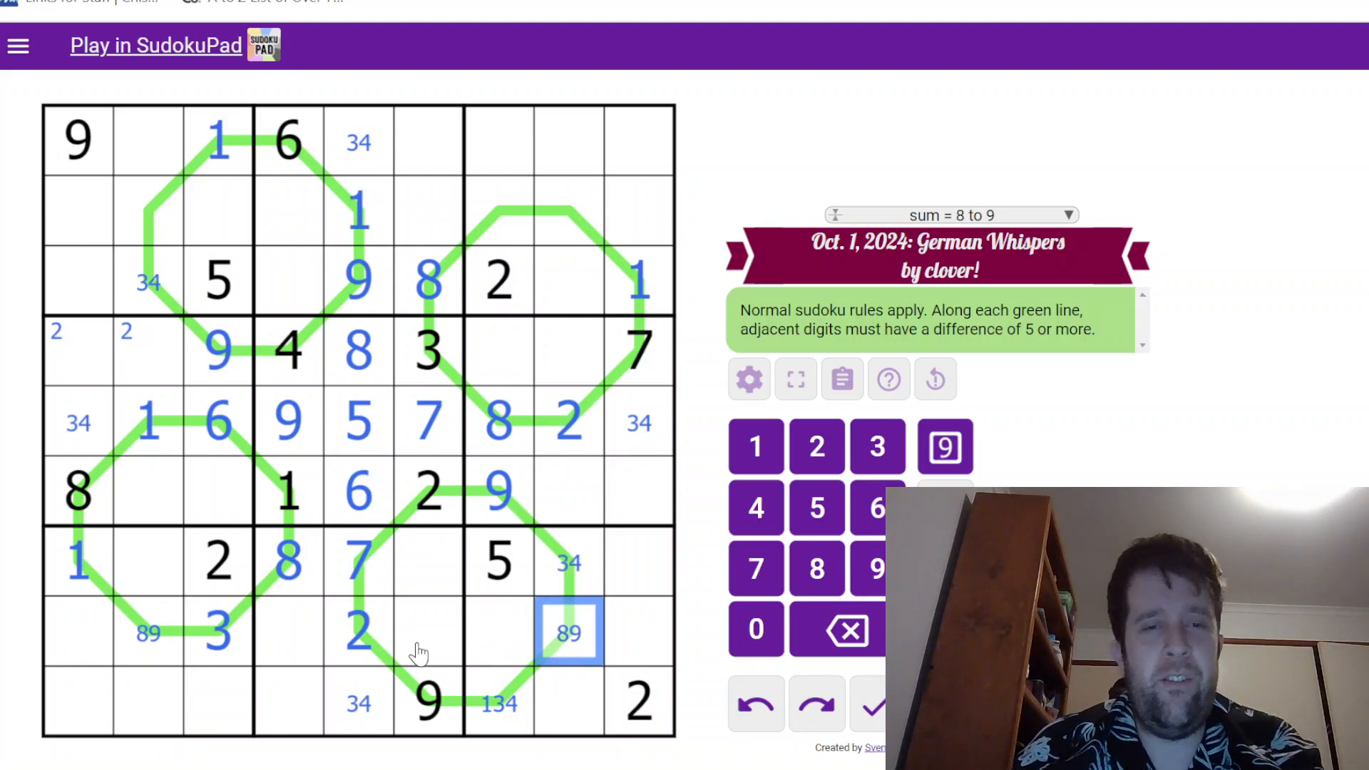
mouse_move(404, 686)
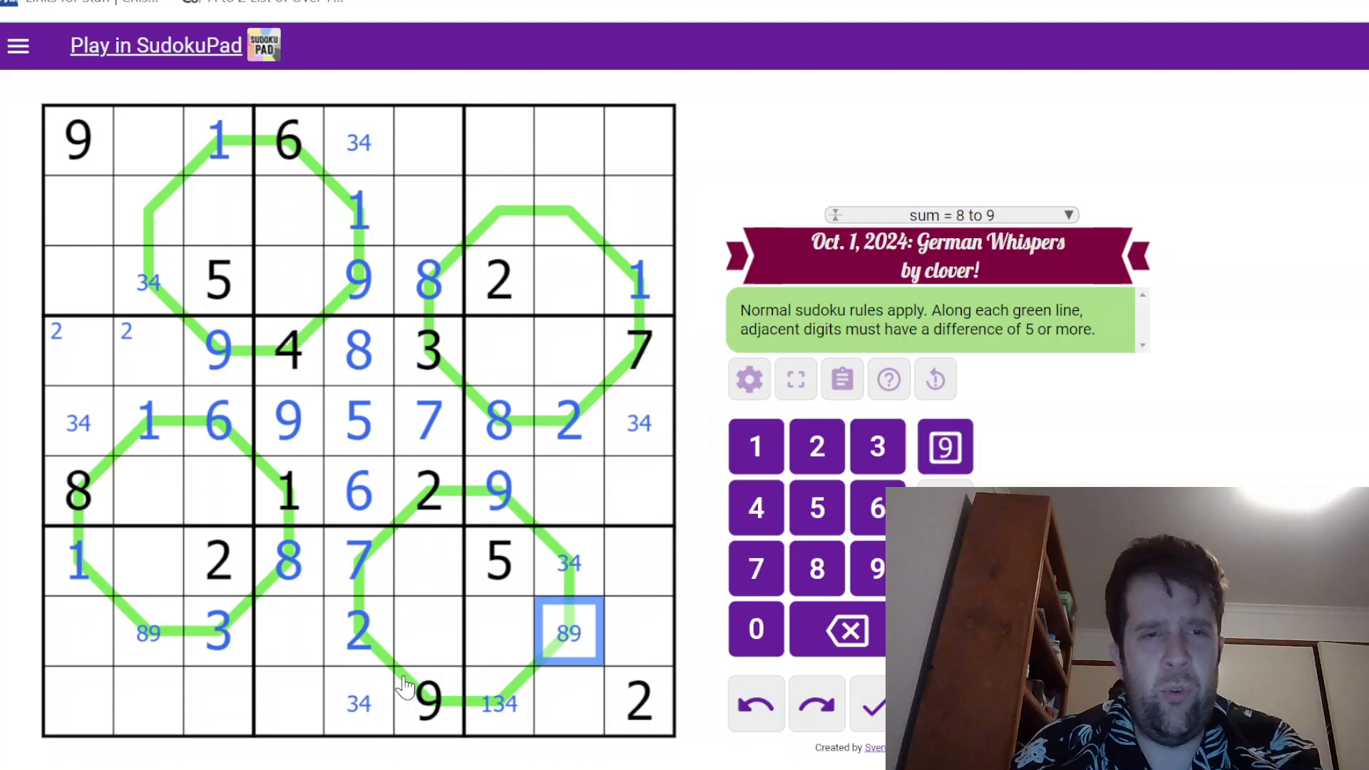
mouse_move(428, 585)
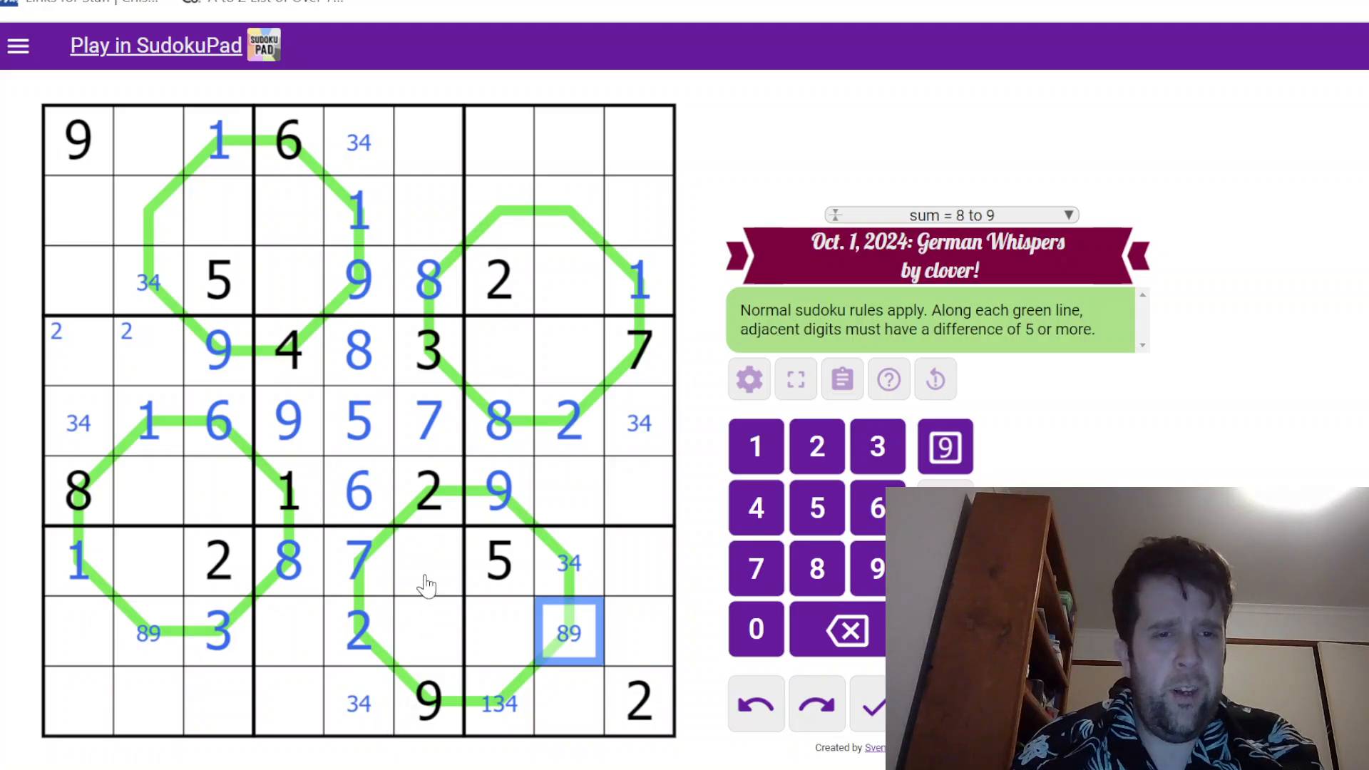
click(288, 489)
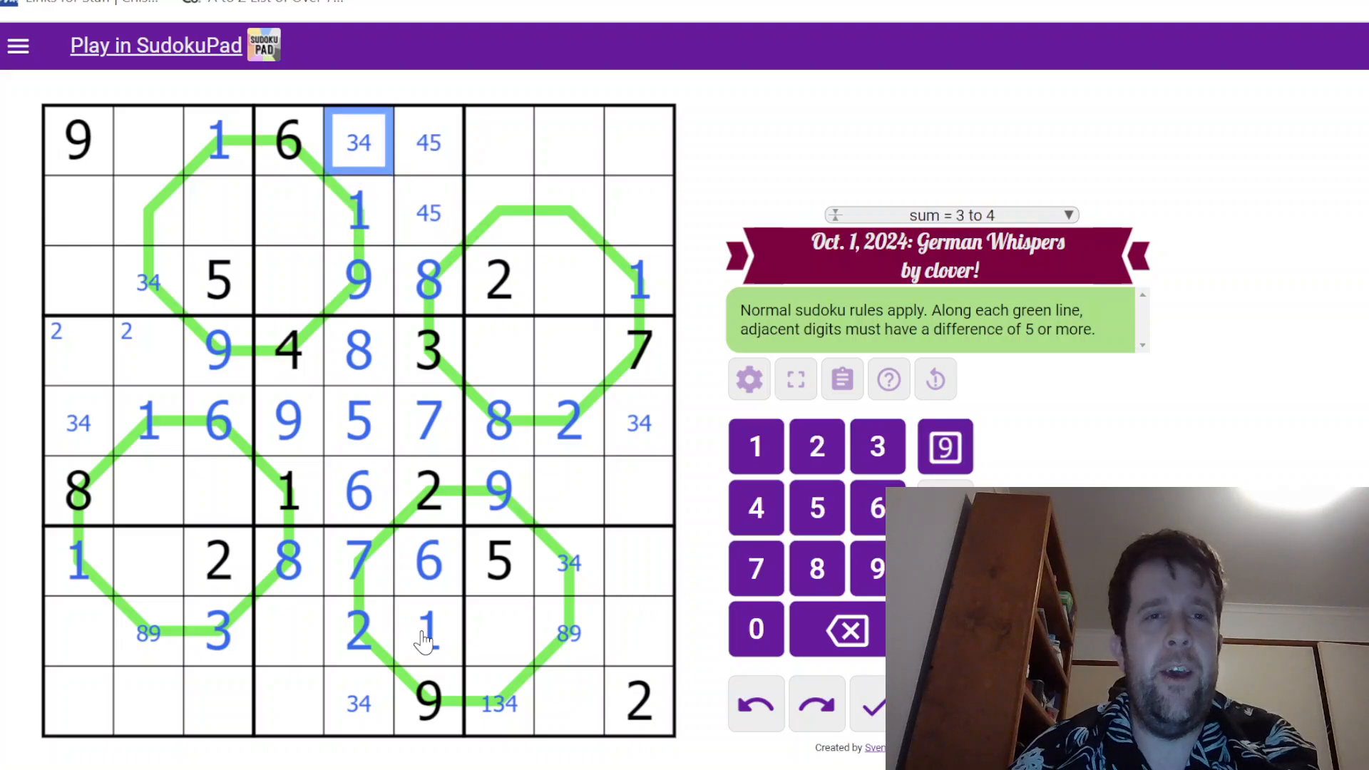
click(499, 702)
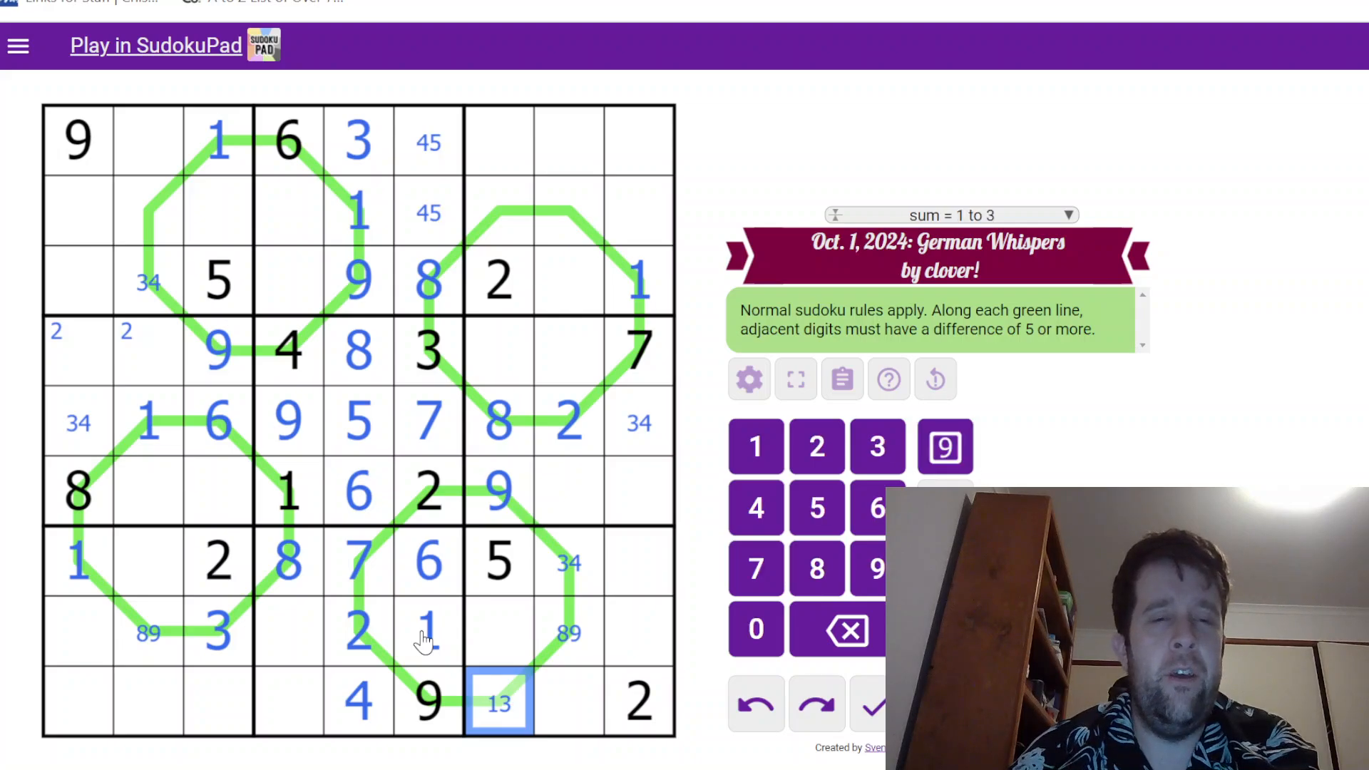
click(288, 703)
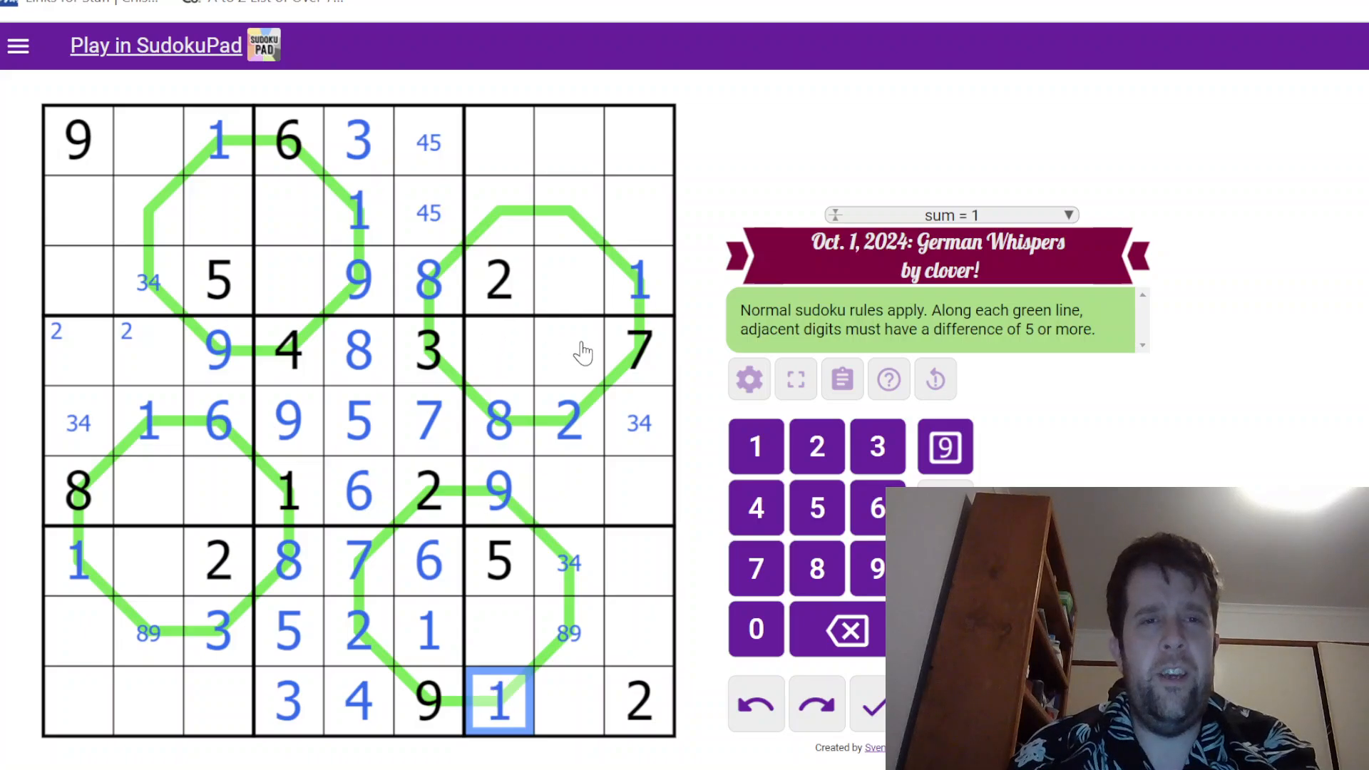
Place 3 in r2c7, 2 in r3c7, 2 and 7 in r2c4/r3c4, and note 8/9 in r2c8
click(498, 210)
text(3)
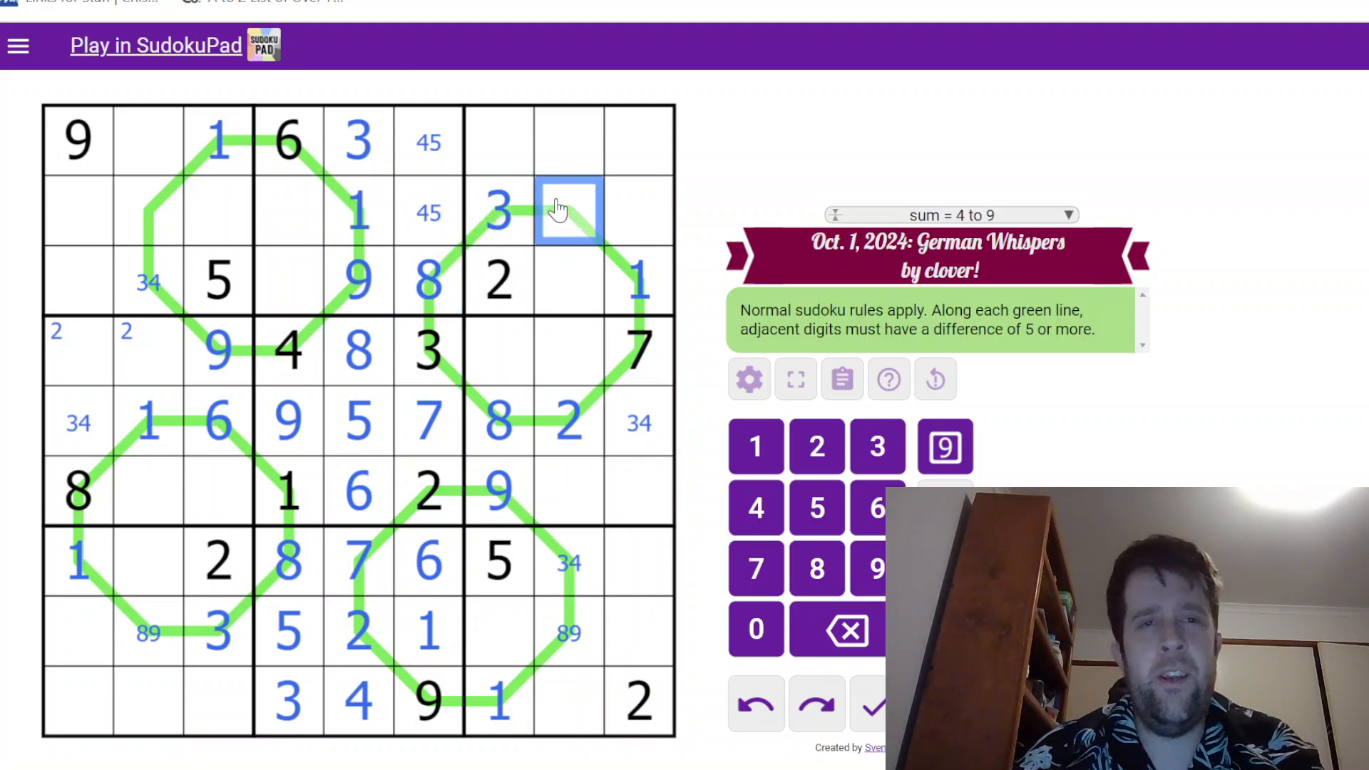
mouse_move(402, 231)
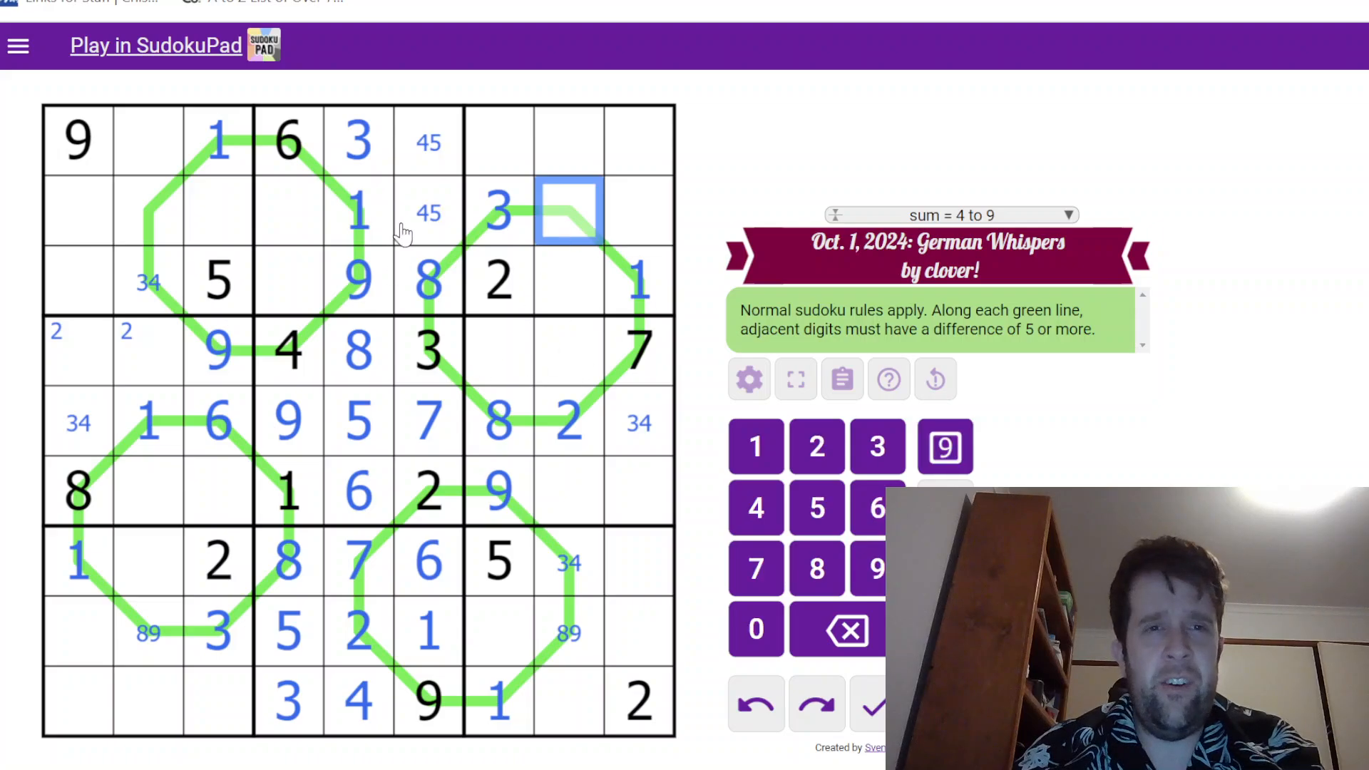
click(499, 281)
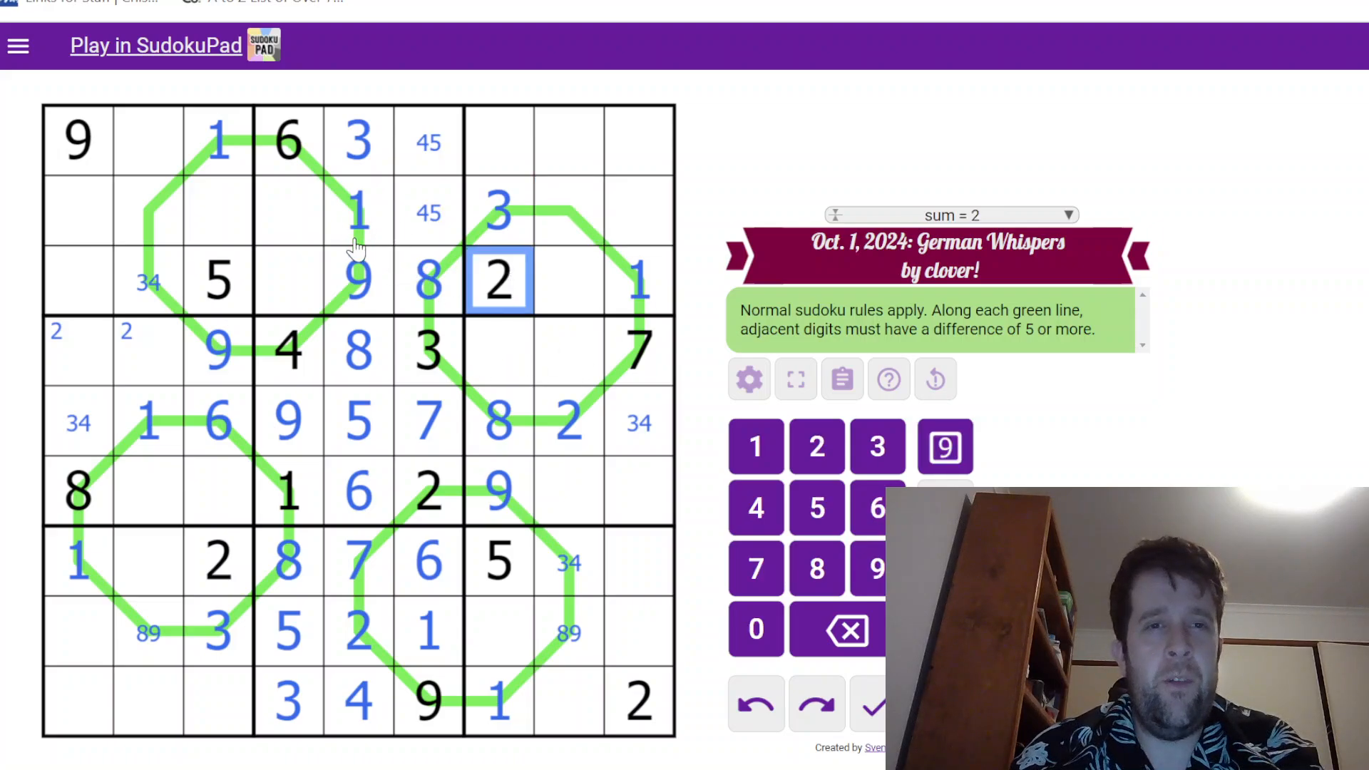
click(290, 210)
text(2)
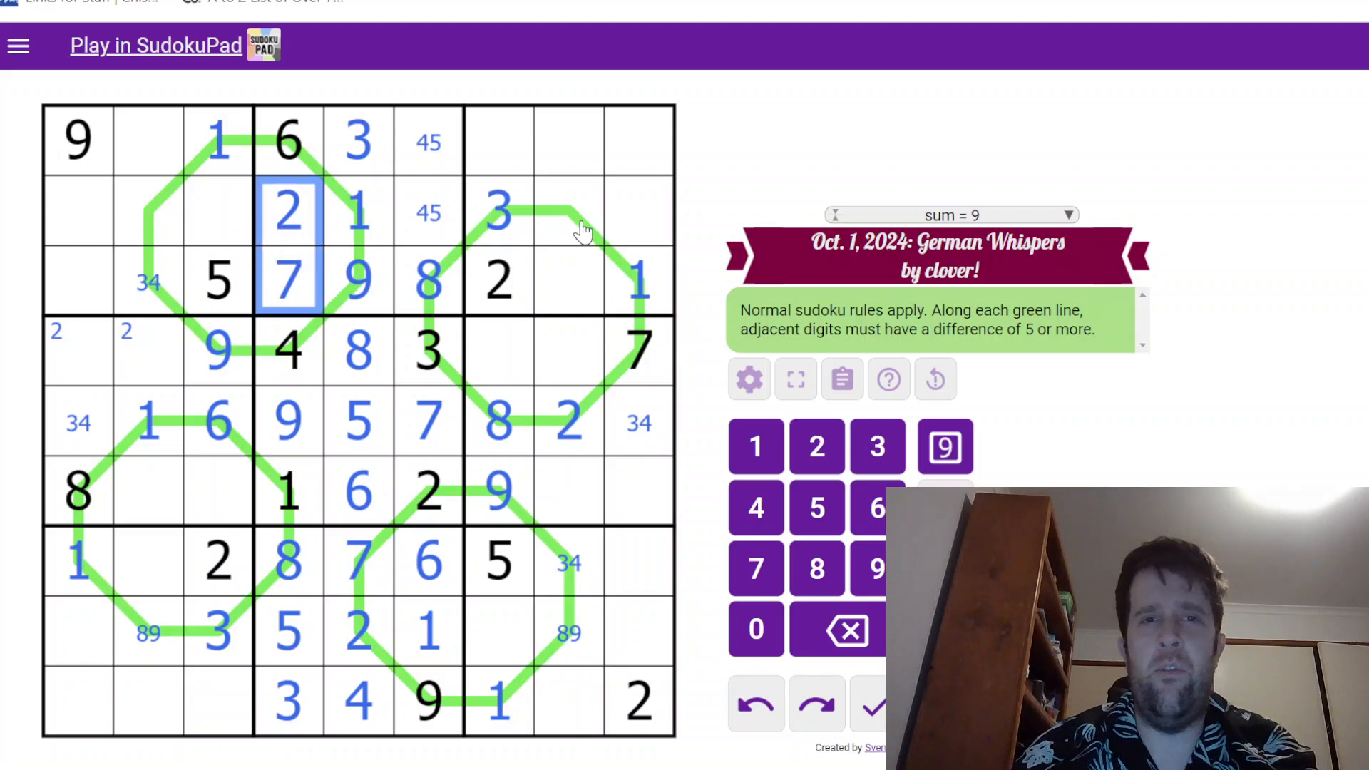
click(499, 211)
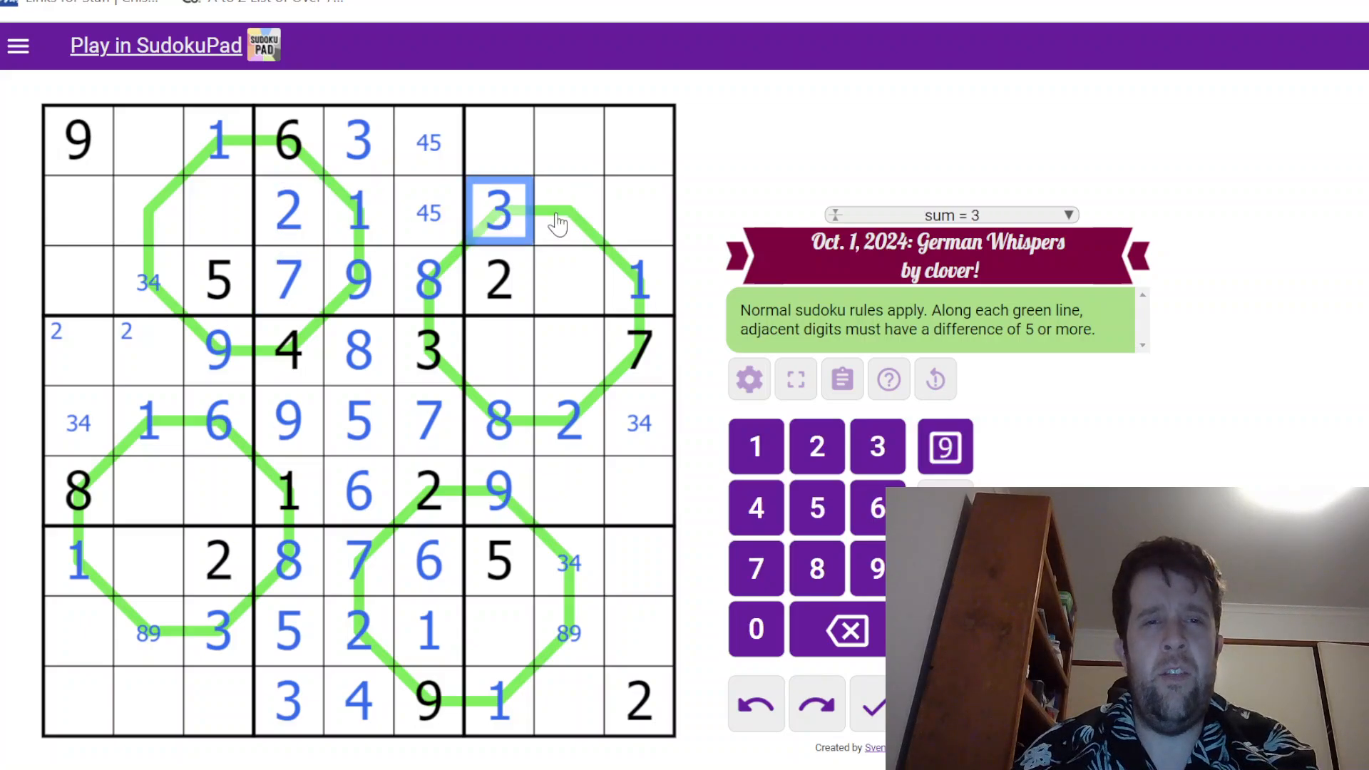
click(568, 211)
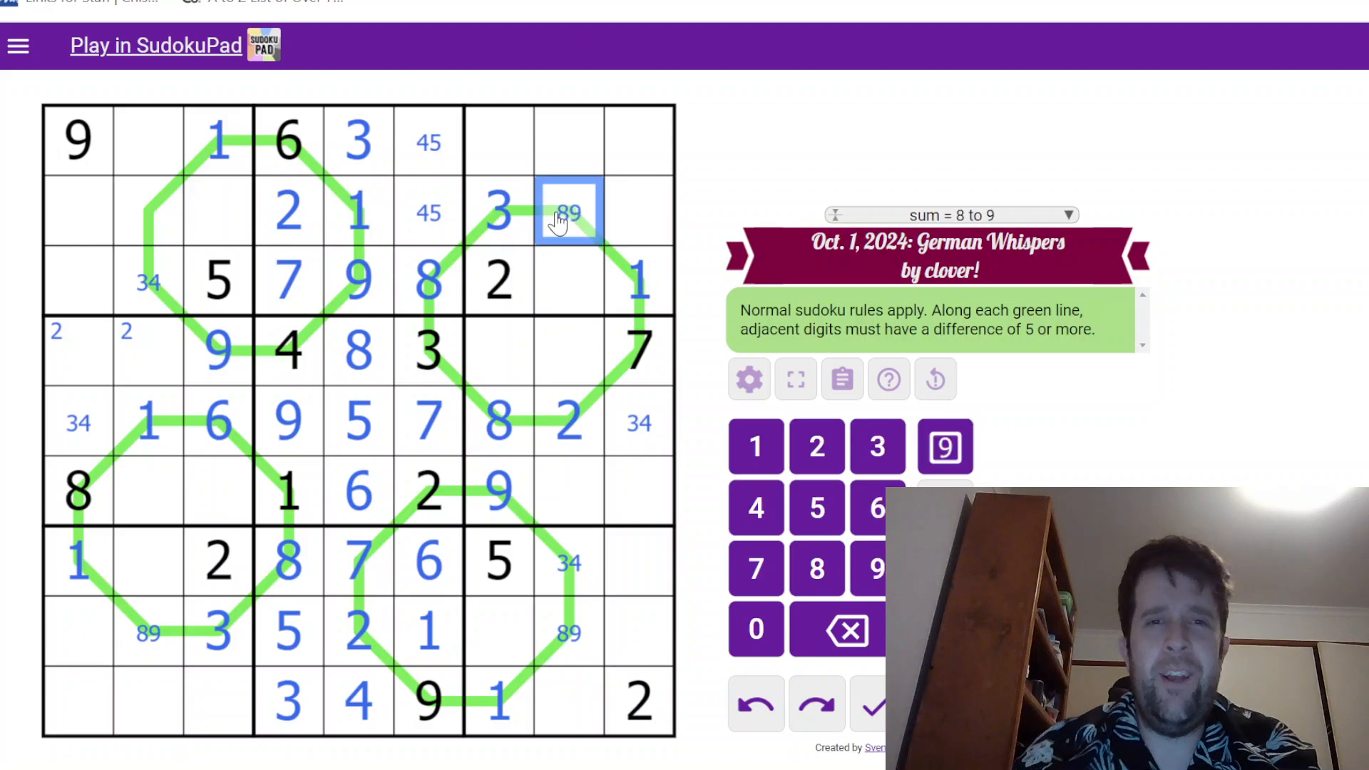
click(148, 209)
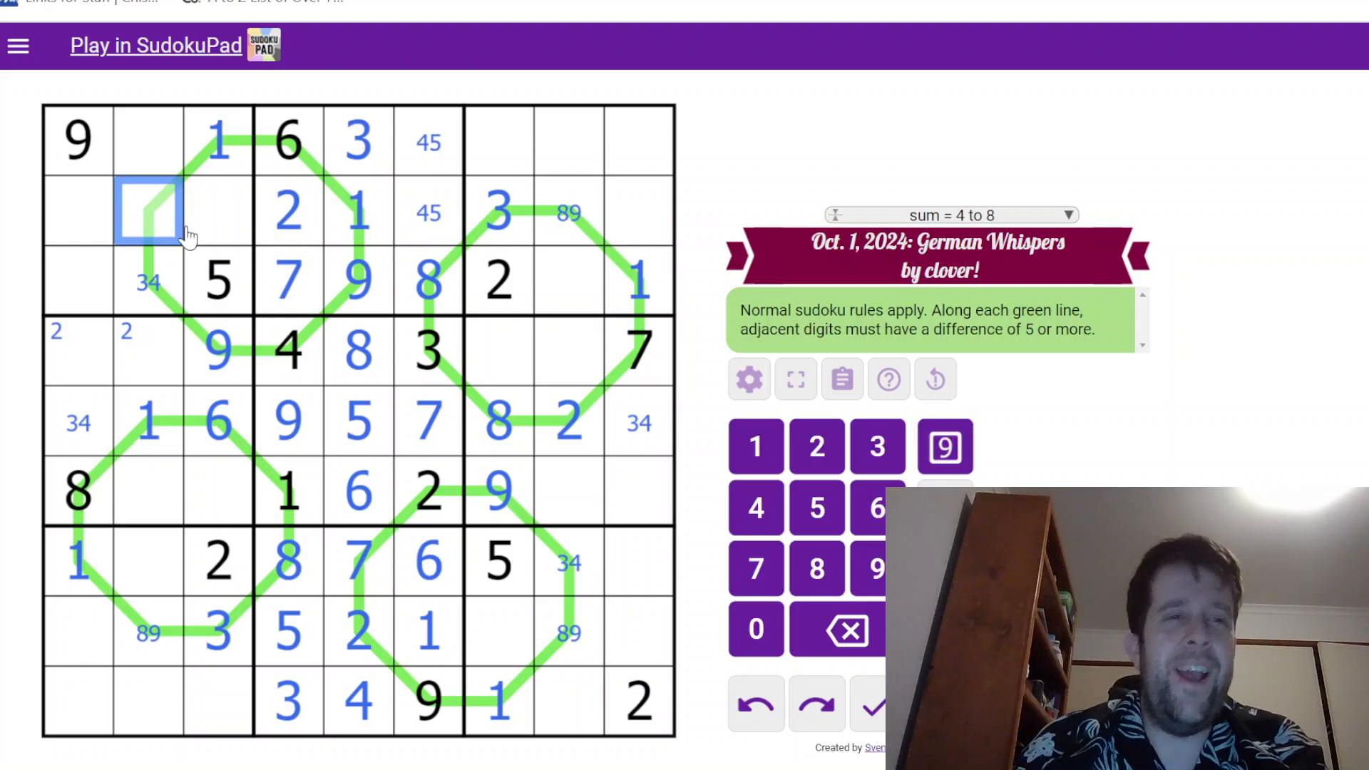
Place 8 in r2c2 and 3 in r3c2 on the top-left loop, making r8c2 a 9
click(77, 140)
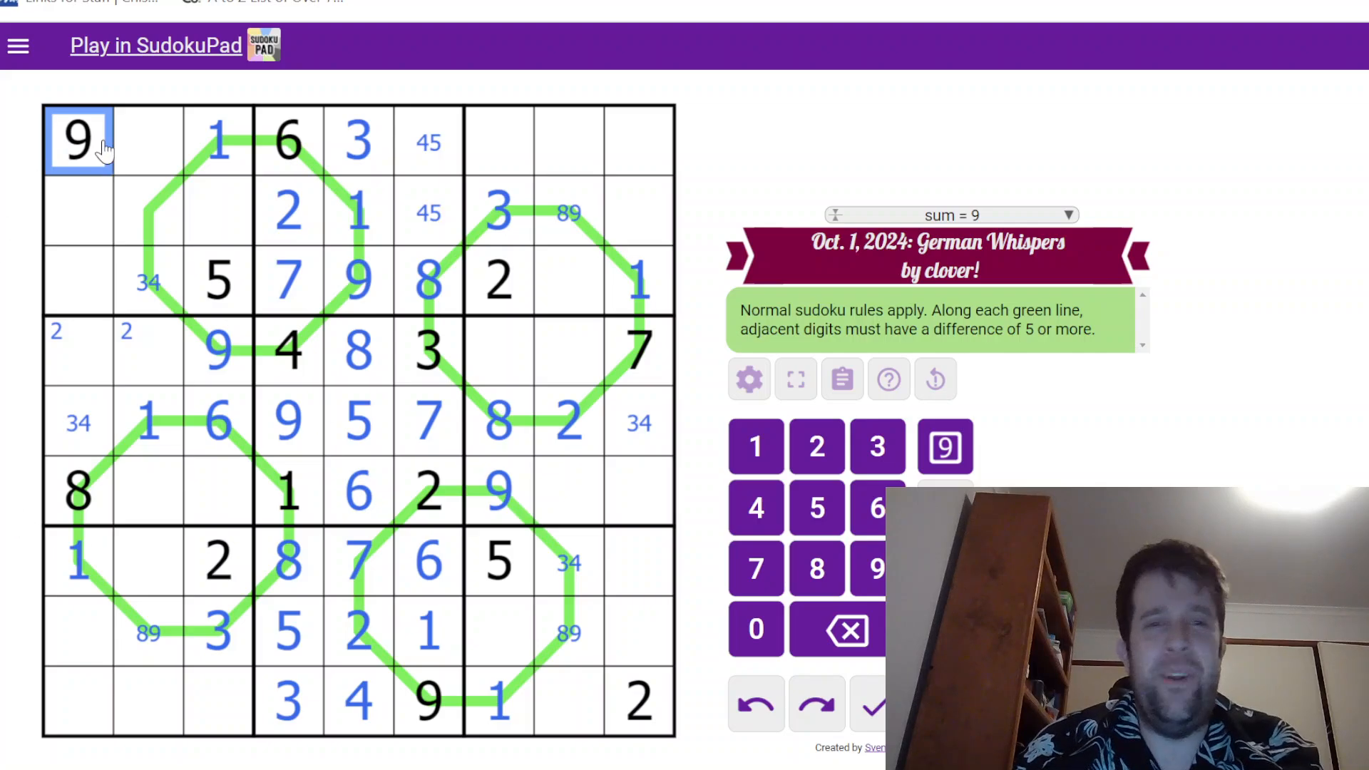
click(146, 281)
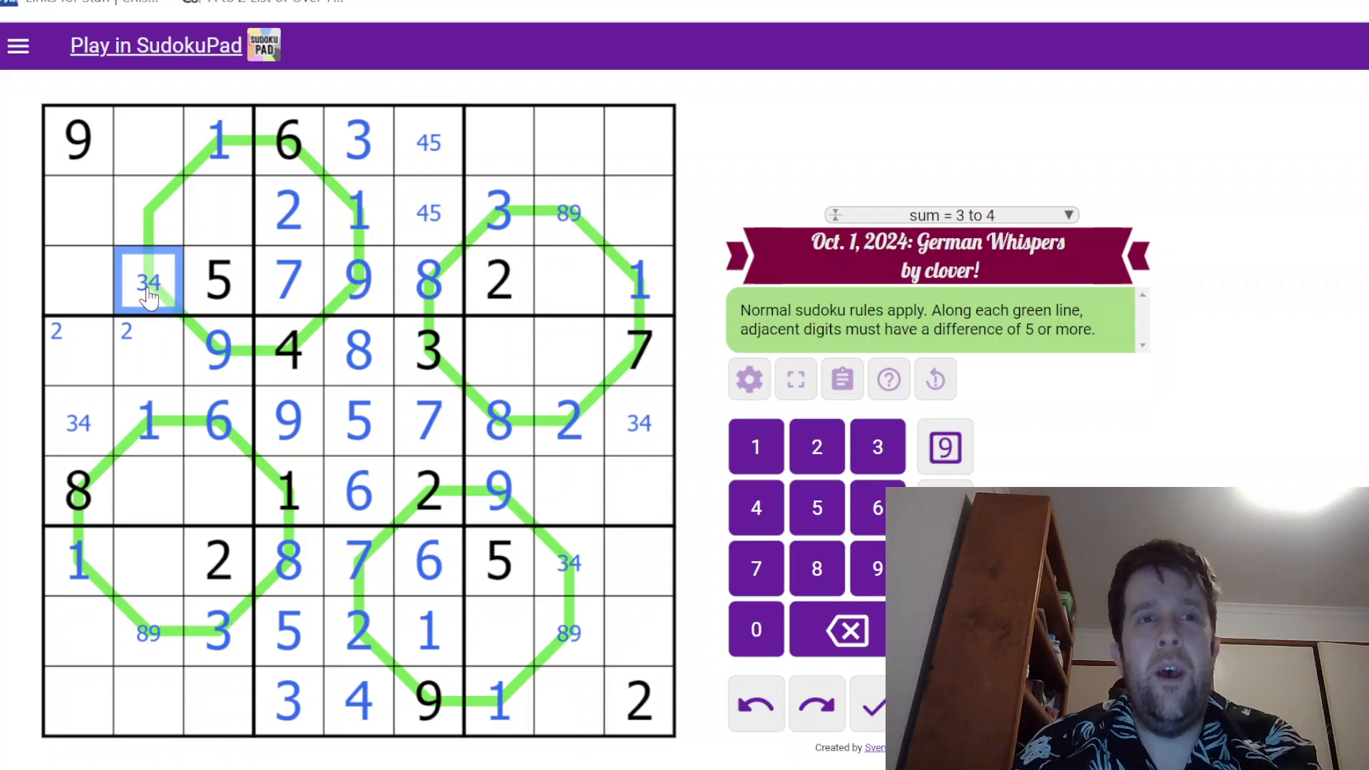
click(147, 214)
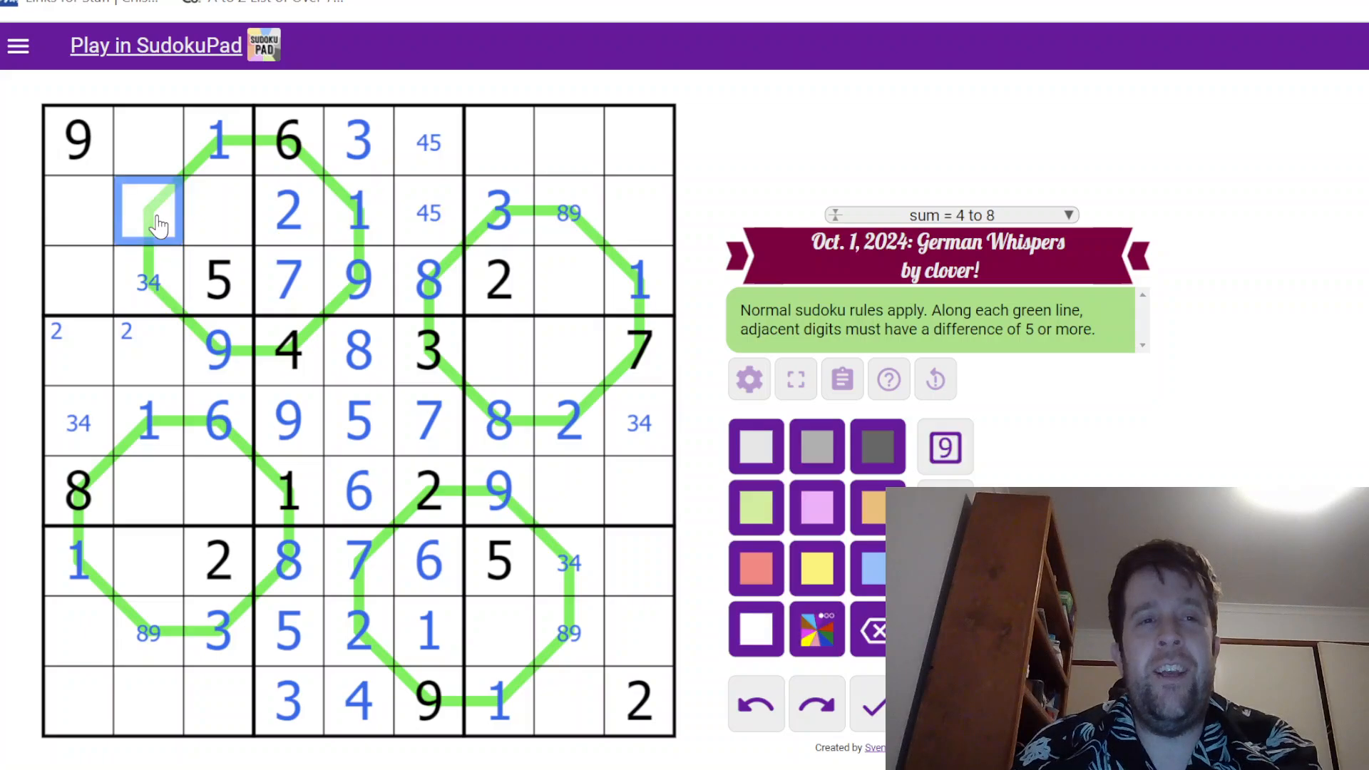
click(77, 140)
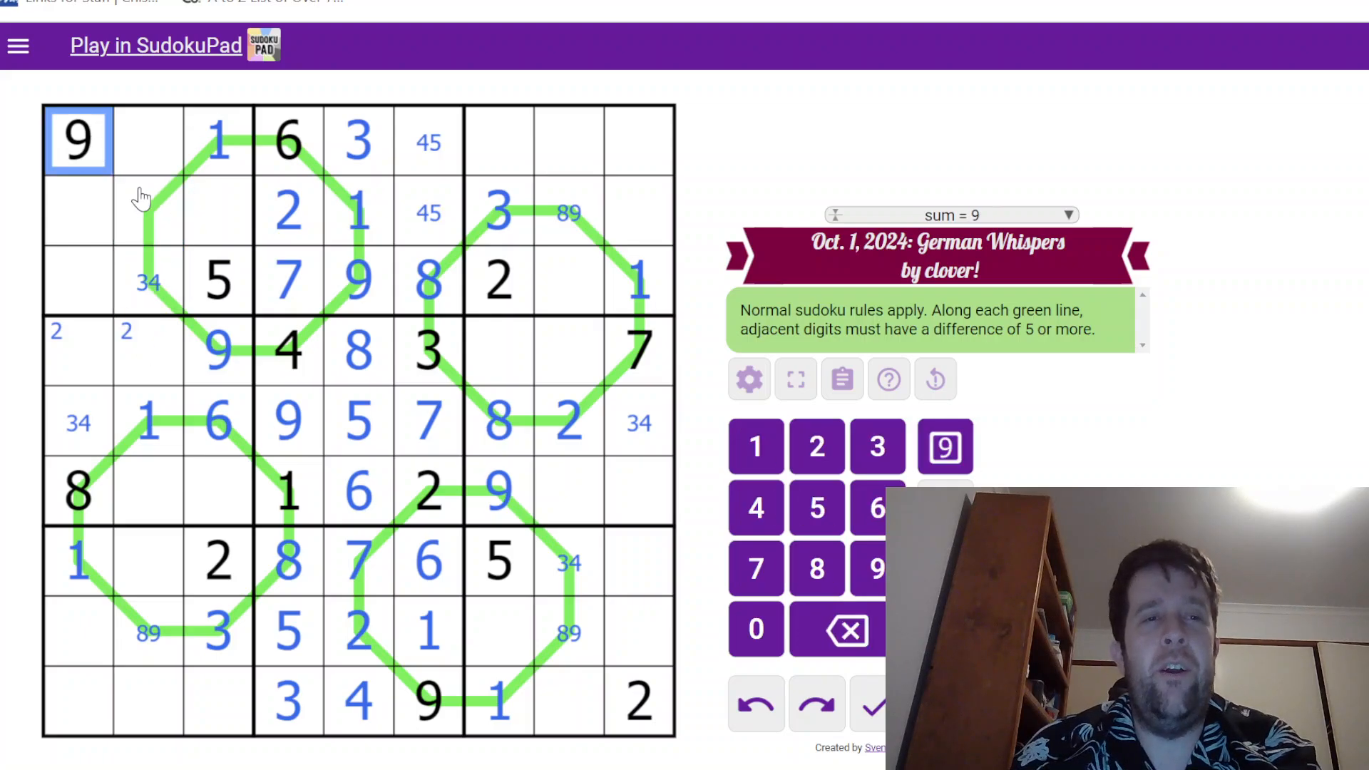
click(149, 210)
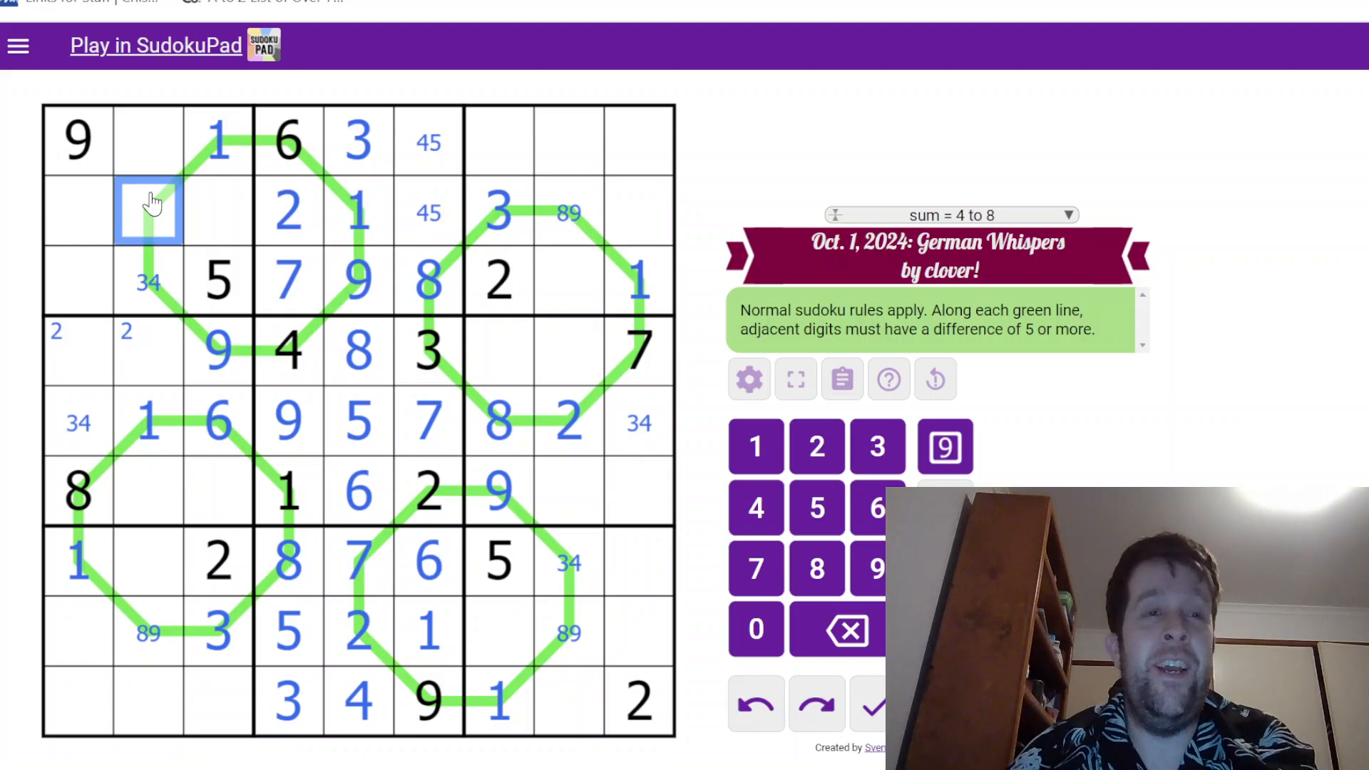
click(501, 213)
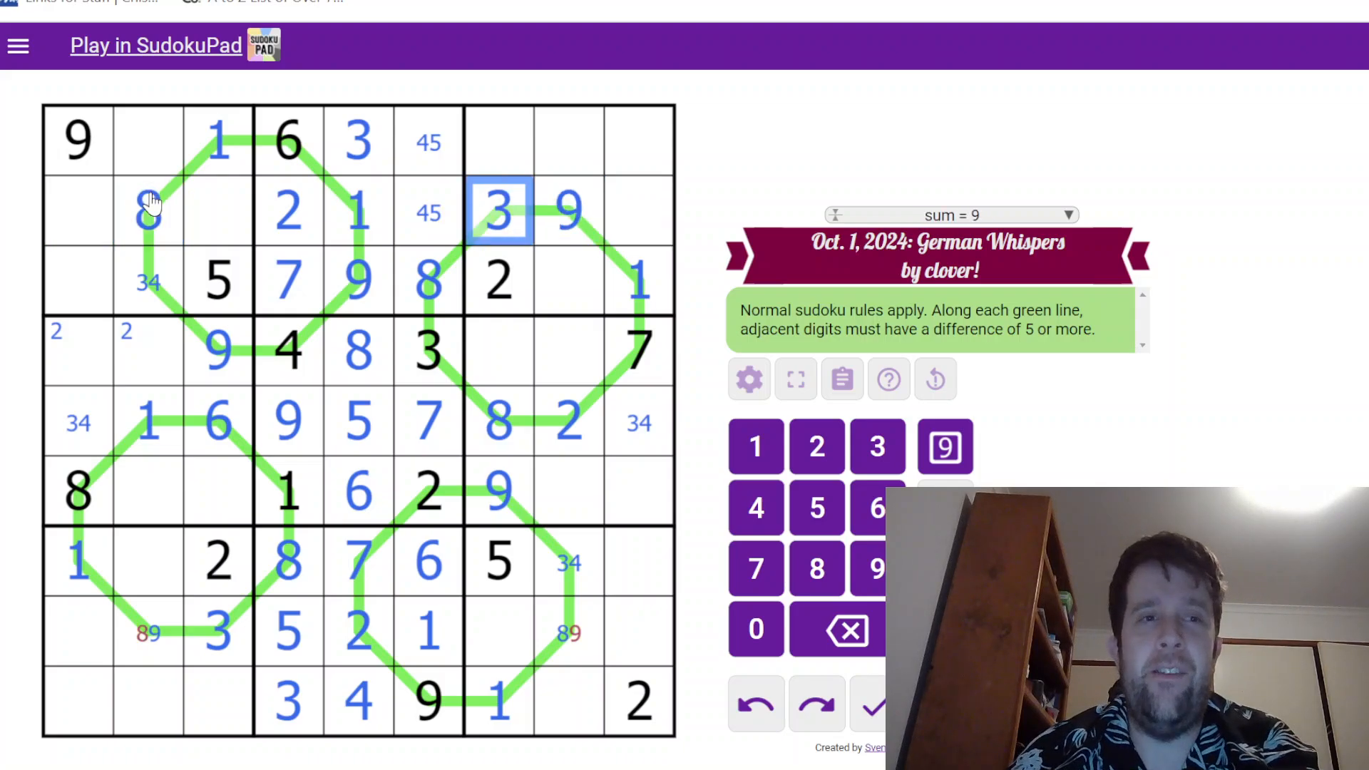
click(147, 281)
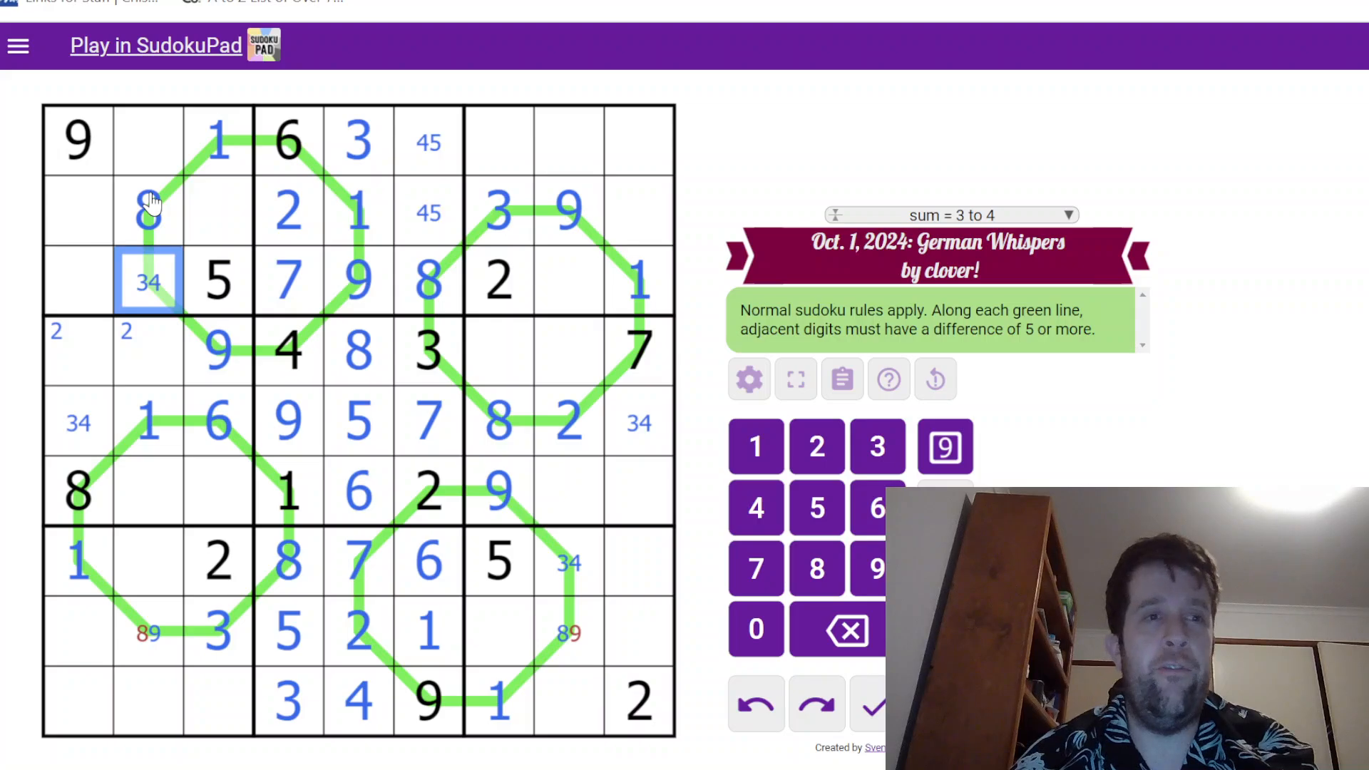
Place 9 in r2c8, 3 in r7c8 and 8 in r8c8 down column 8
click(217, 630)
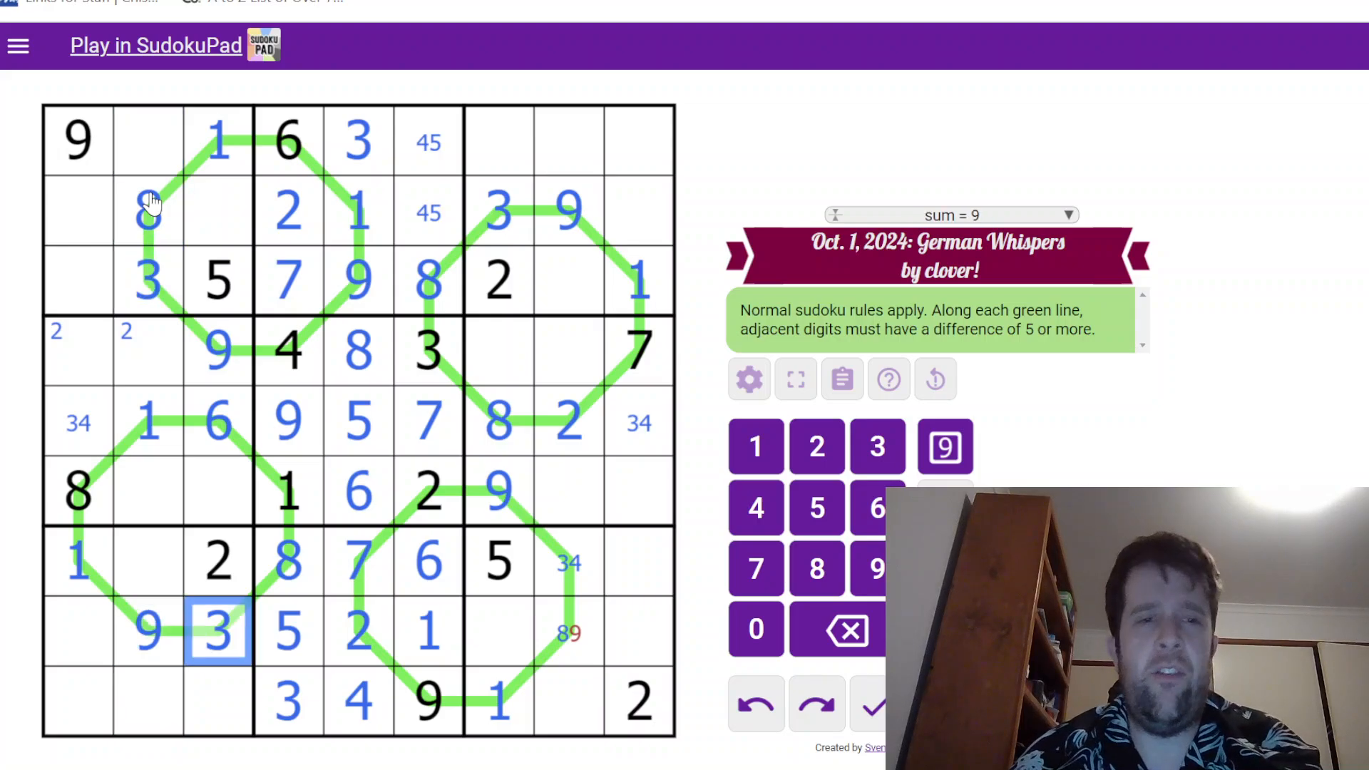
click(567, 564)
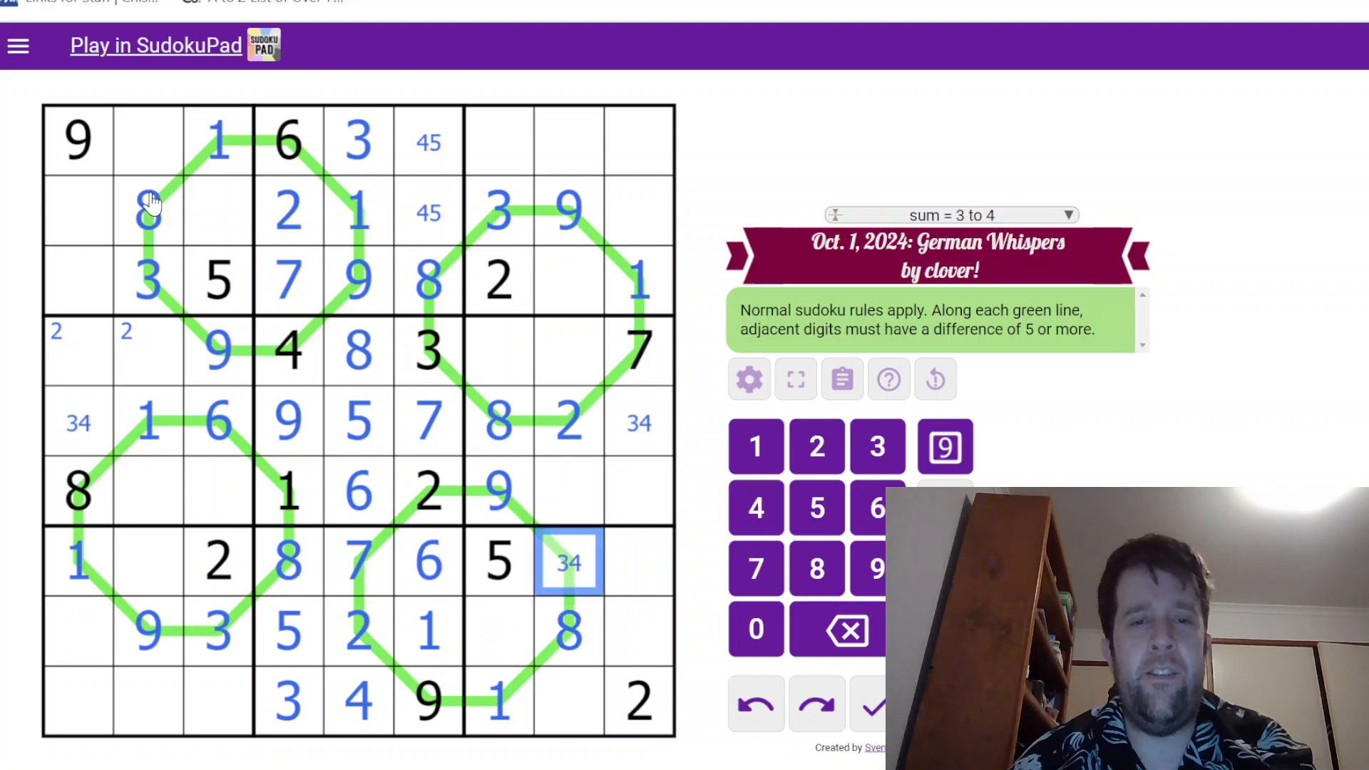
click(568, 419)
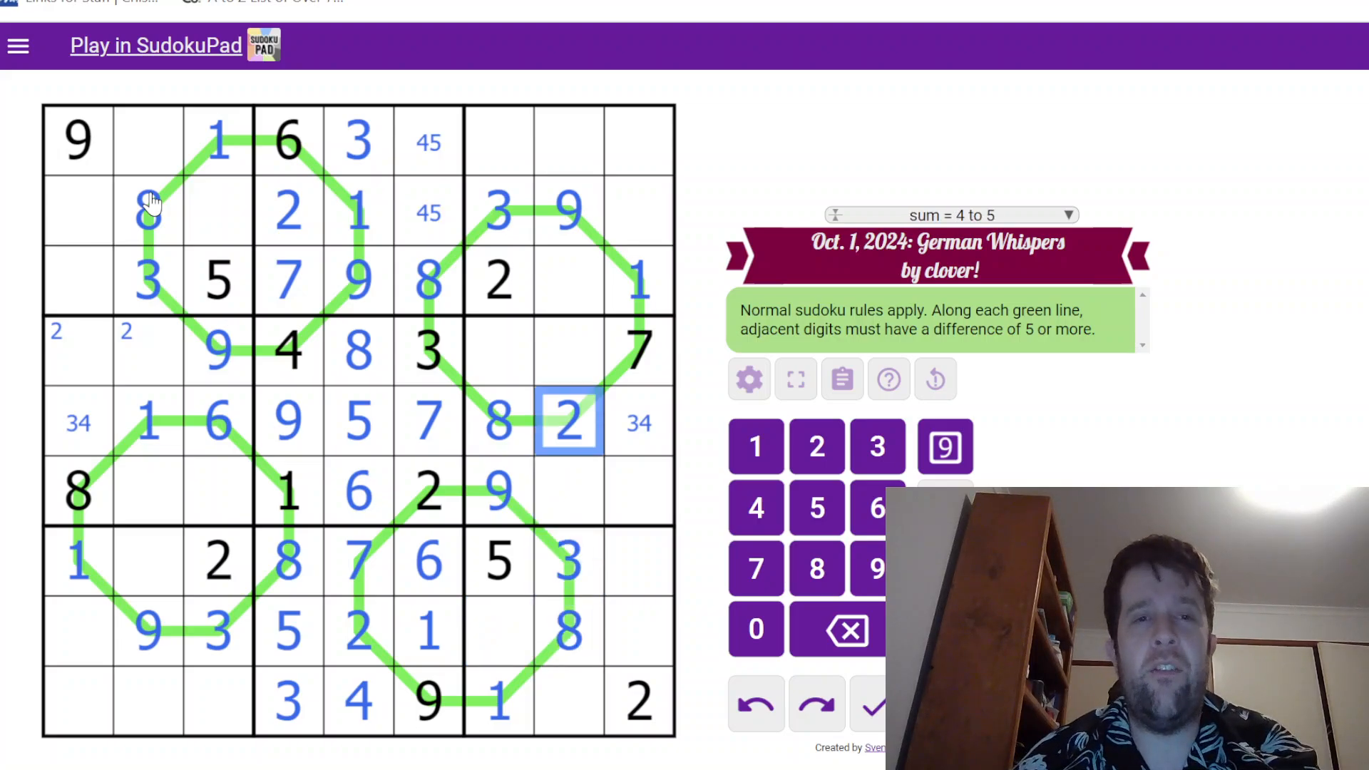
click(568, 351)
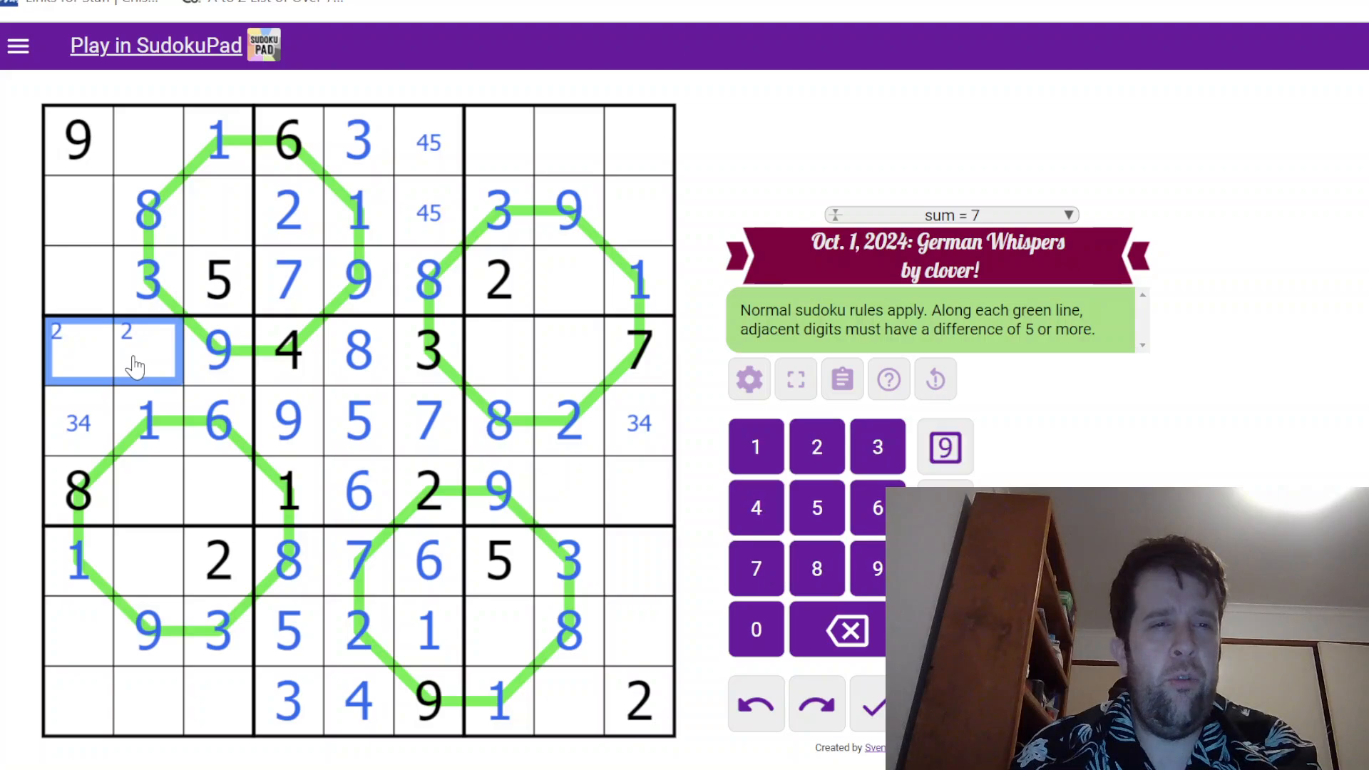
Place 3 in r5c1 and 4 in r5c9, noting 2/5 and 4/7 in the left-side cells
click(428, 349)
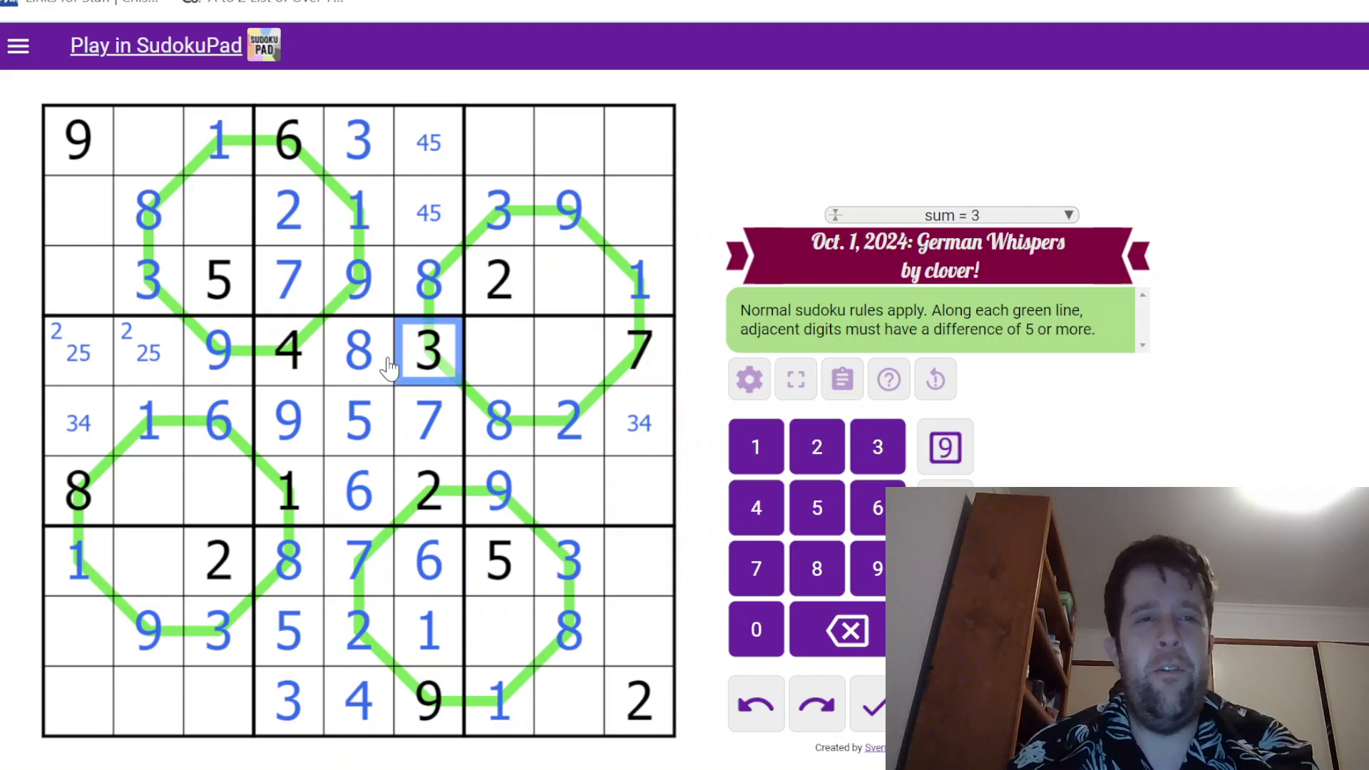
click(77, 422)
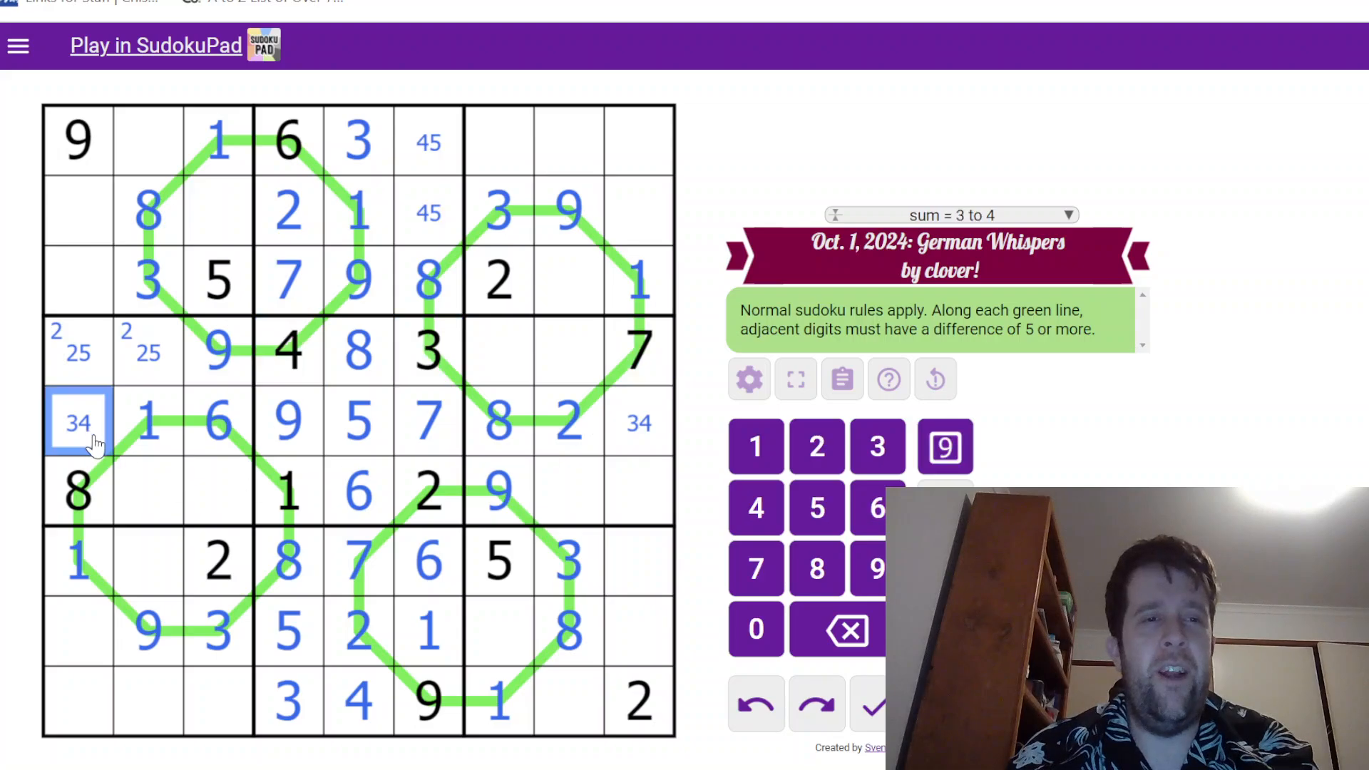
click(183, 491)
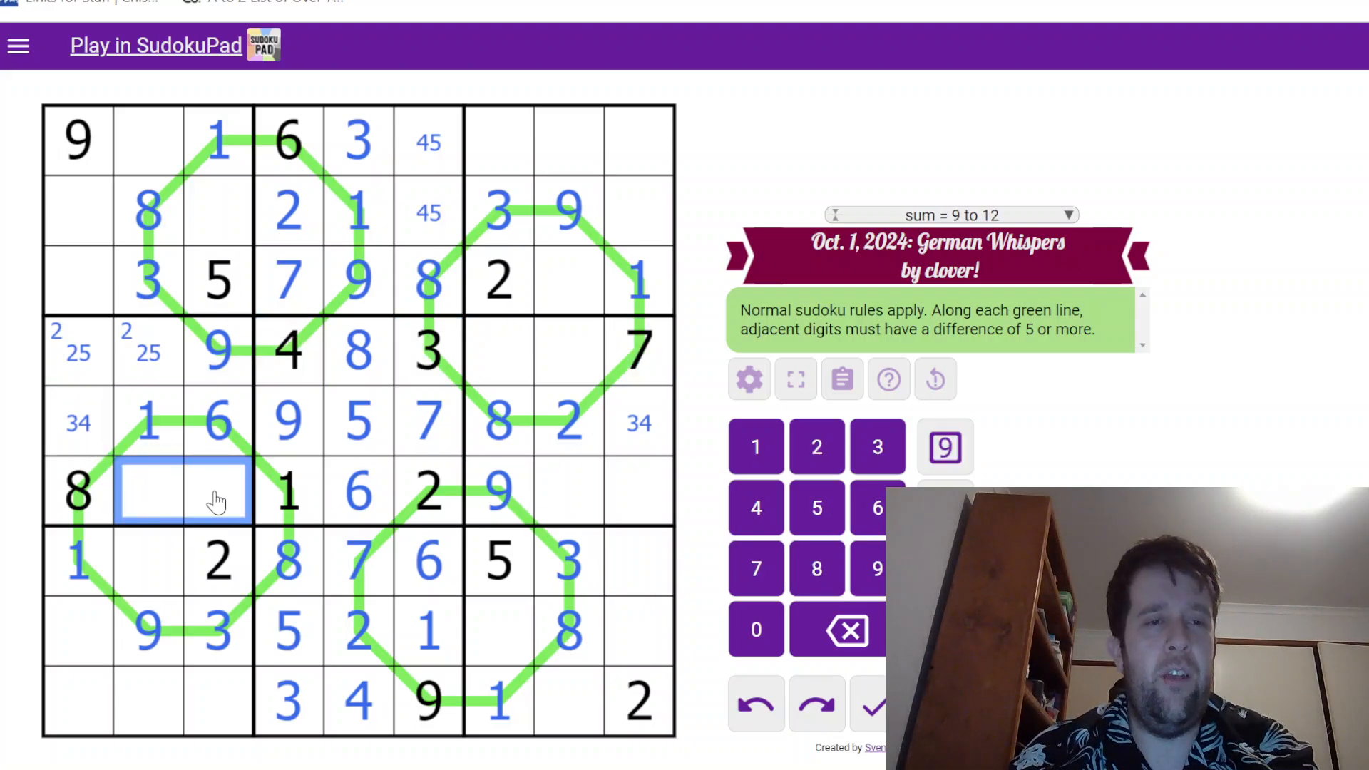
click(147, 280)
text(3)
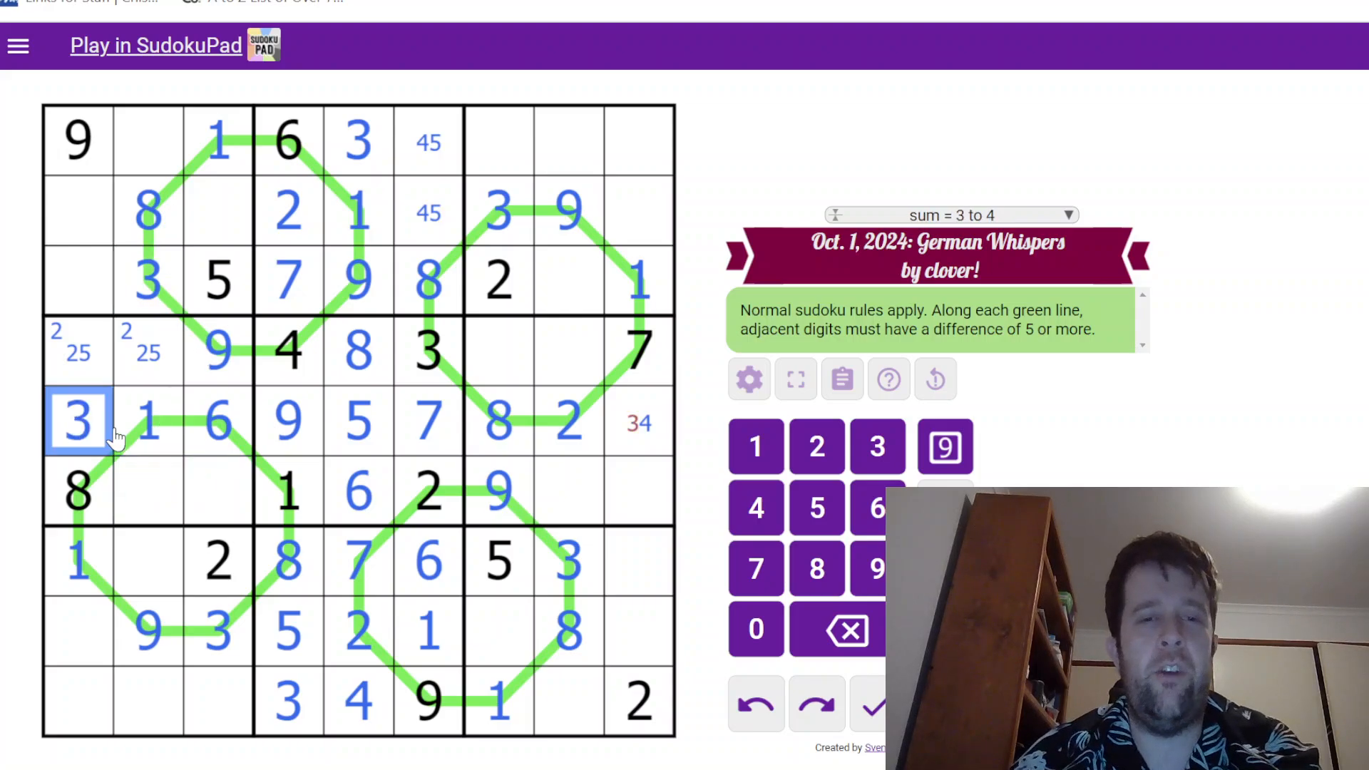
click(638, 422)
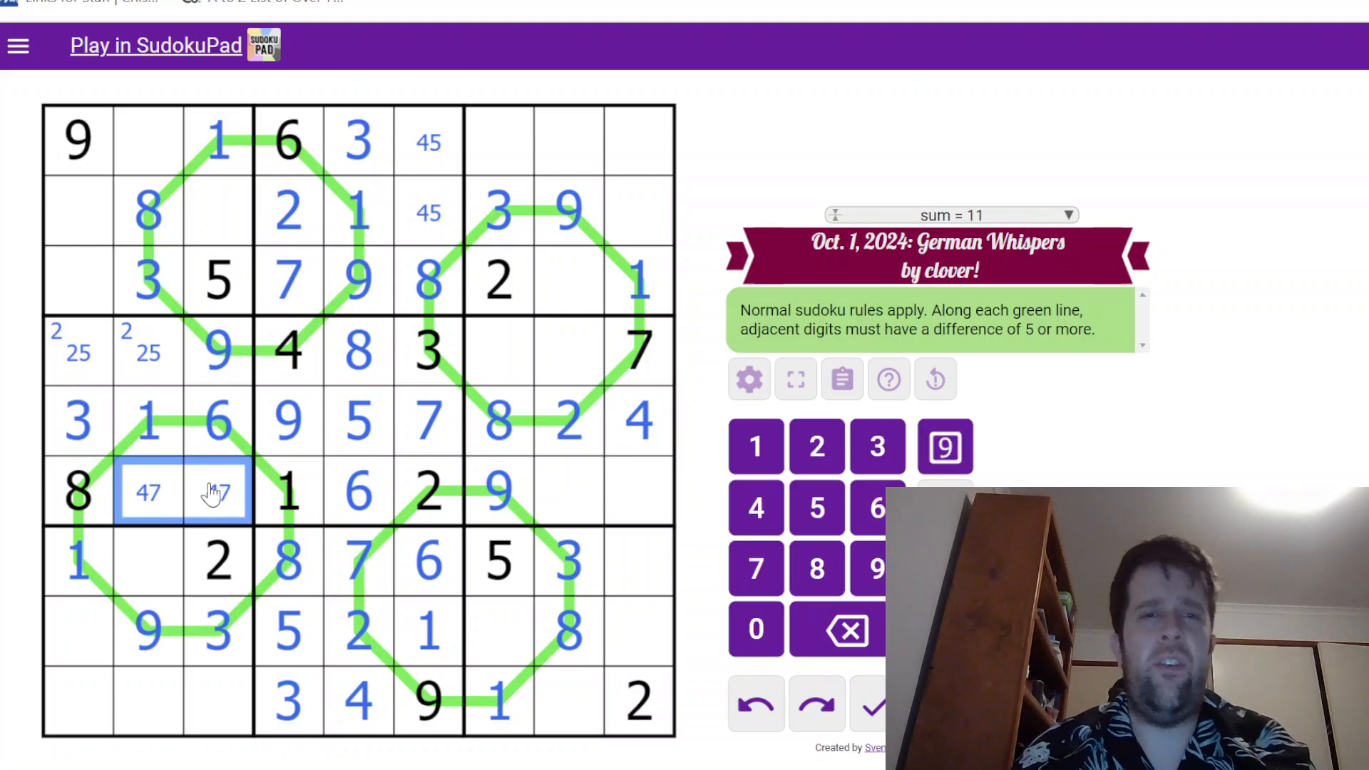
Enter 6, 1, 5, 3, 6 in the right-side cells of rows 4, 6 and 8
click(568, 562)
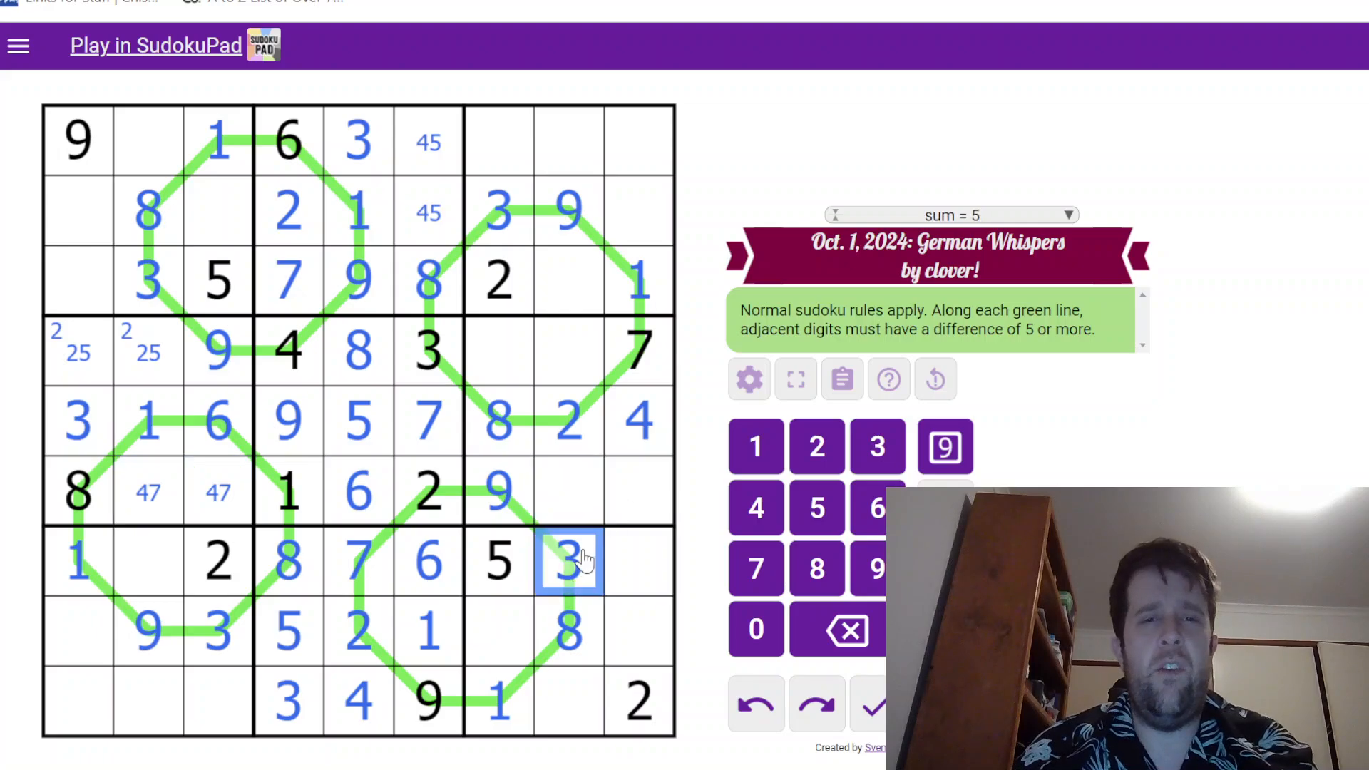
click(569, 423)
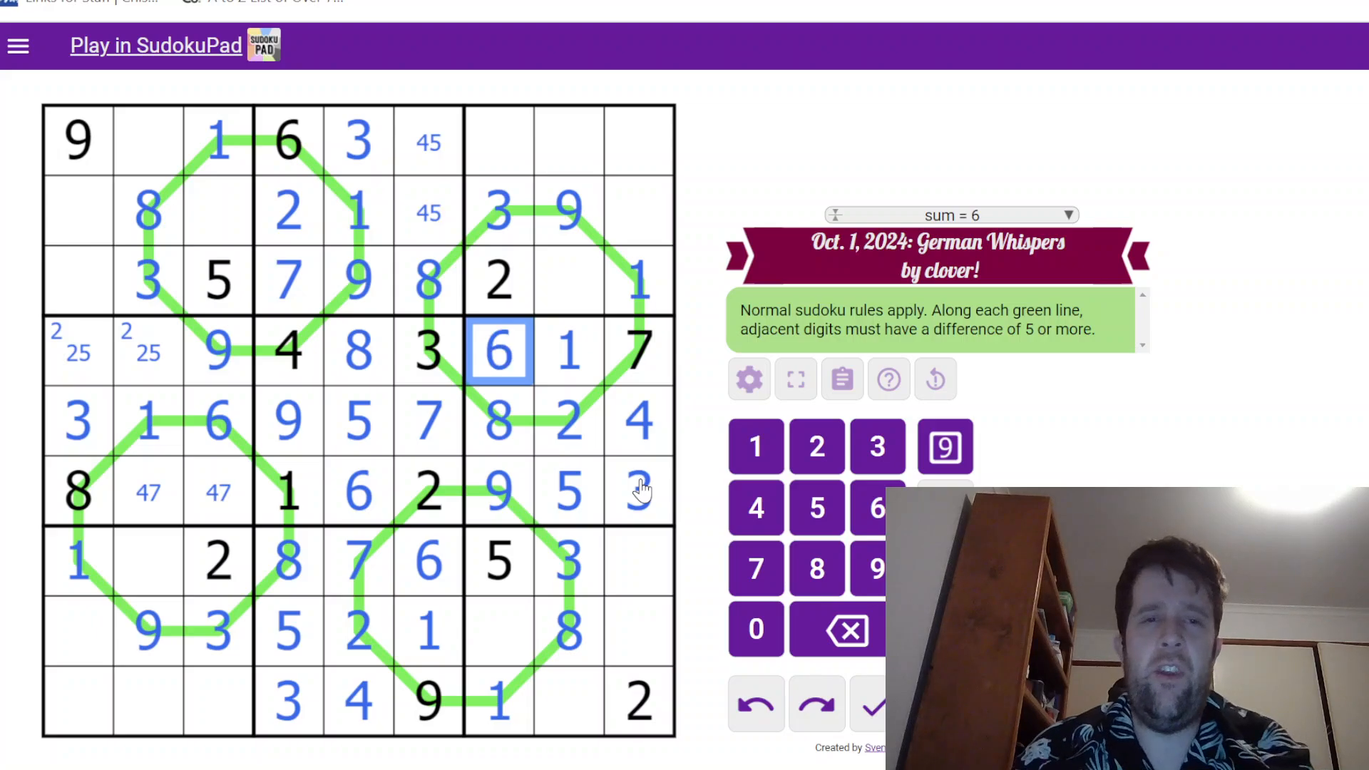
click(499, 700)
text(6)
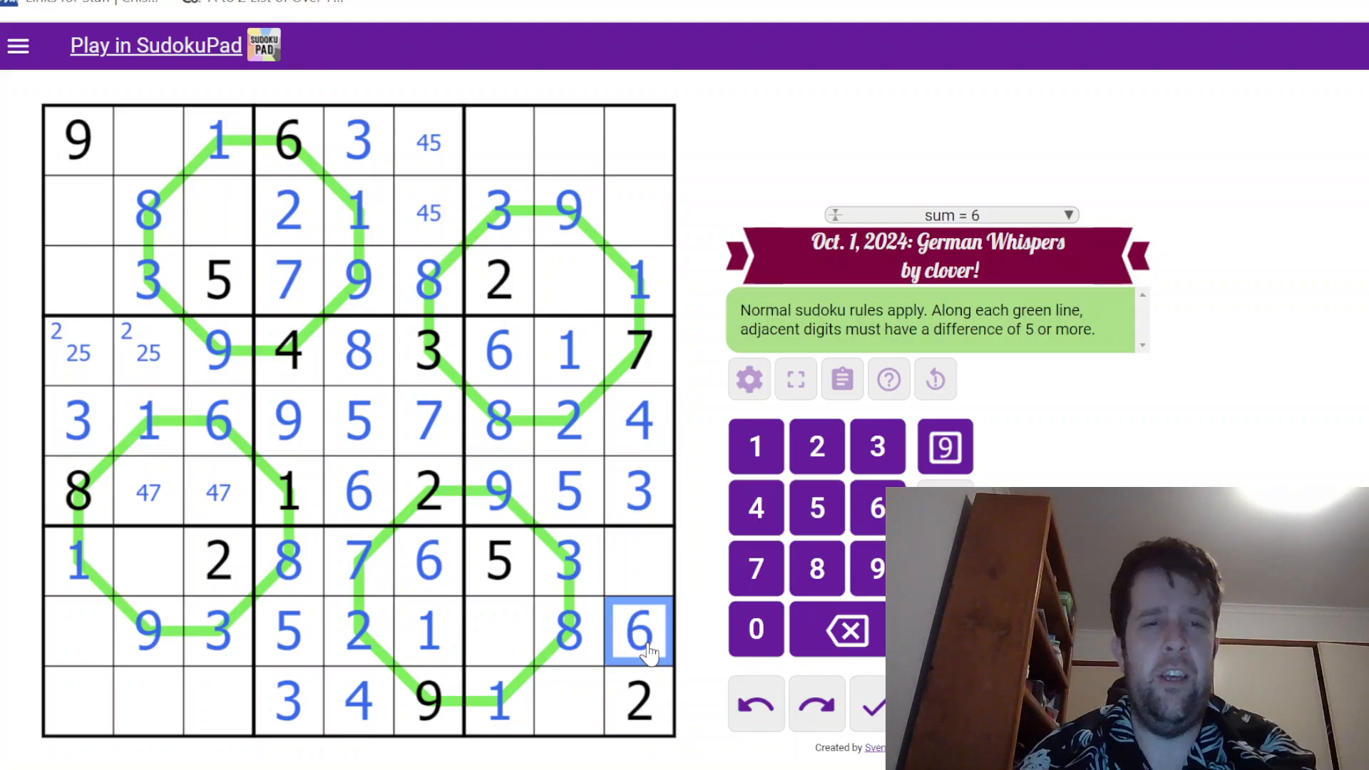
mouse_move(494, 625)
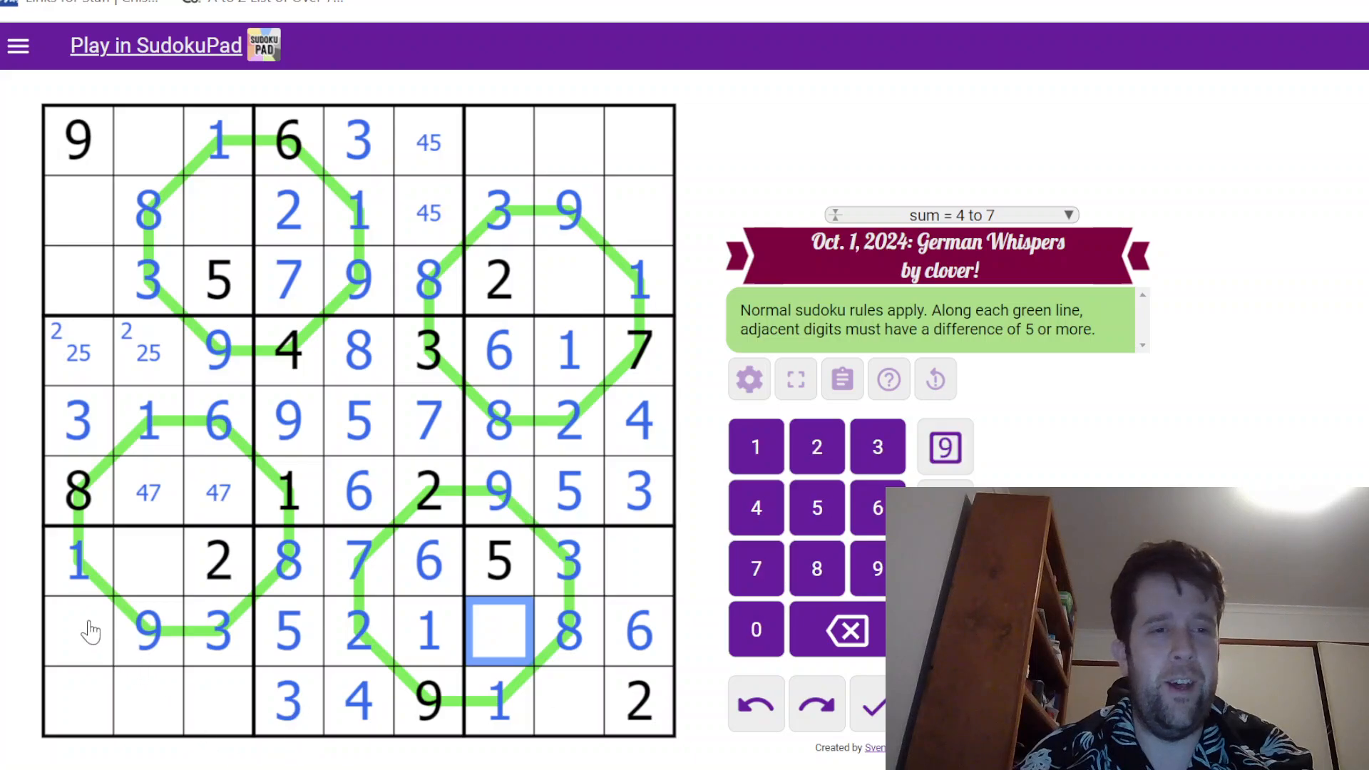
Place 2 in r1c2, complete rows 4, 6 and 8, and add 7 in r1c7
click(499, 141)
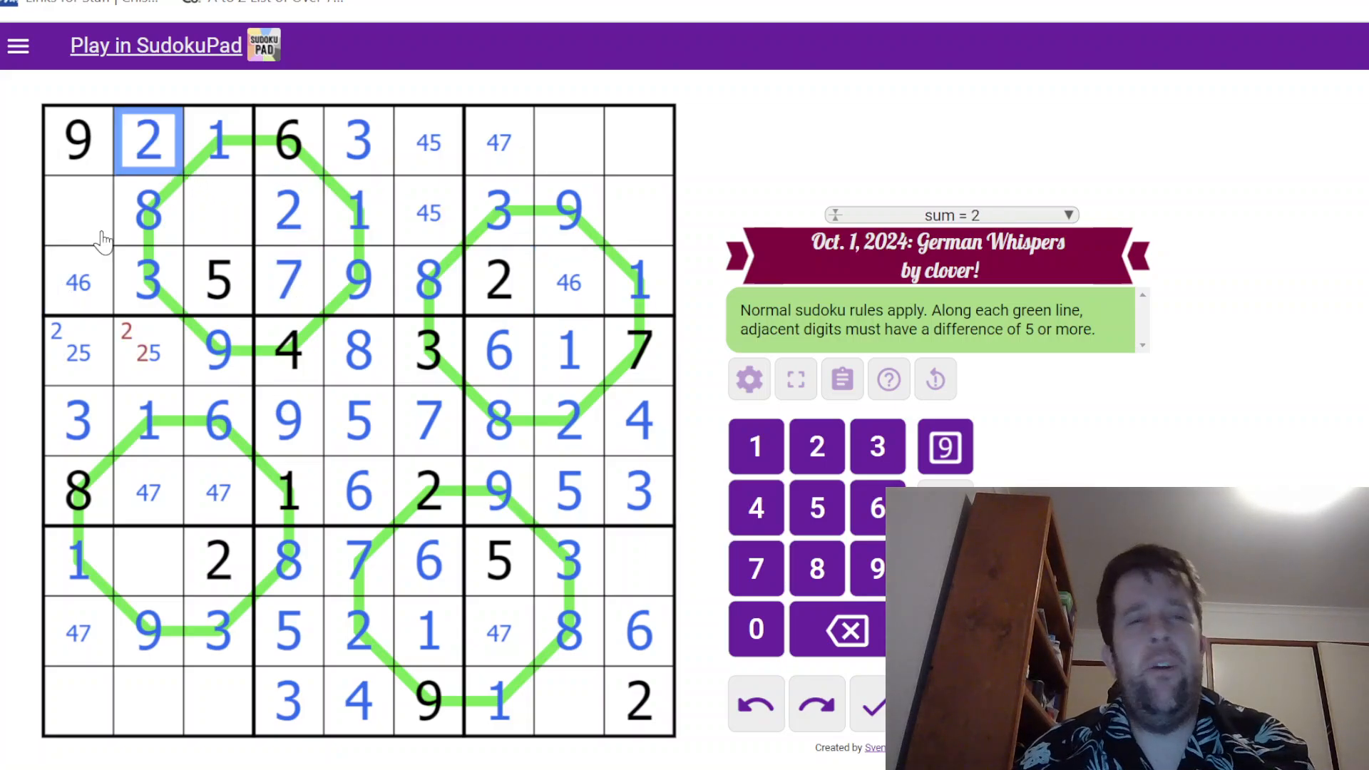
click(77, 351)
text(2)
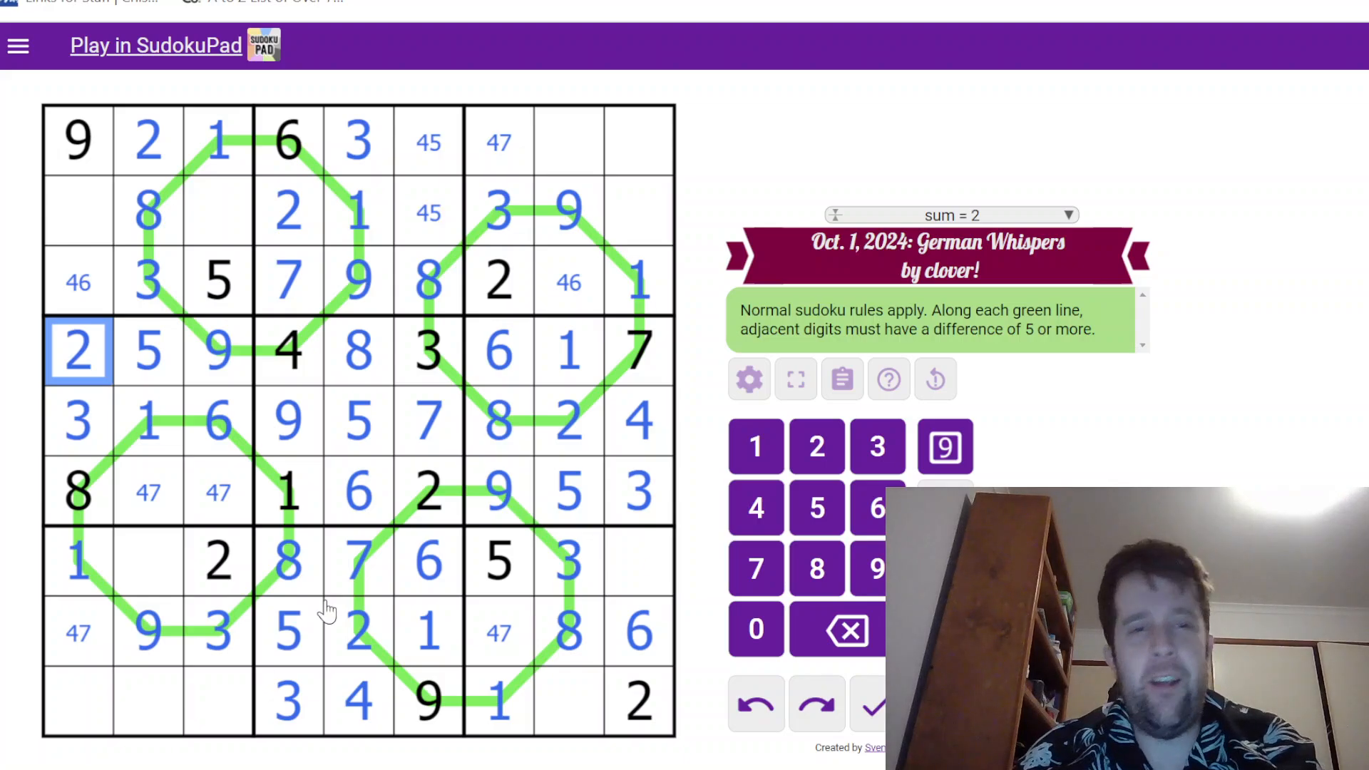
click(147, 629)
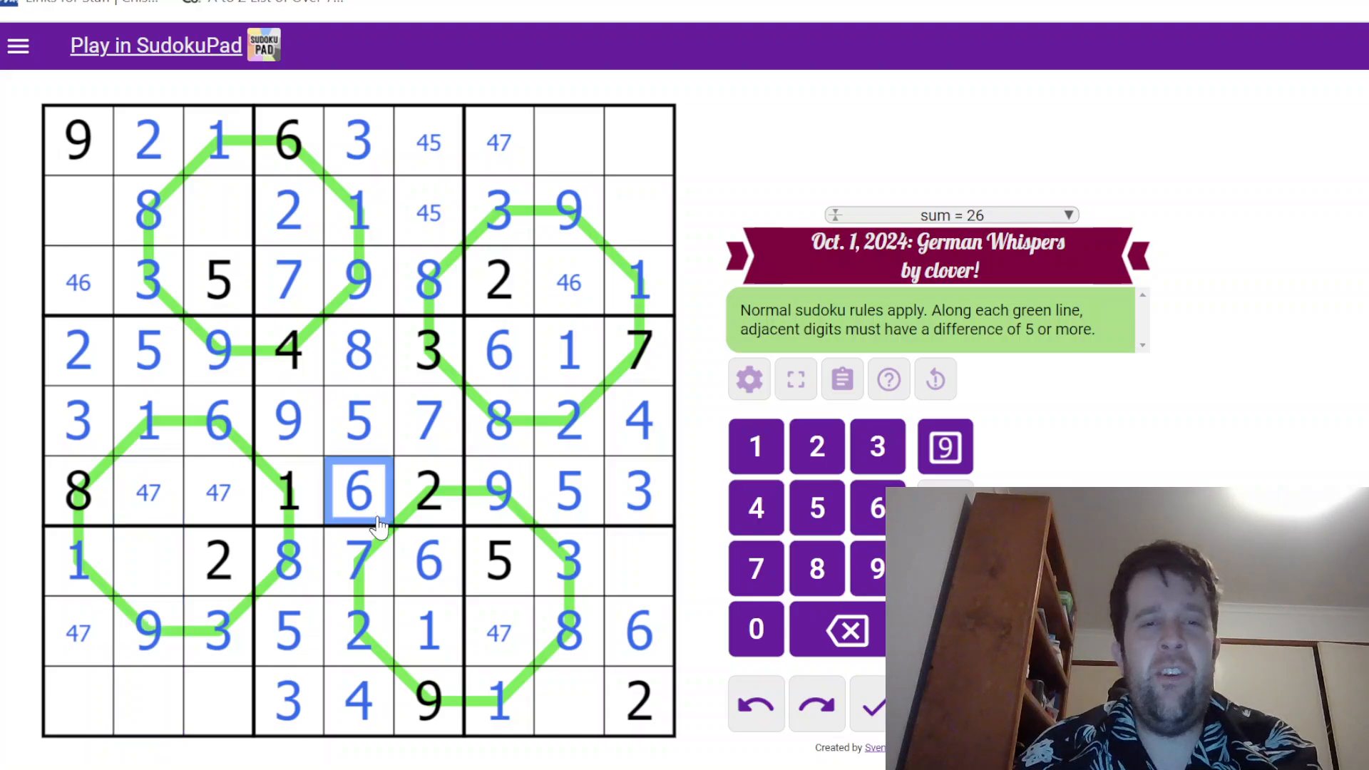
click(149, 561)
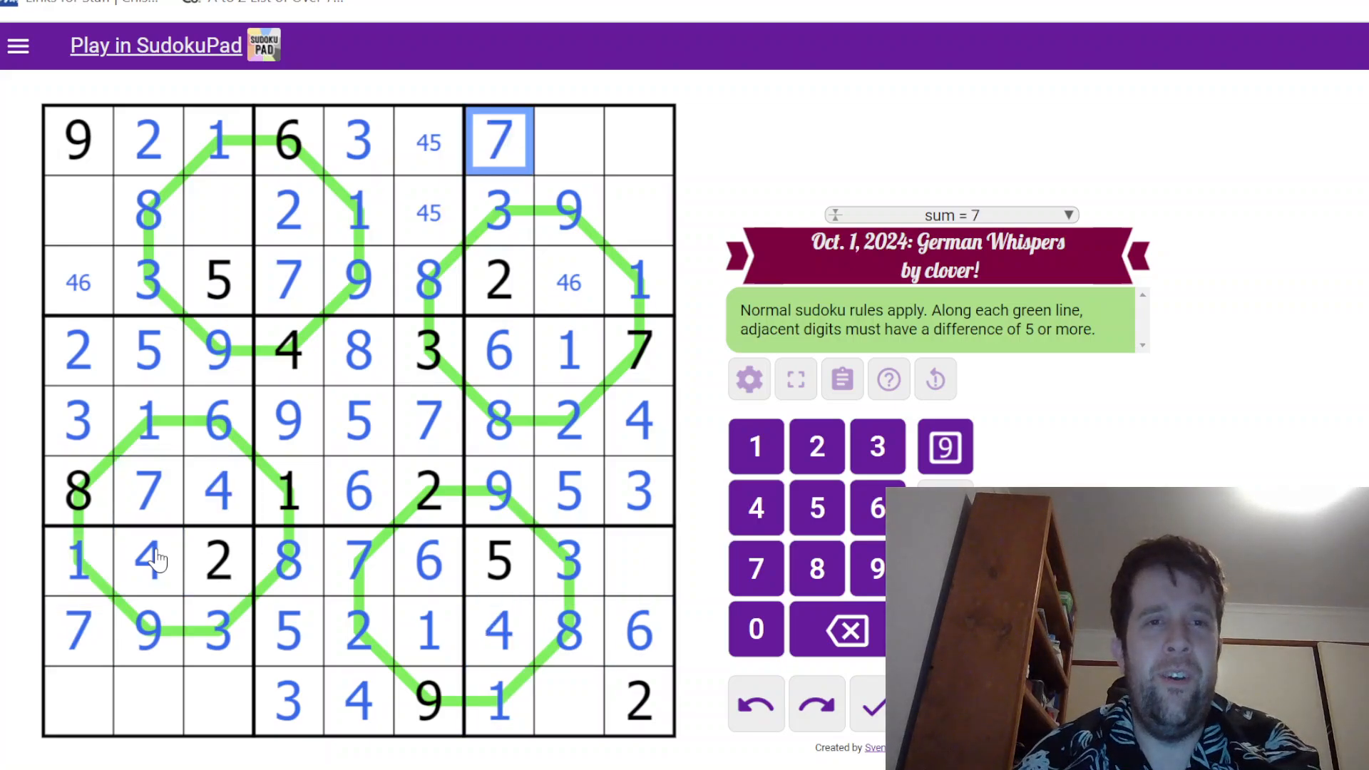
mouse_move(164, 706)
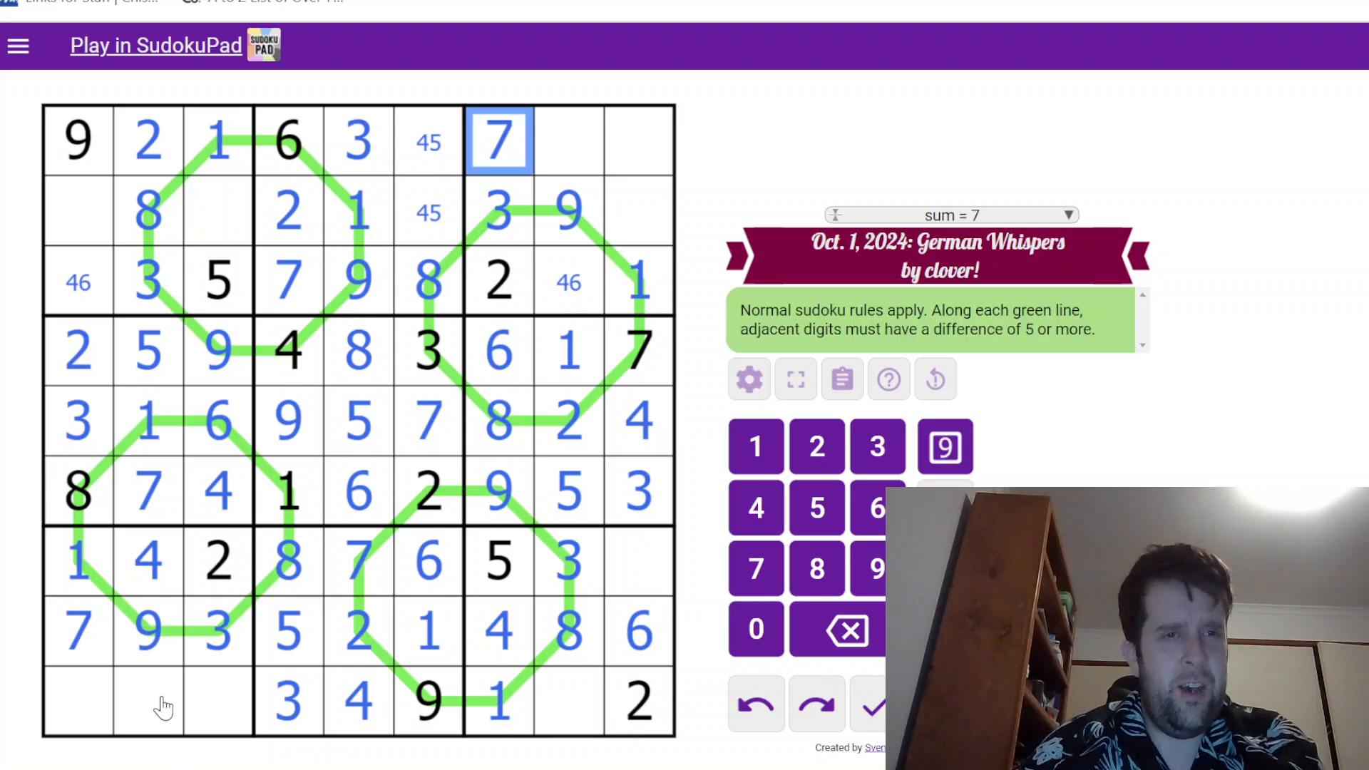
Fill the remaining cells of rows 1–3 and row 9, then select the last empty cell r7c9
click(147, 703)
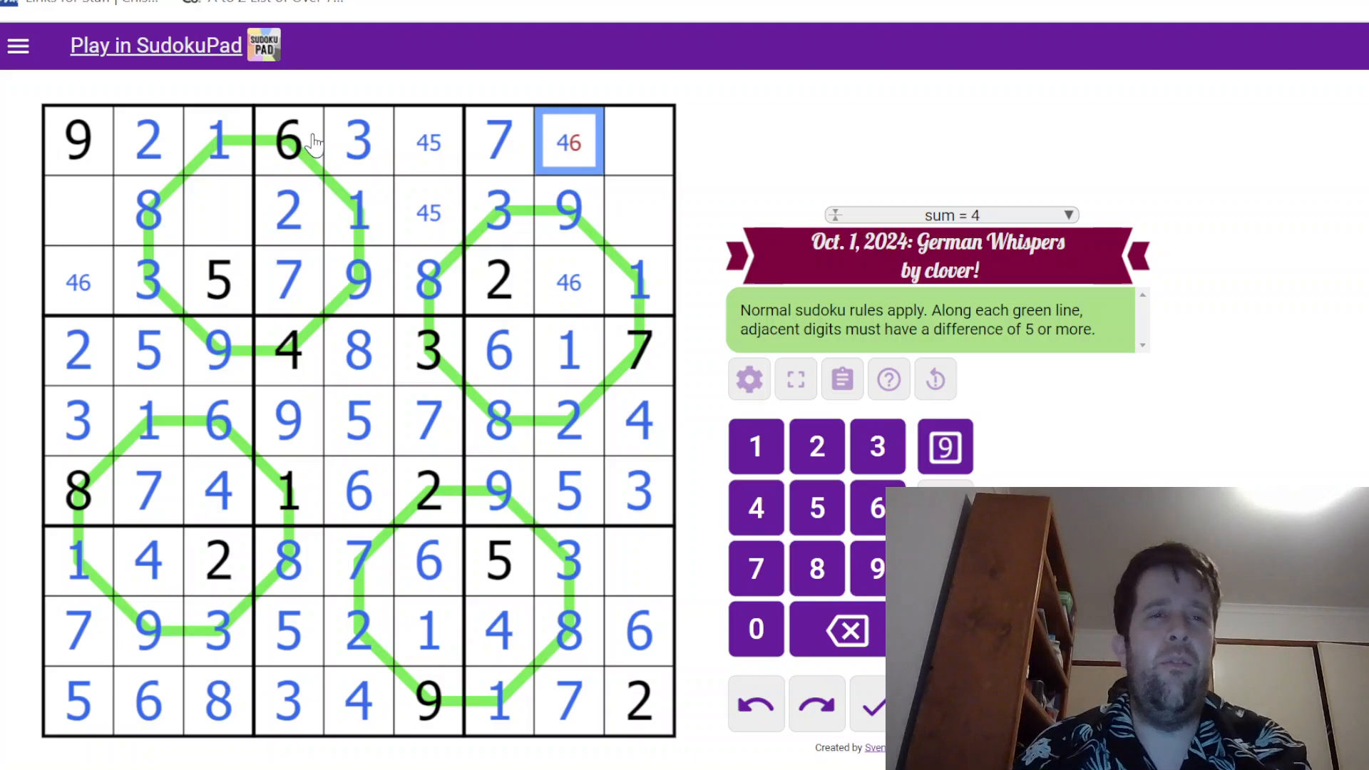
click(567, 281)
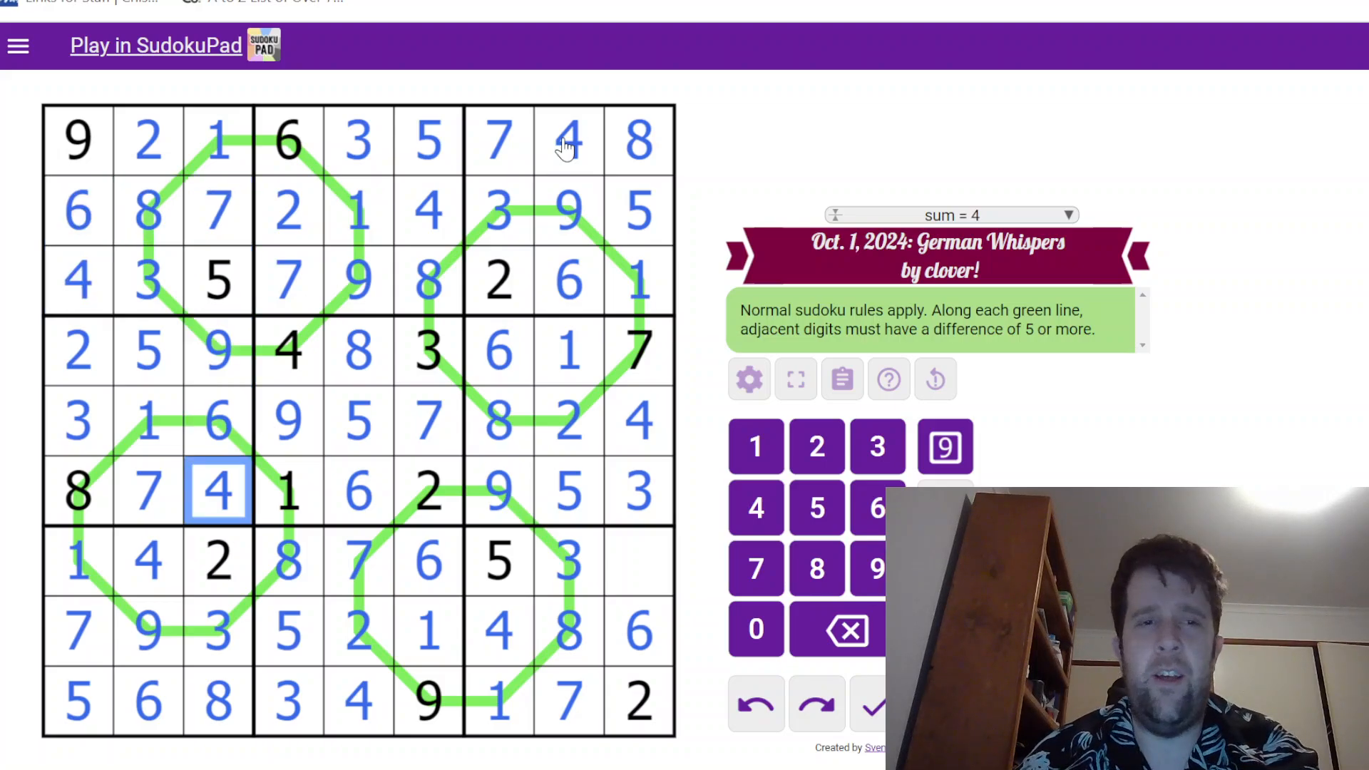
click(638, 561)
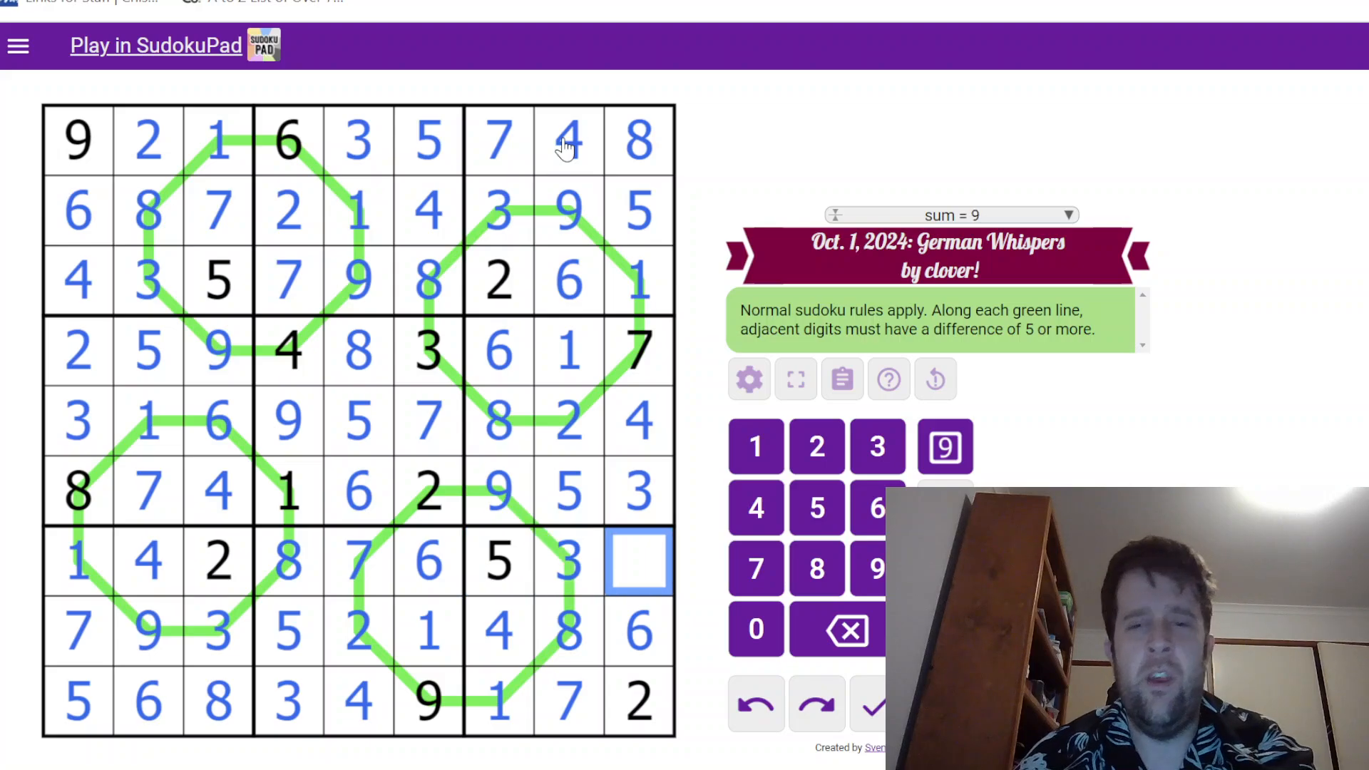